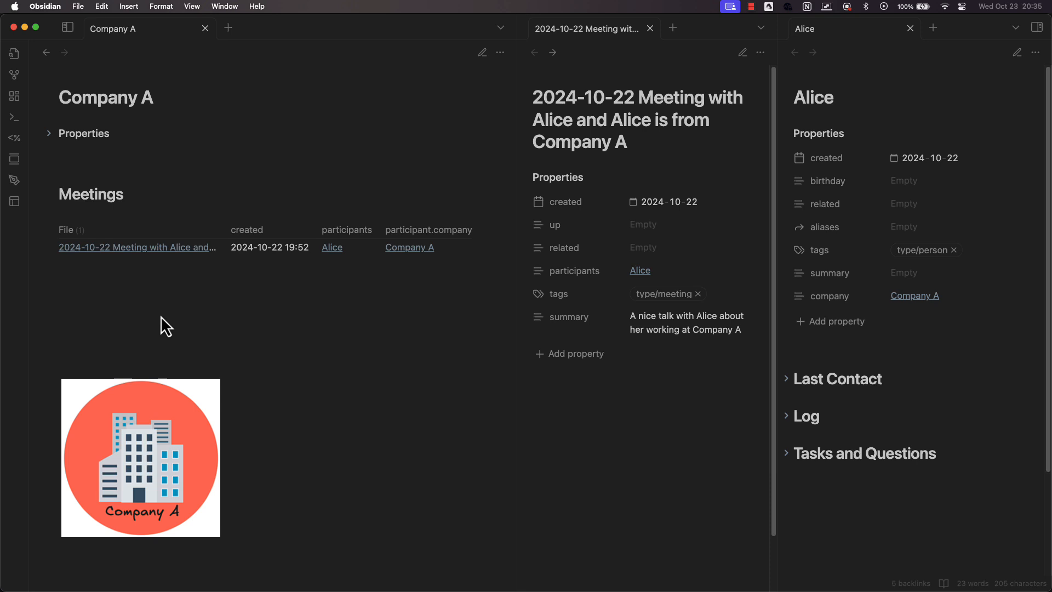
mouse_move(515, 183)
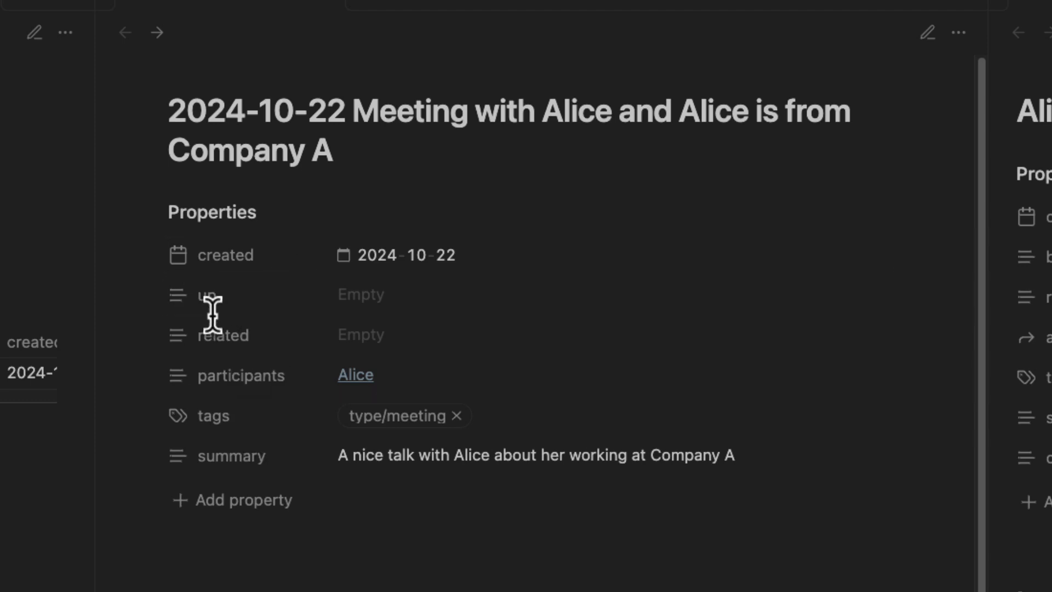
Step: Edit Alice's company property value, then switch to the pinned HOME note
click(360, 294)
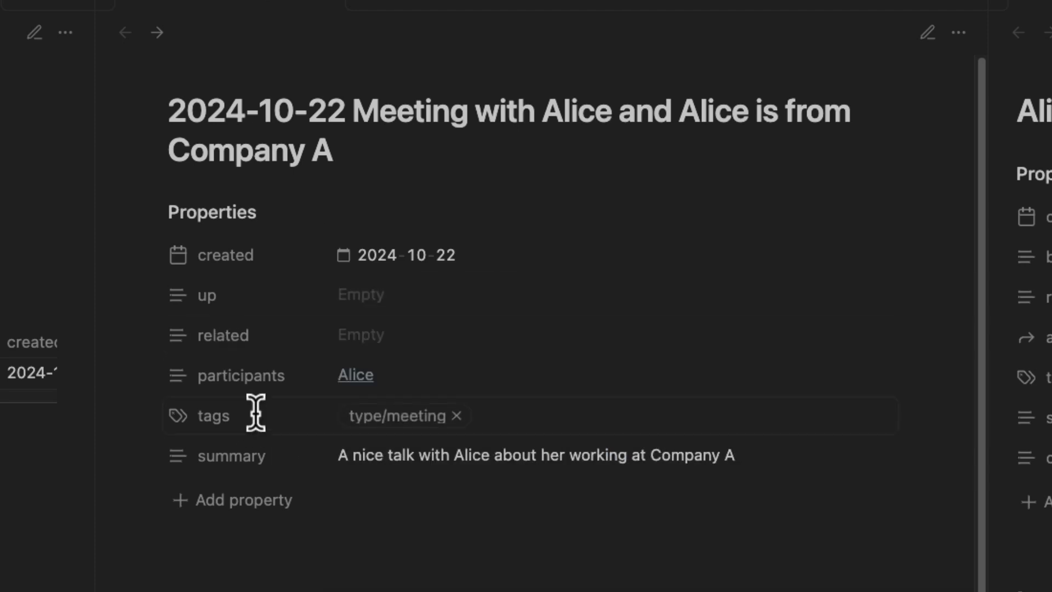
mouse_move(254, 414)
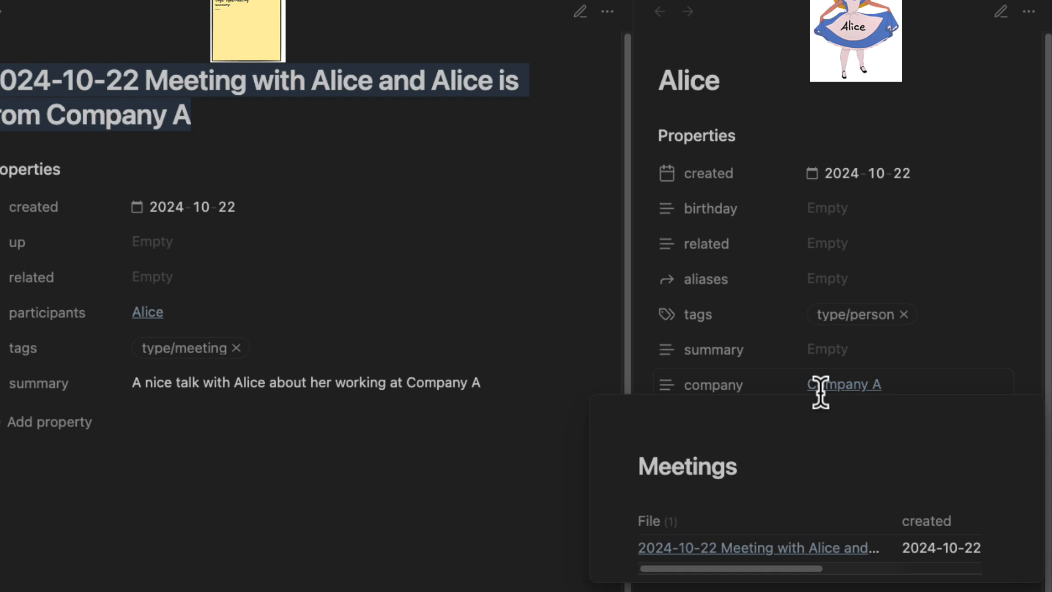
click(844, 384)
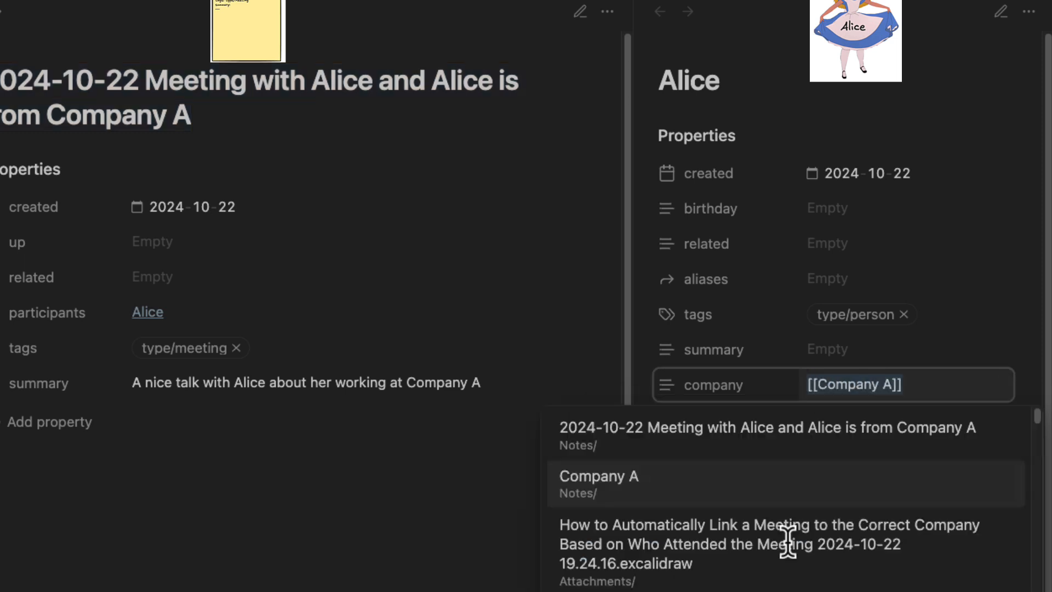
click(597, 475)
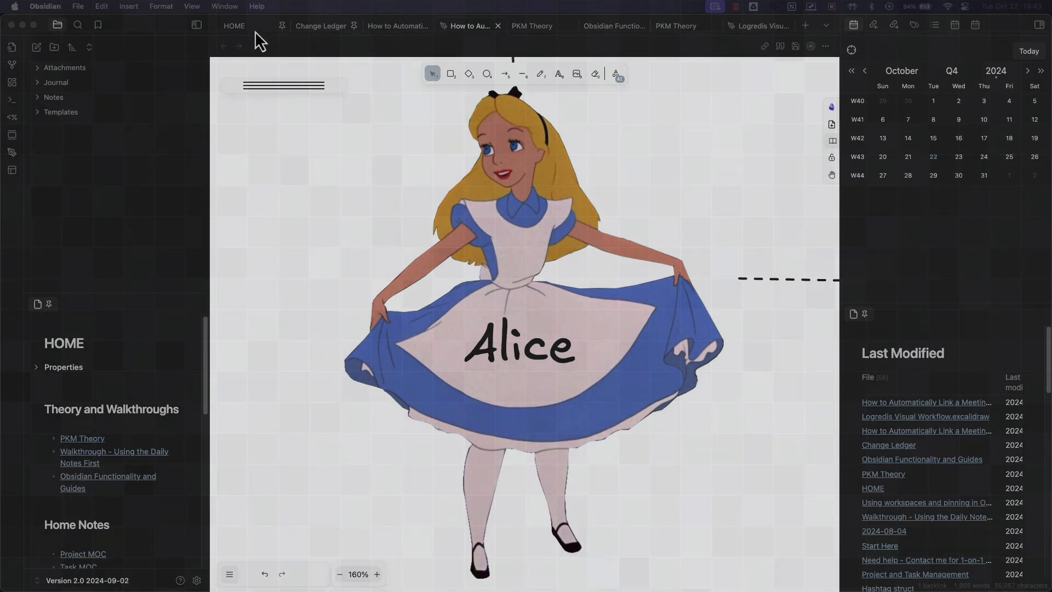
click(234, 25)
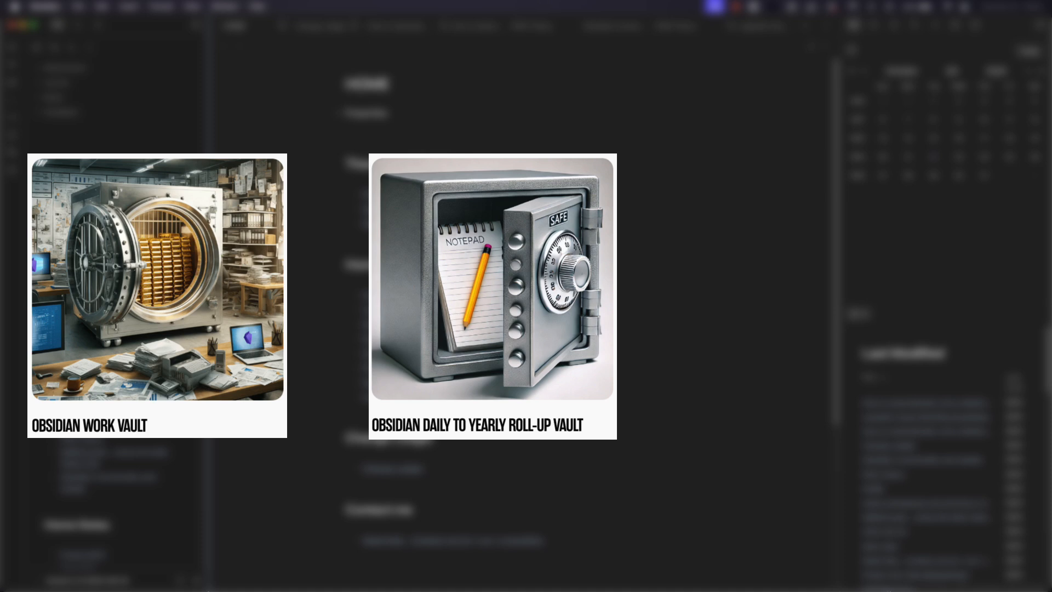
mouse_move(328, 293)
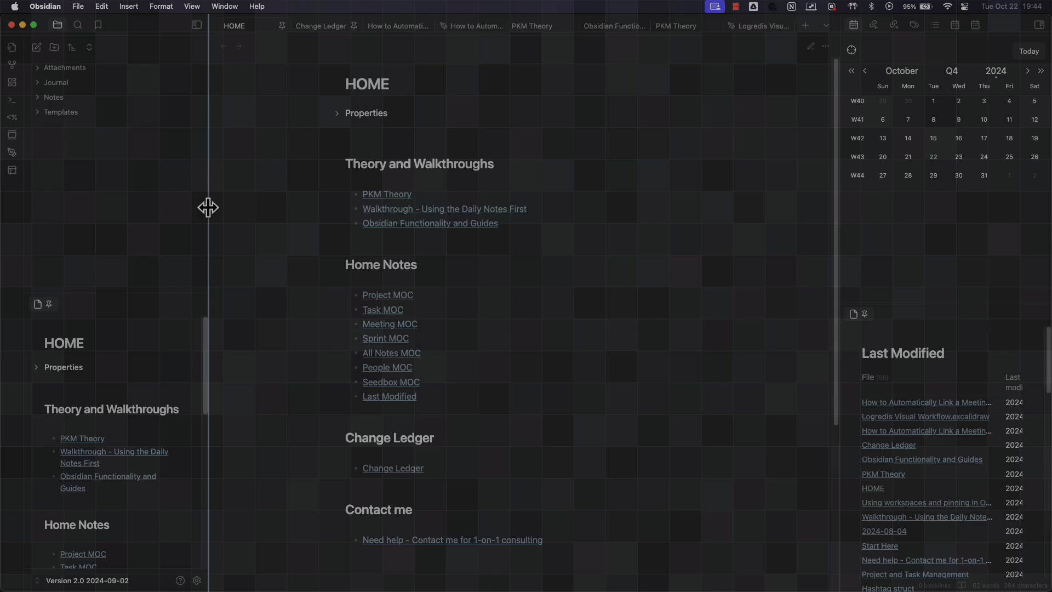
Step: Open the meeting-linking drawing and type 'company: [[Company A]]' on Alice's card
click(469, 25)
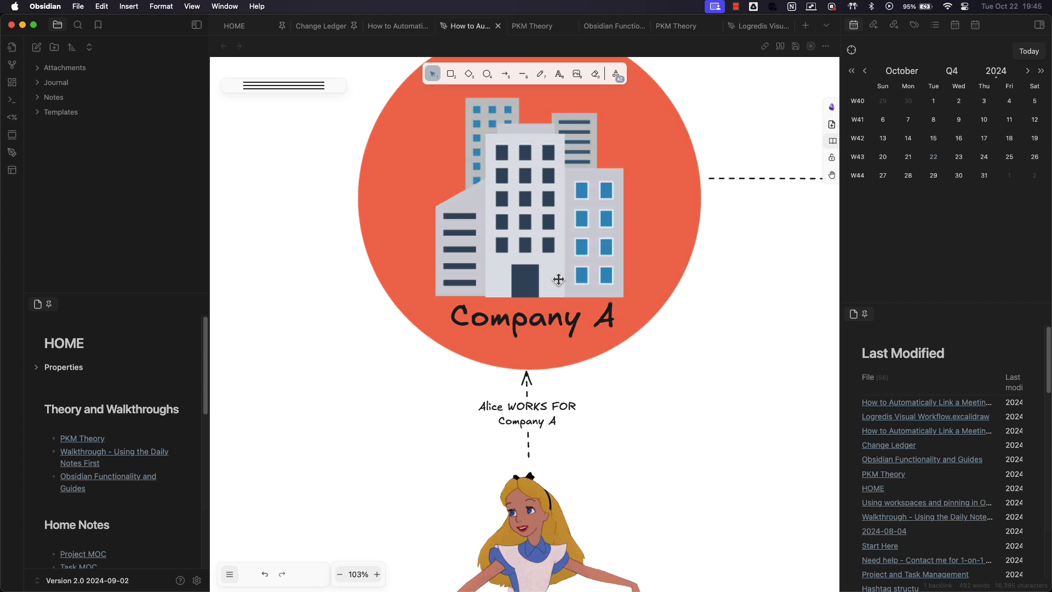
scroll(down, 3)
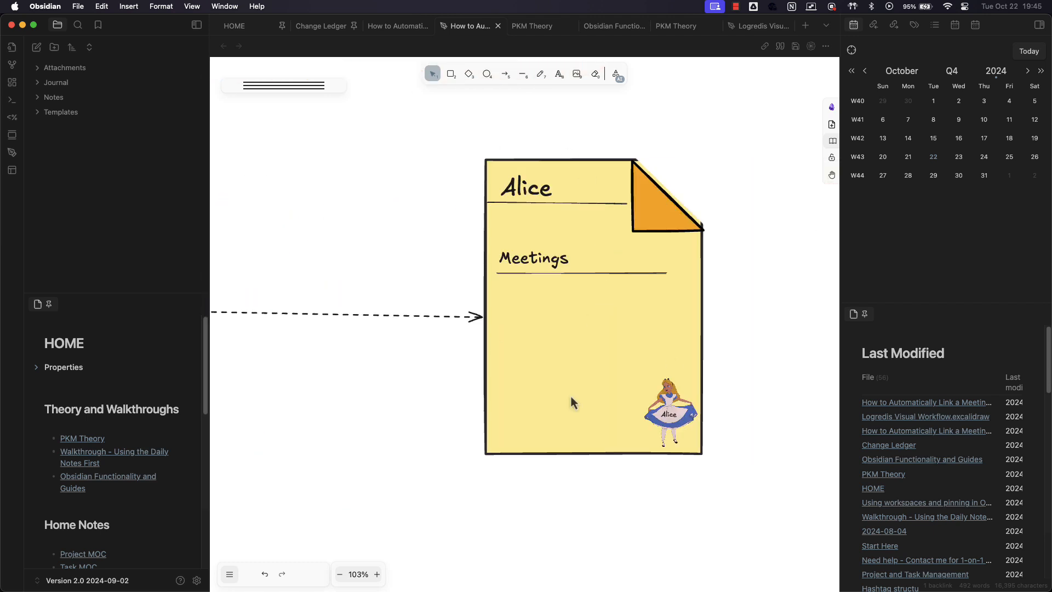
mouse_move(609, 254)
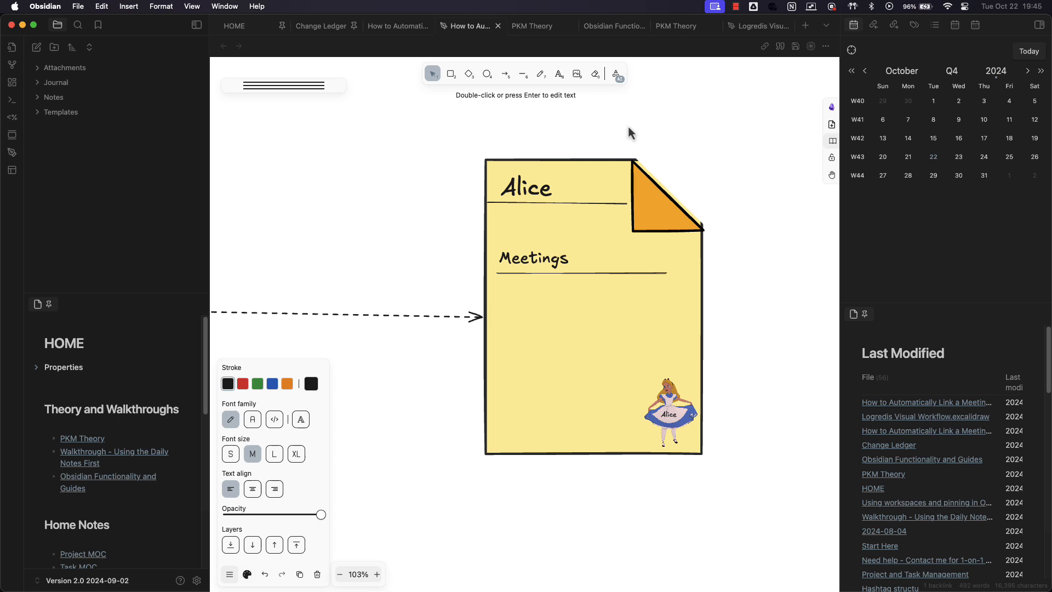
text(company)
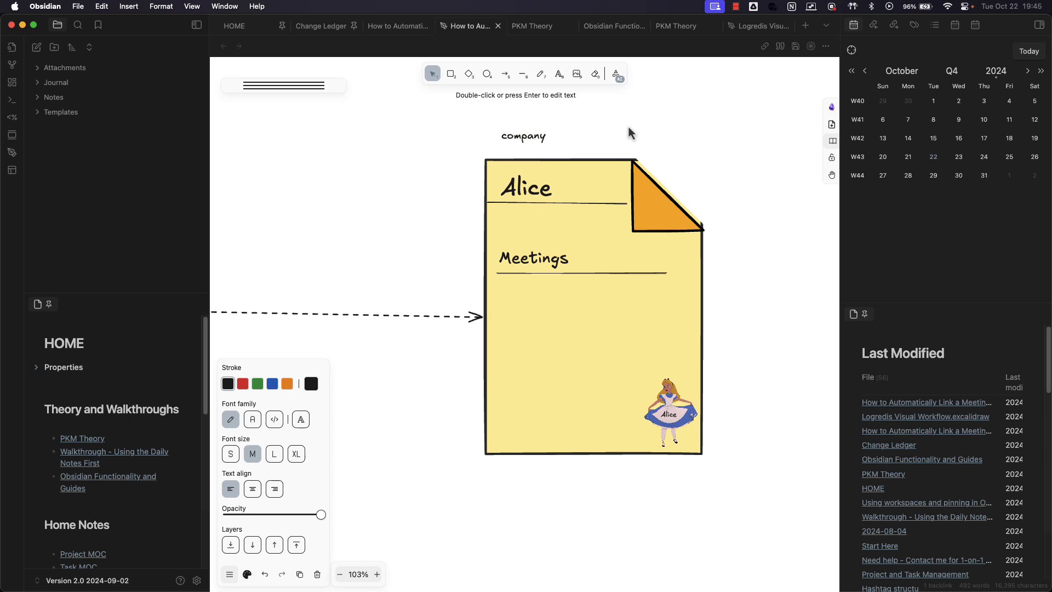
text(: [[Company A)
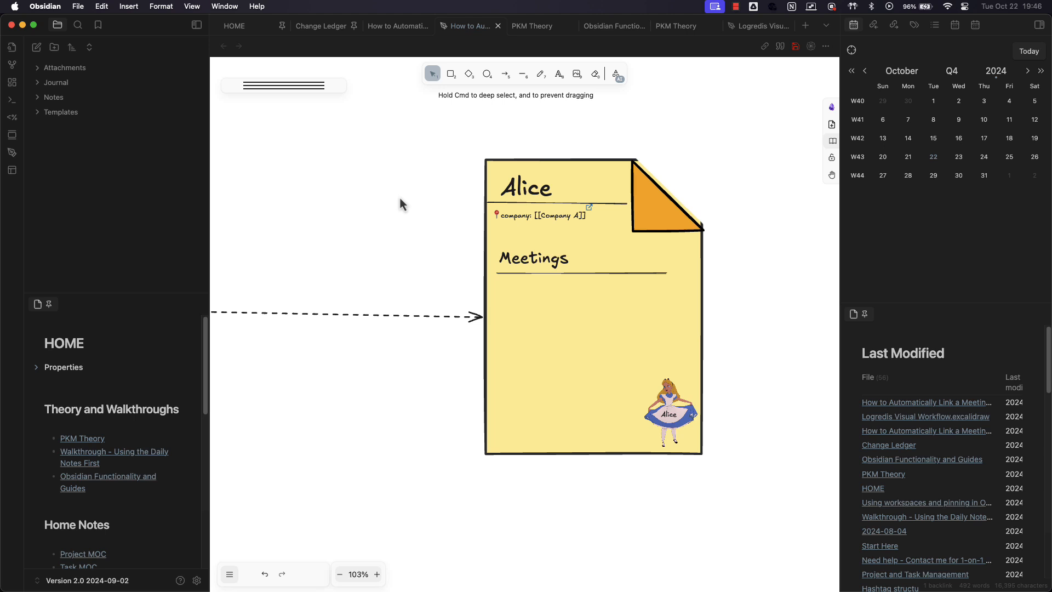
mouse_move(362, 321)
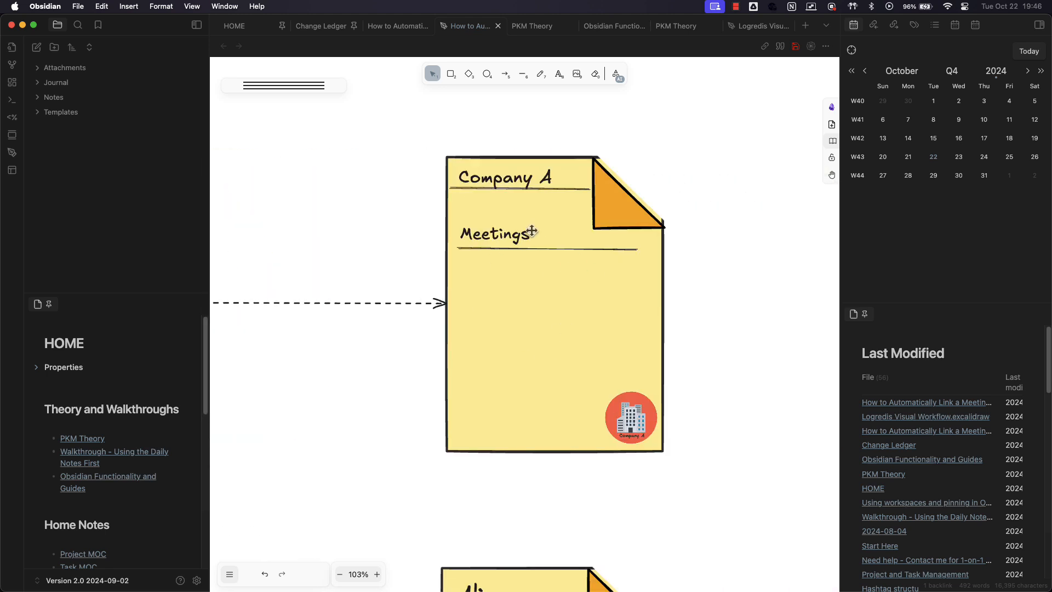
mouse_move(494, 275)
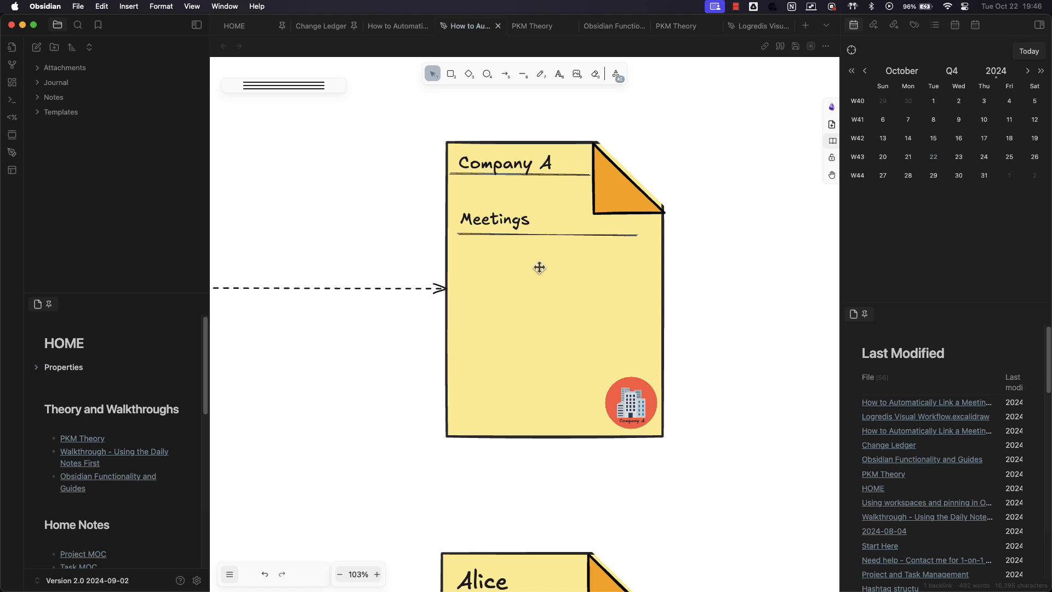
mouse_move(541, 212)
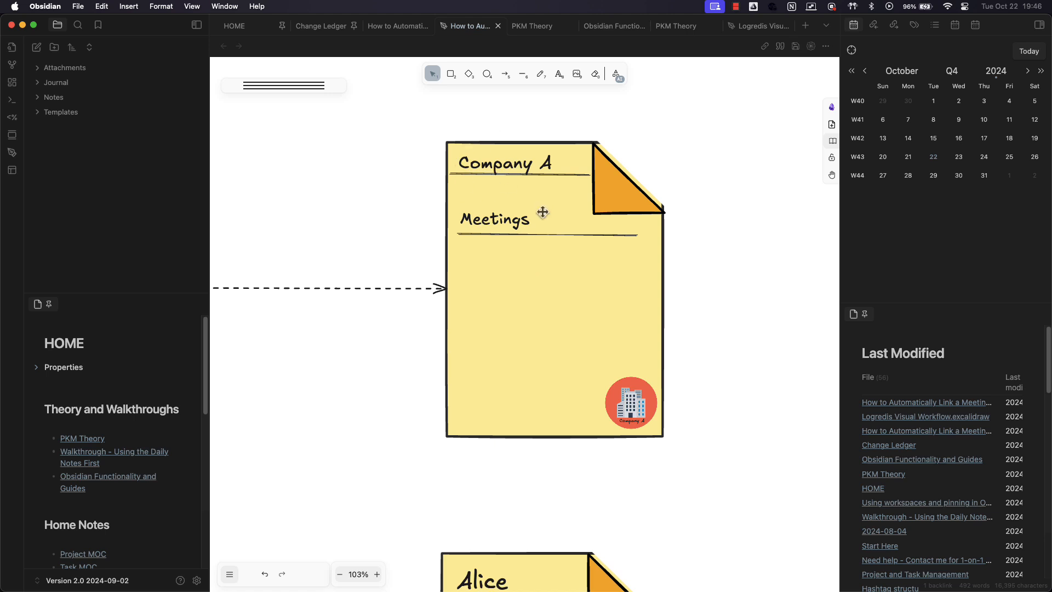
Step: Scroll down the drawing canvas to reach the note cards
scroll(down, 3)
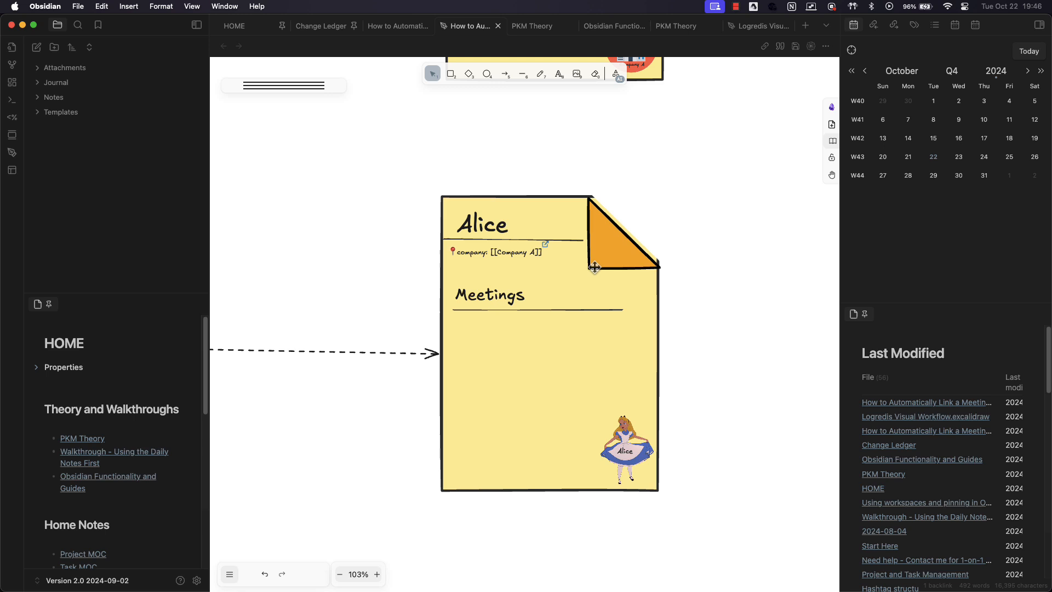
mouse_move(517, 223)
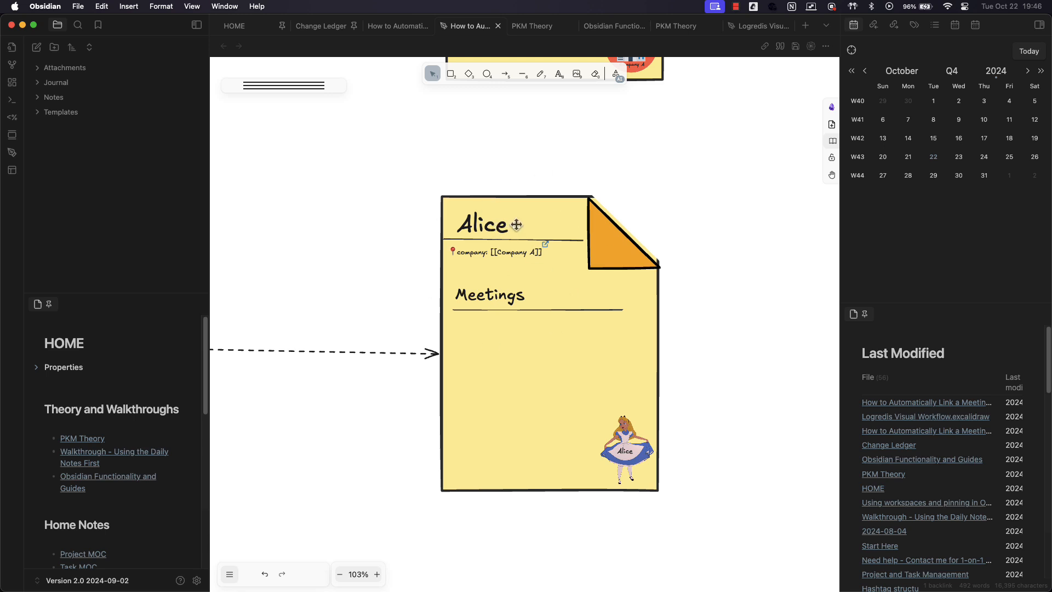
mouse_move(482, 245)
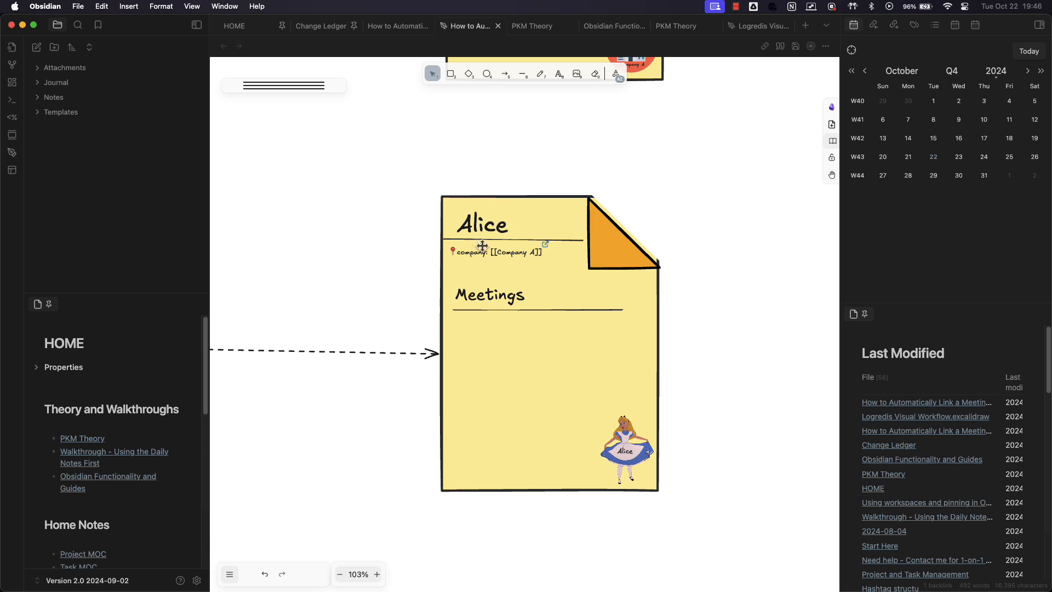
mouse_move(541, 278)
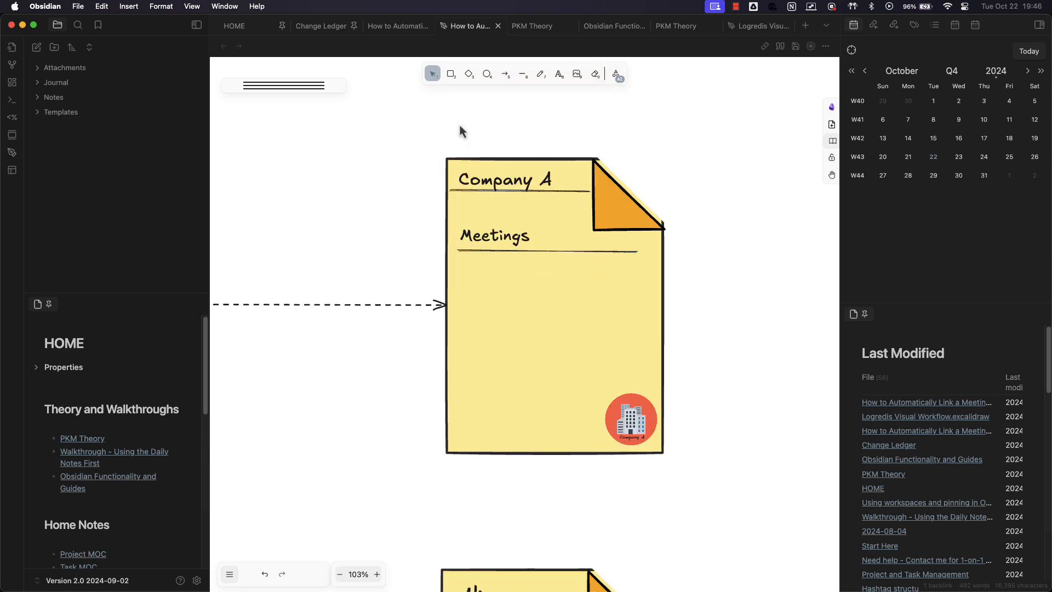
mouse_move(626, 338)
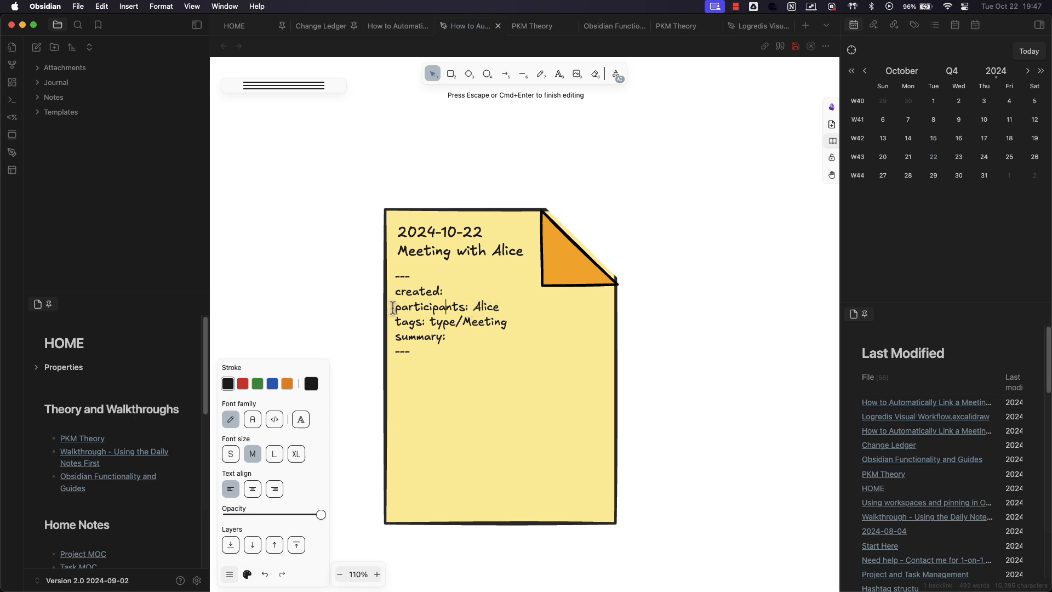
Step: Copy the meeting card title and add 'Meeting with Alice' under Company A's Meetings
drag(393, 307, 499, 307)
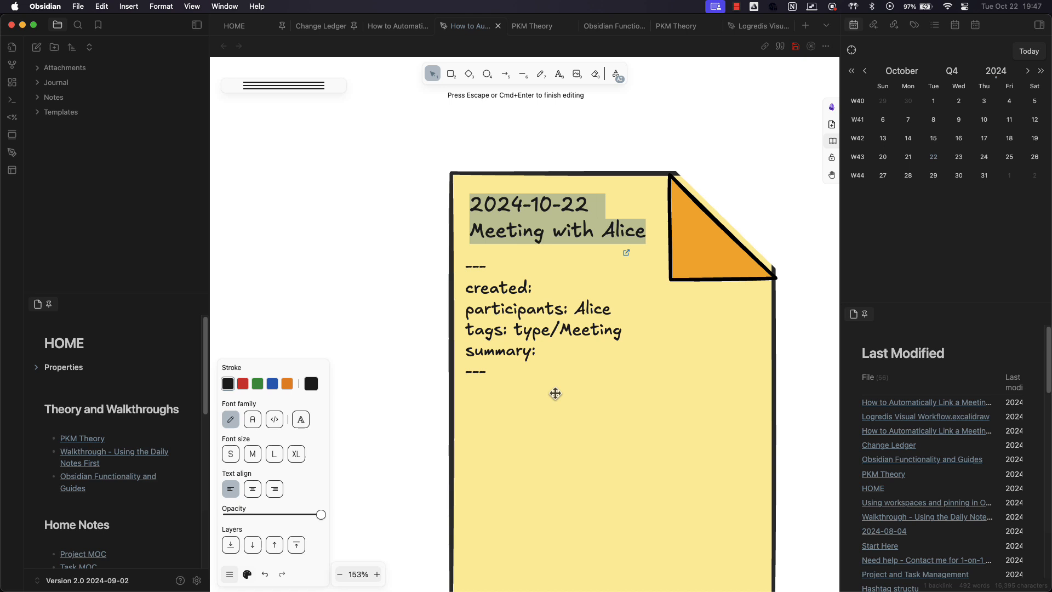
mouse_move(599, 415)
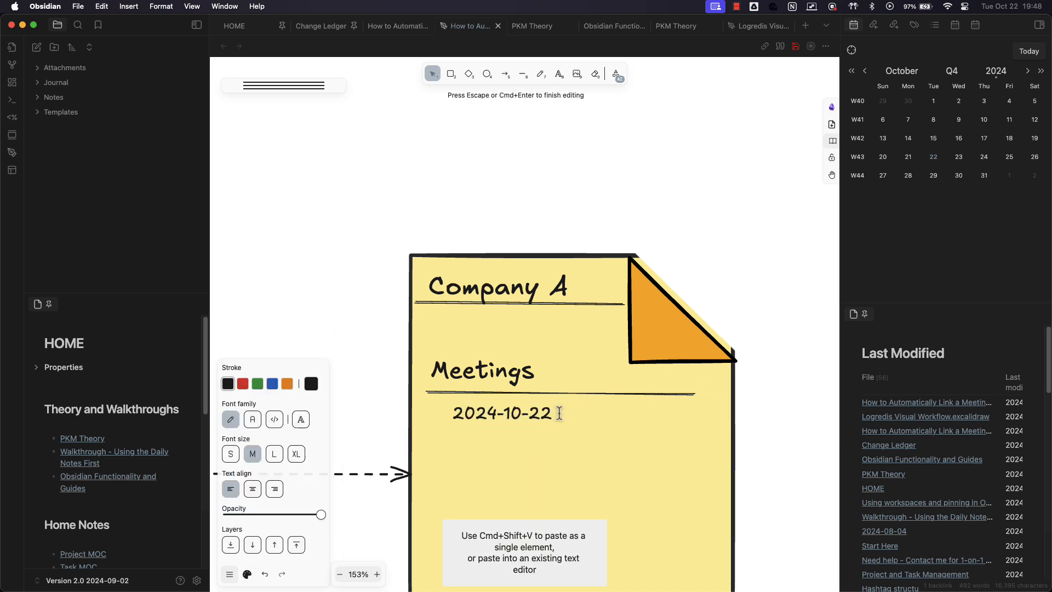
text(Meeting with Alice)
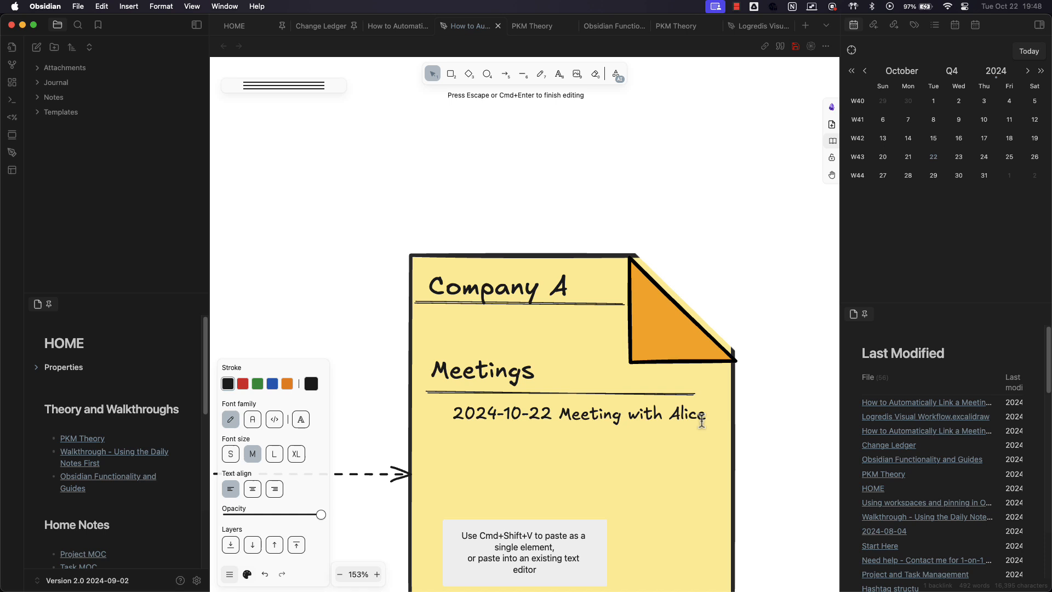
click(576, 413)
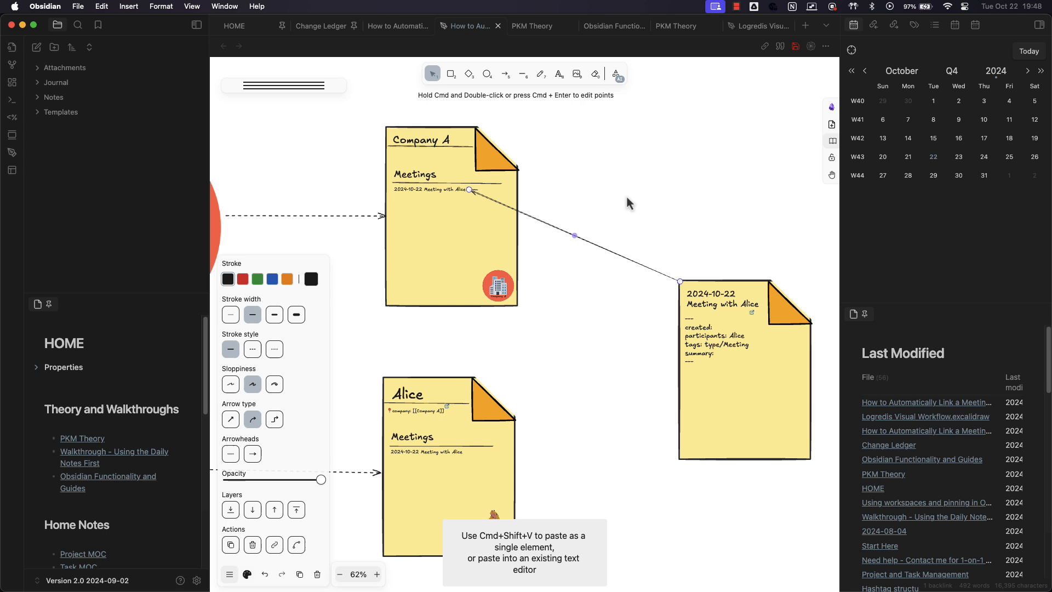
Step: Draw an arrow from Alice's meeting entry to the meeting card, zoom out, and open the guide note
click(504, 74)
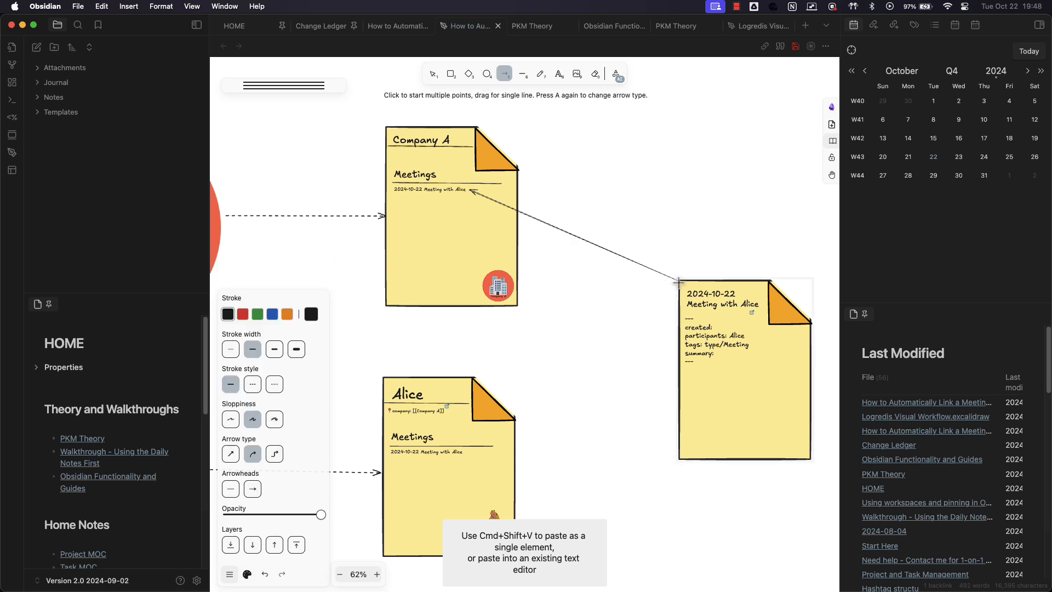
drag(681, 282, 467, 454)
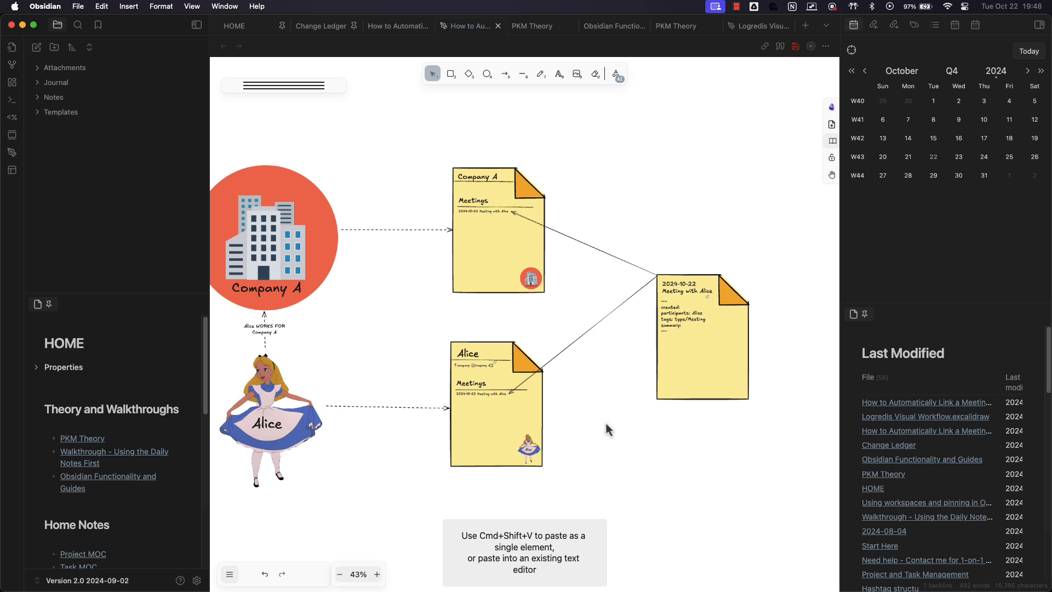
scroll(down, 3)
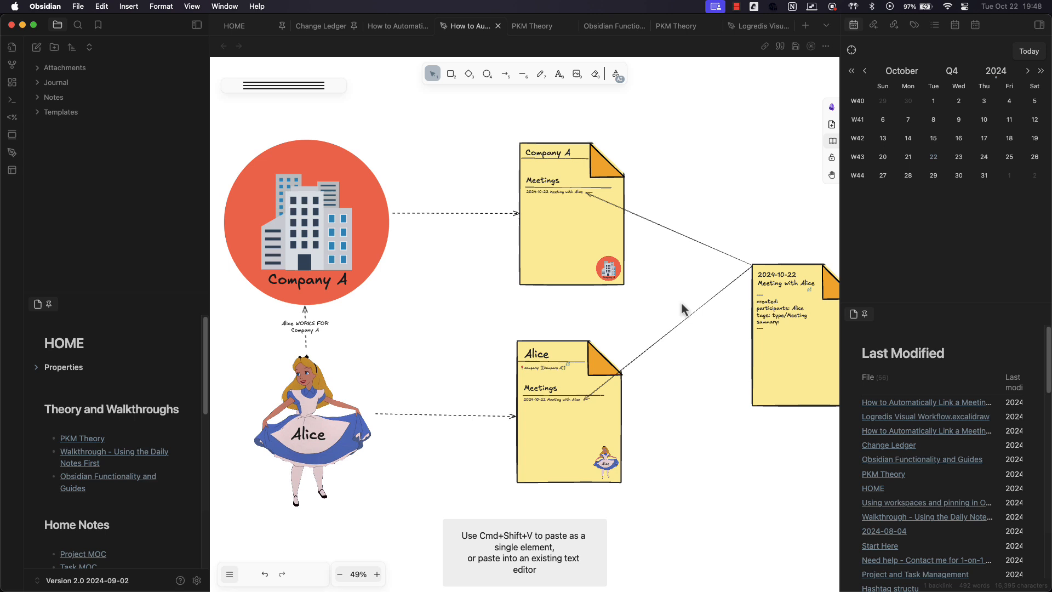
click(338, 574)
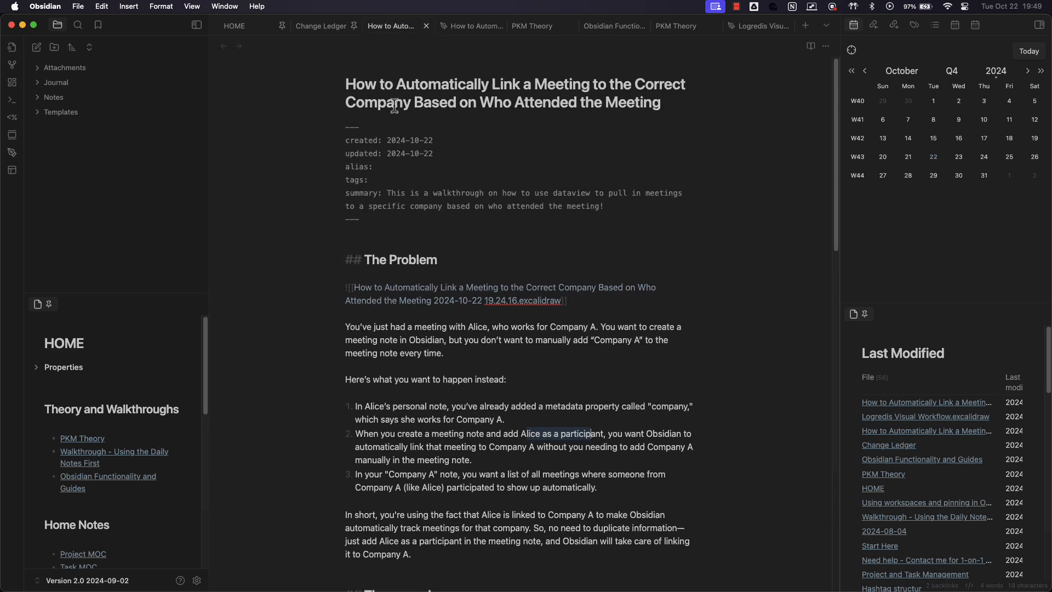
Step: Return to HOME, open Obsidian Functionality and Guides, and scroll through it
triple_click(514, 83)
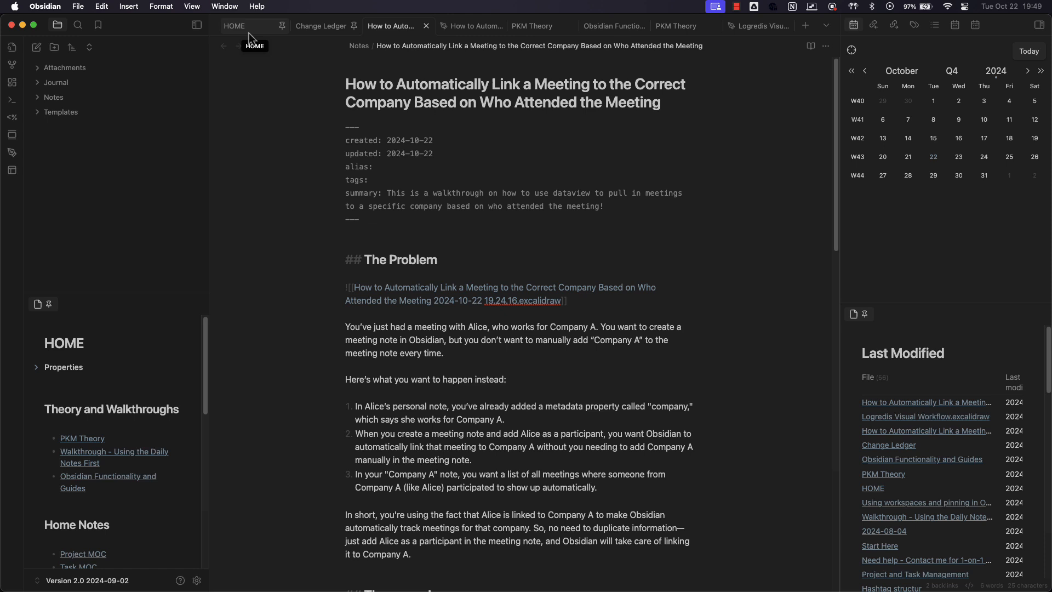
click(234, 25)
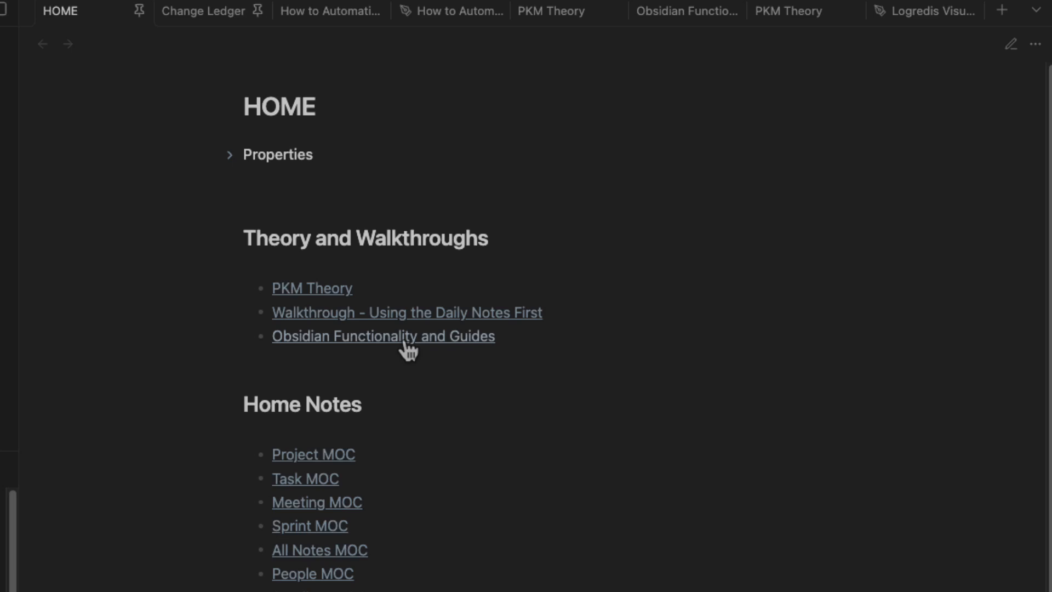
click(383, 336)
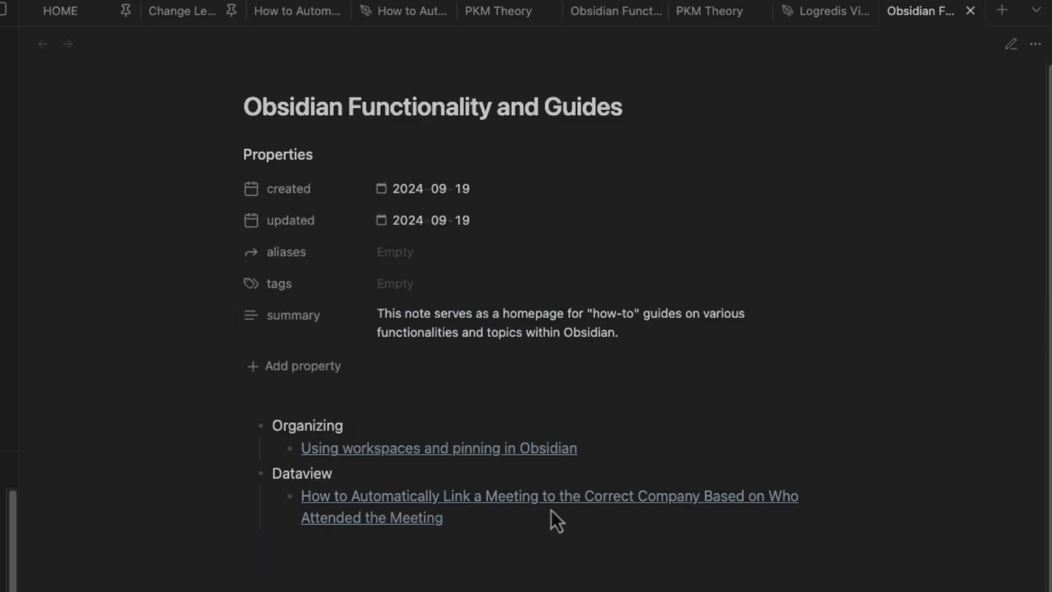
mouse_move(778, 499)
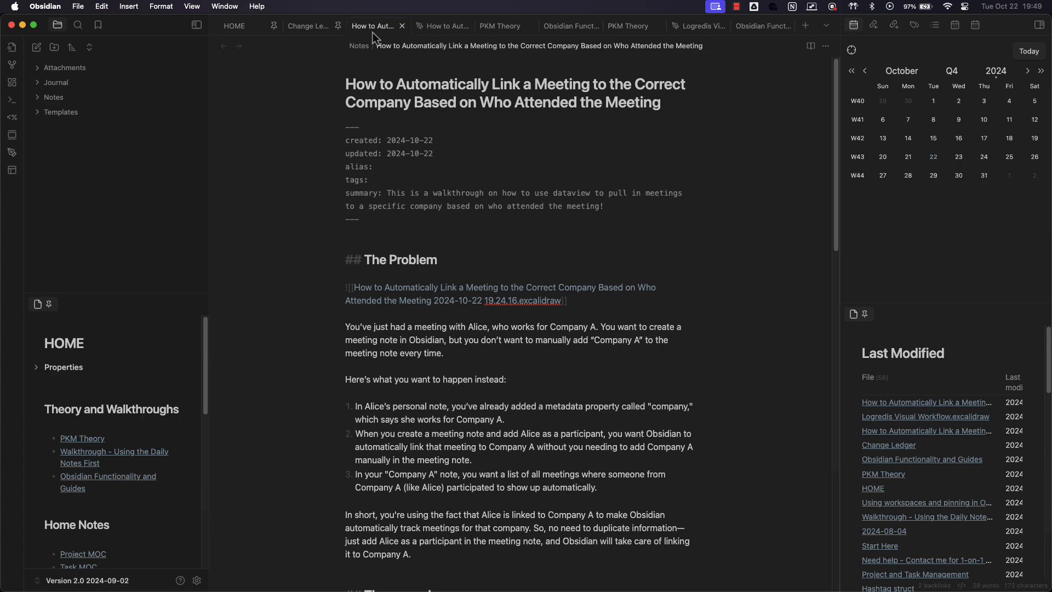
scroll(down, 3)
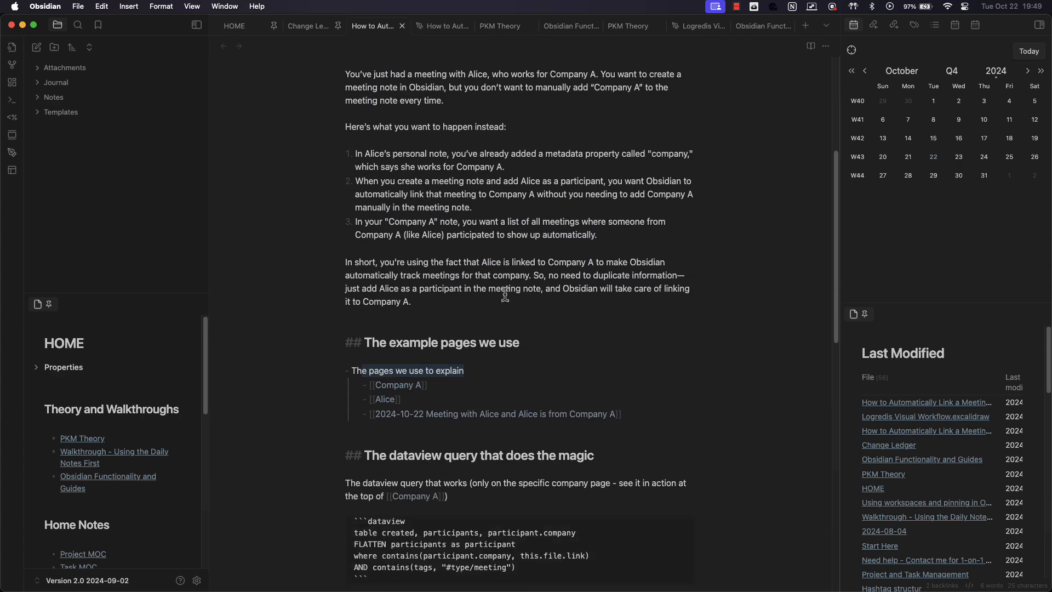
scroll(up, 3)
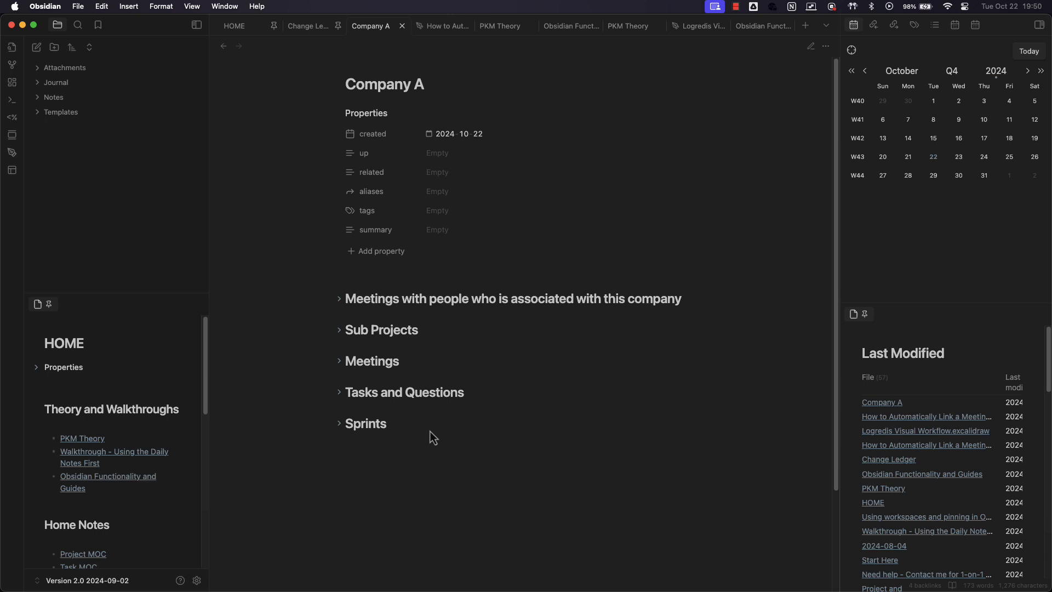
mouse_move(344, 310)
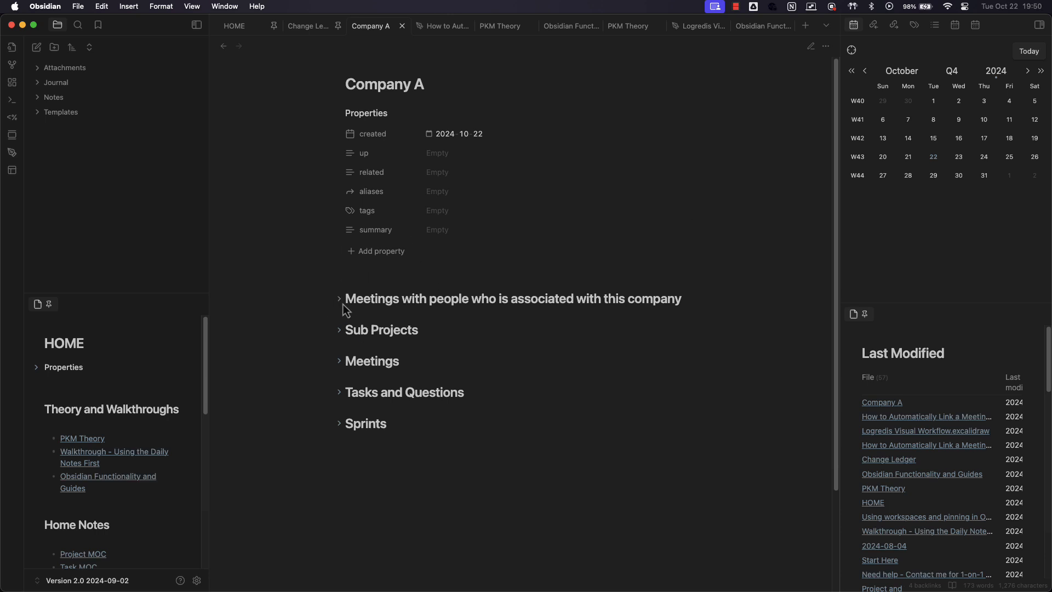
Step: Expand Company A's meetings-with-associated-people section, then go back to the previous note
click(340, 298)
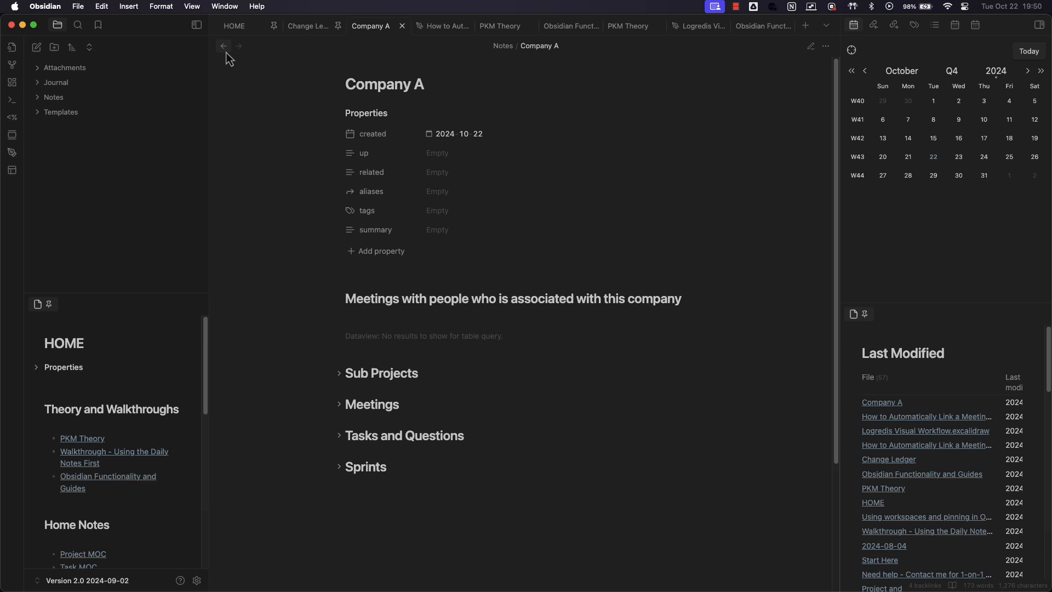
click(371, 26)
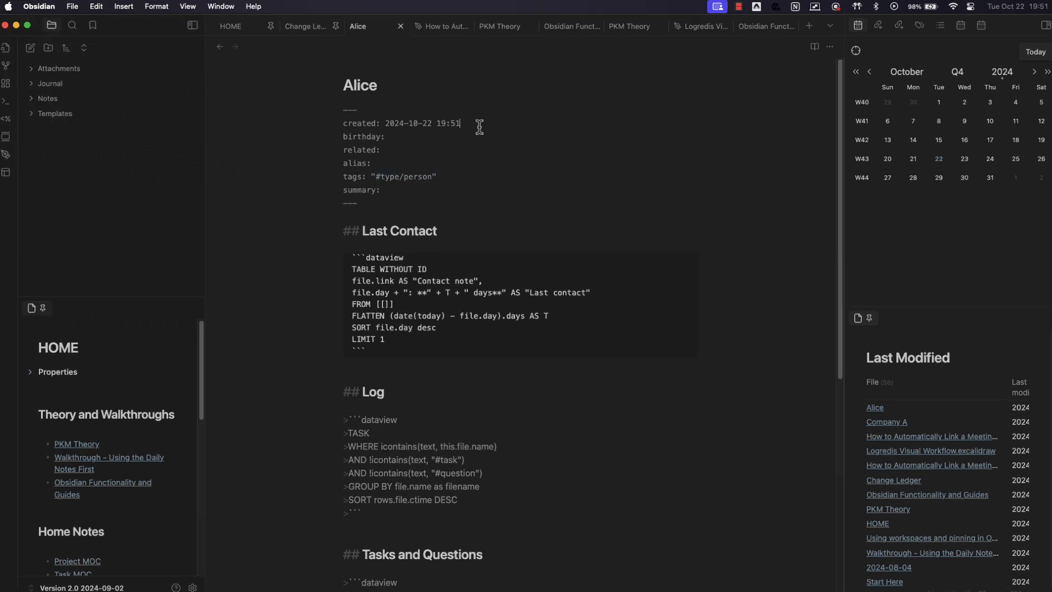
Step: Add company: "[[Company A]]" to Alice's frontmatter and switch to the rendered view
text(com)
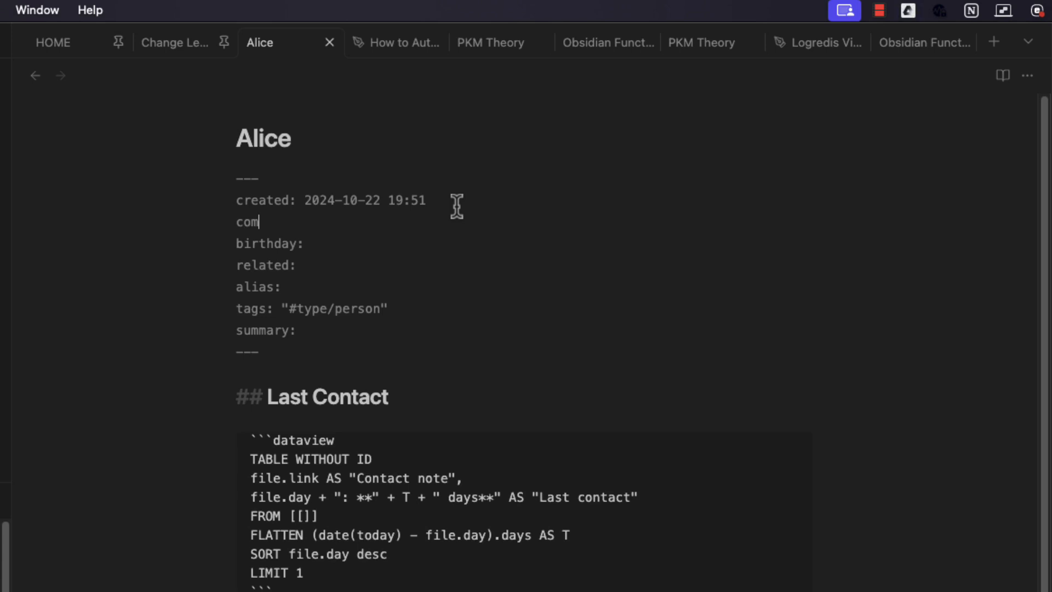
text(pany:)
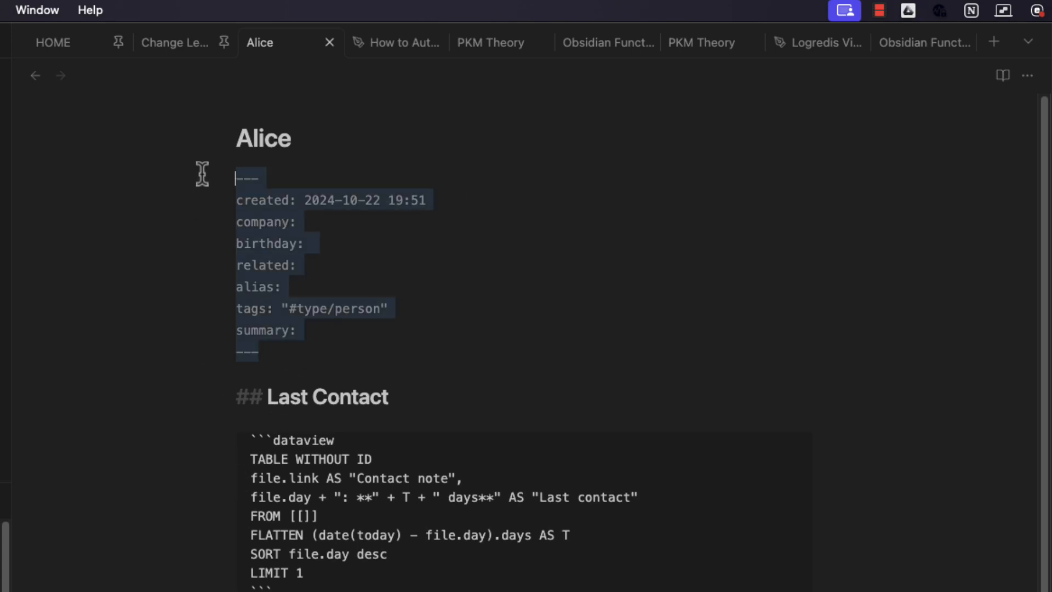
click(304, 222)
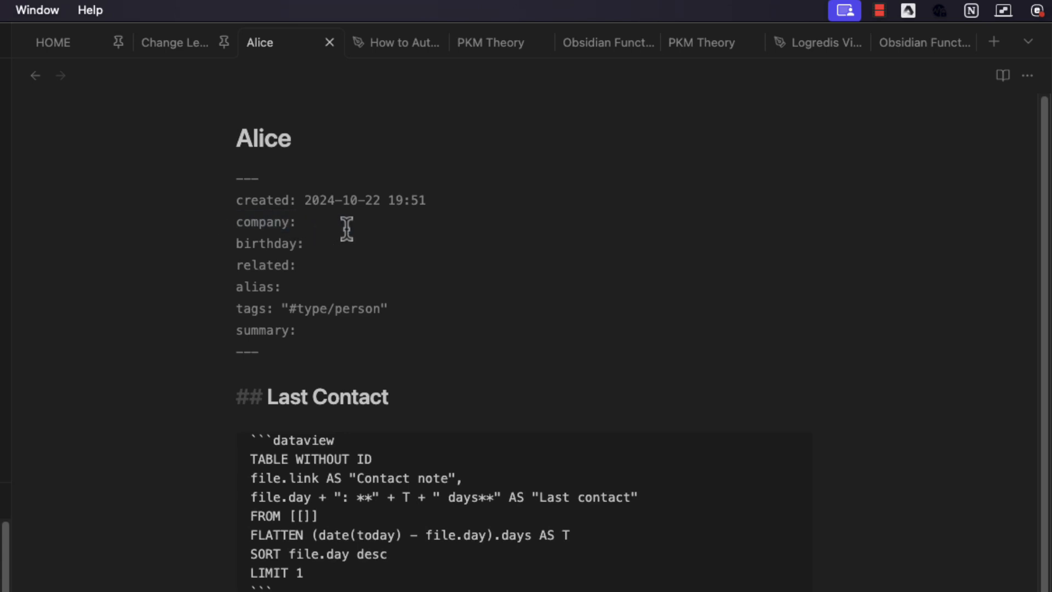
text("")
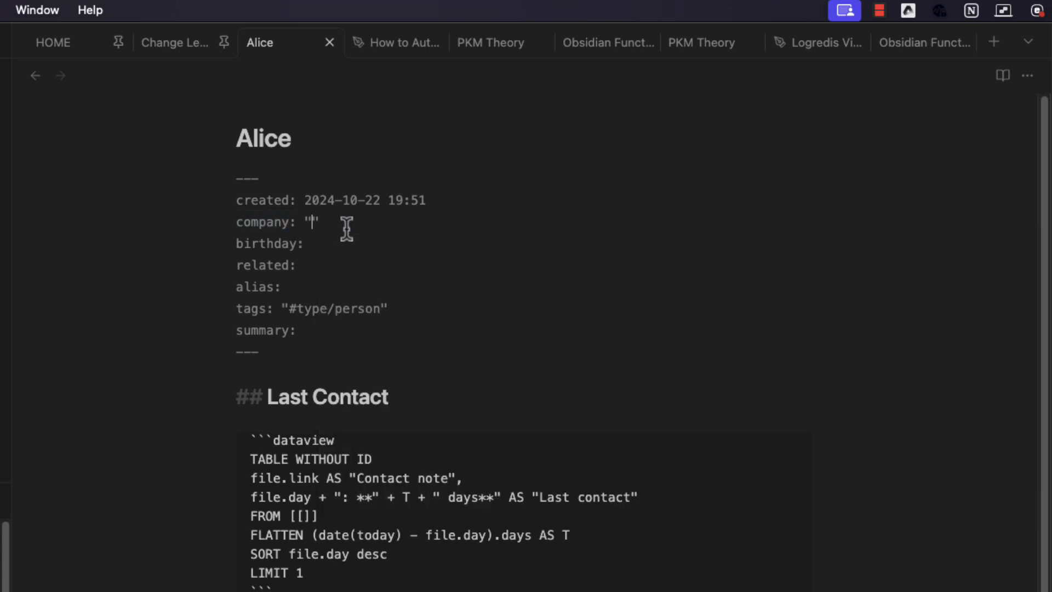
text([[C)
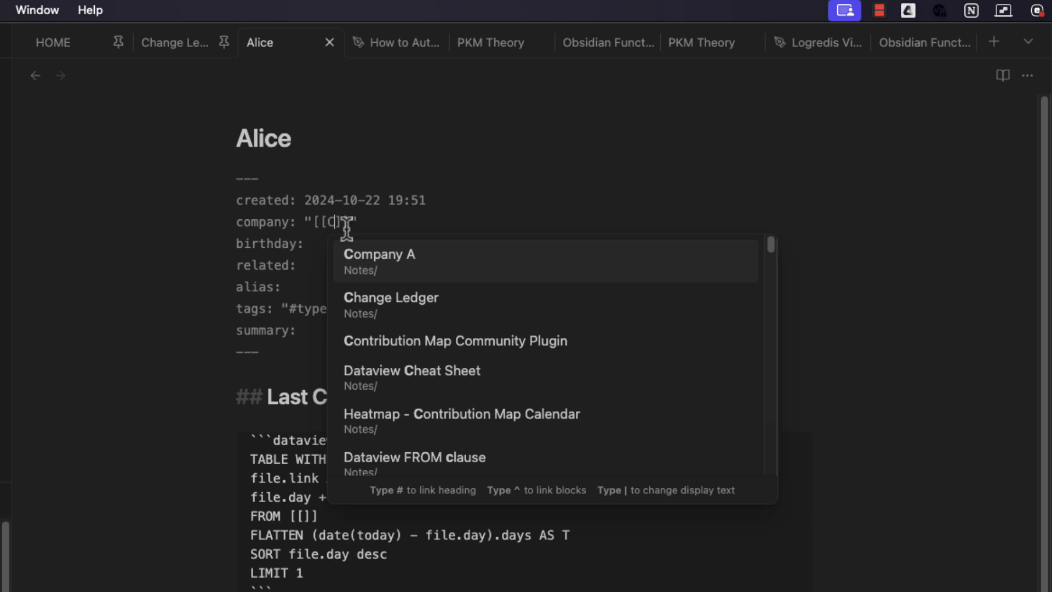
click(378, 262)
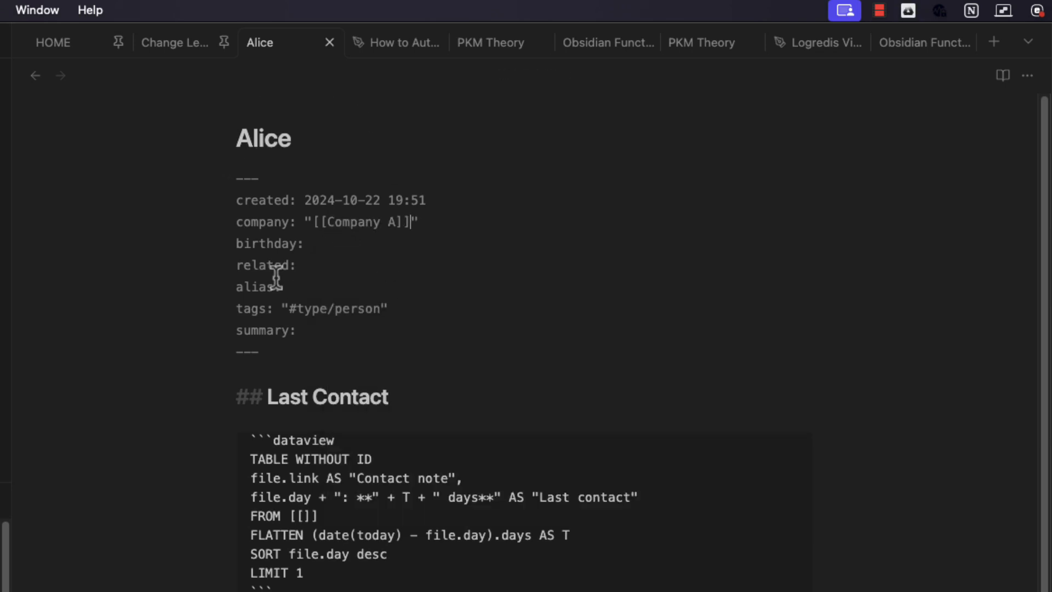
click(1002, 74)
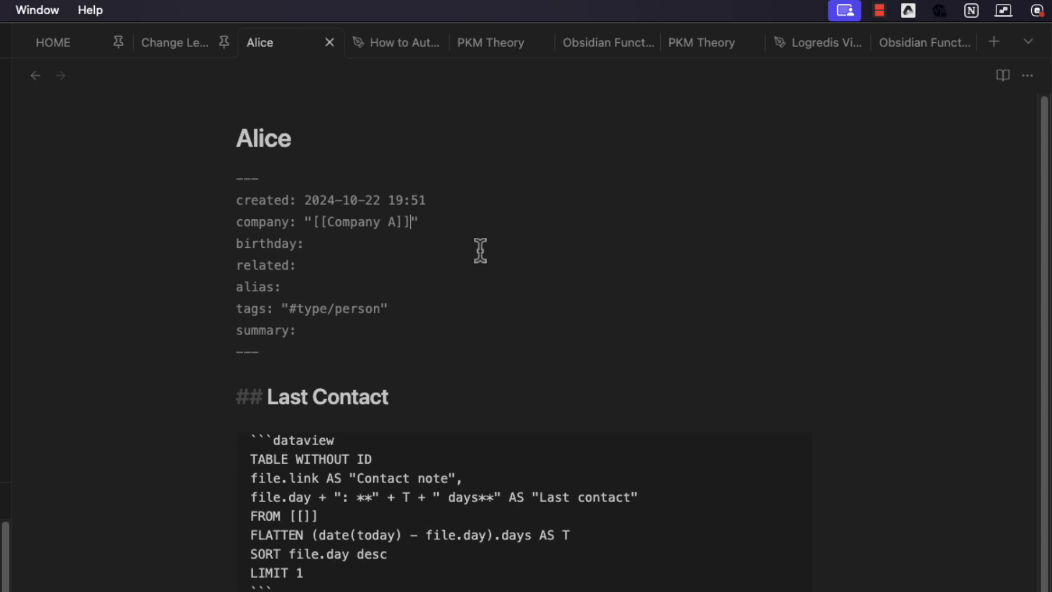
triple_click(326, 221)
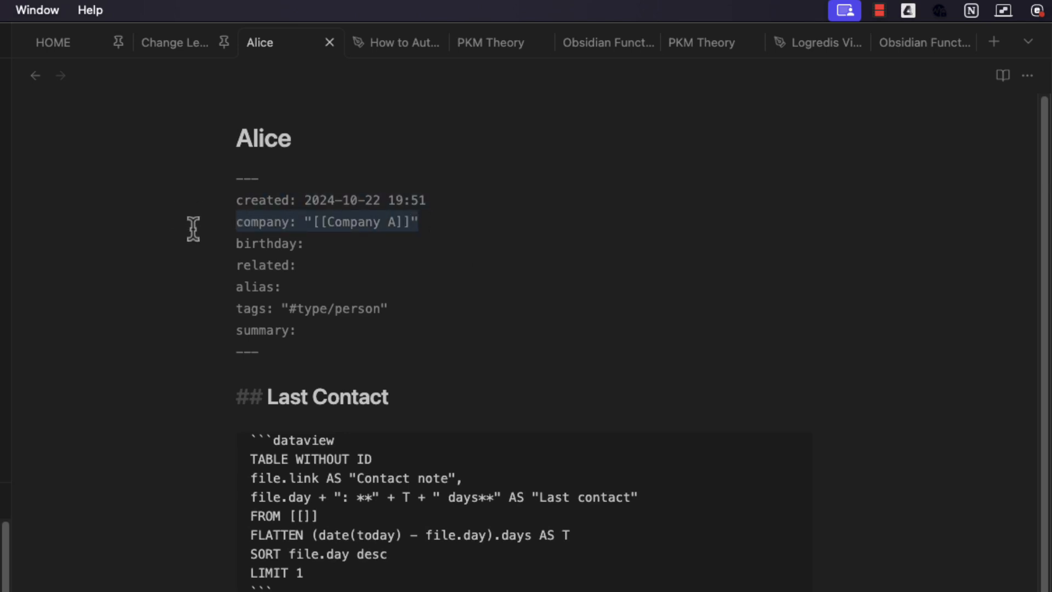
click(1002, 75)
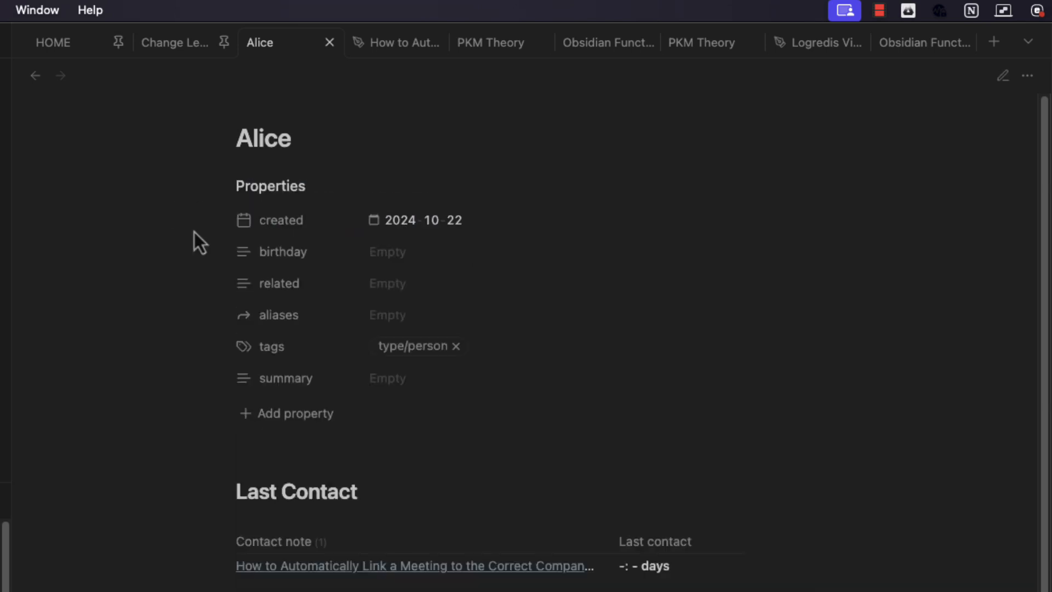
mouse_move(188, 422)
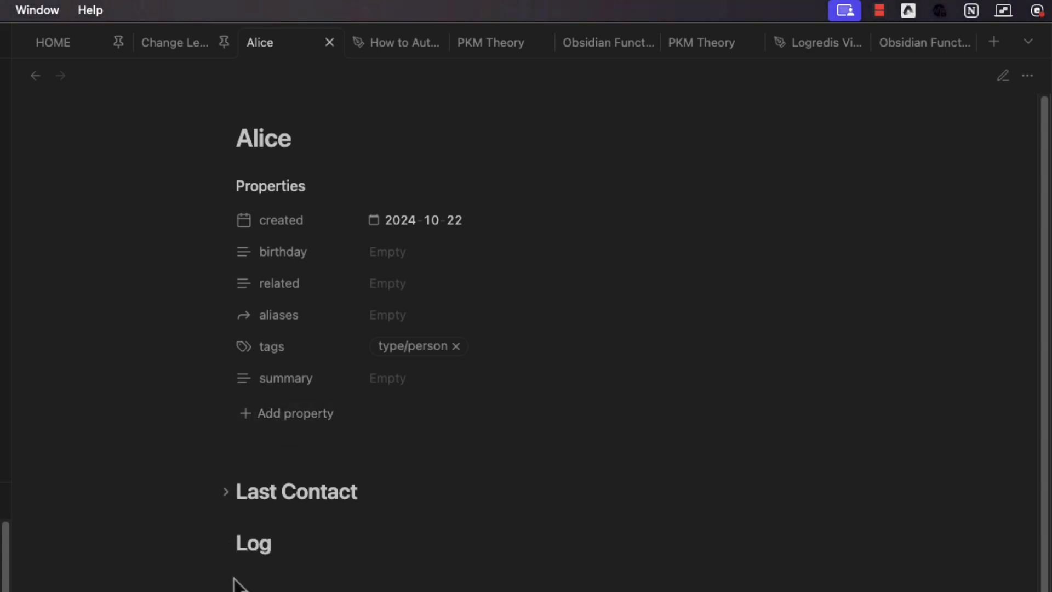
Step: Add a 'company' property to Alice's note linking to [[Company A]]
click(285, 412)
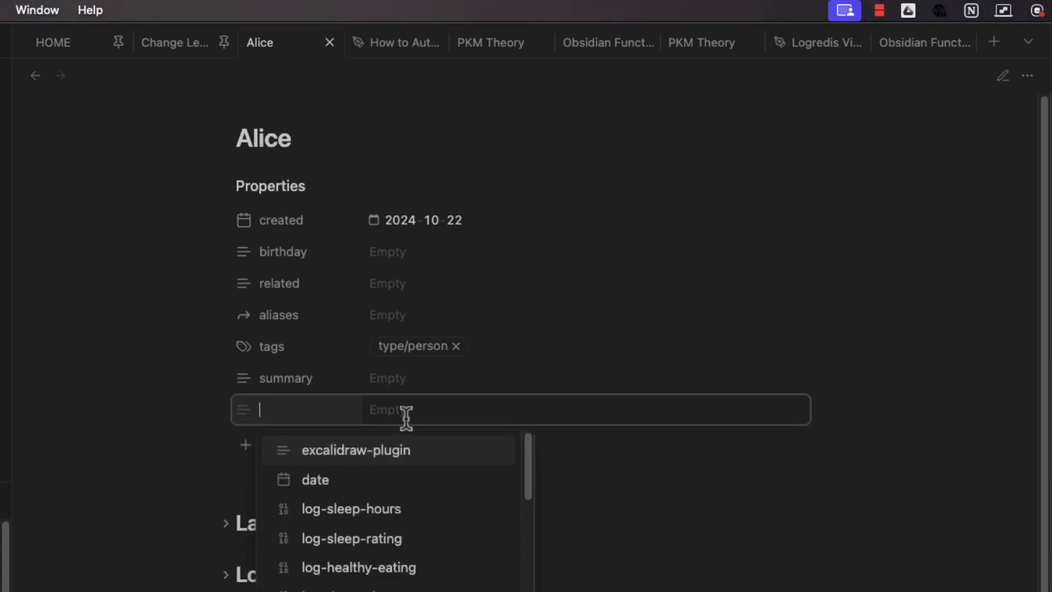
text(company)
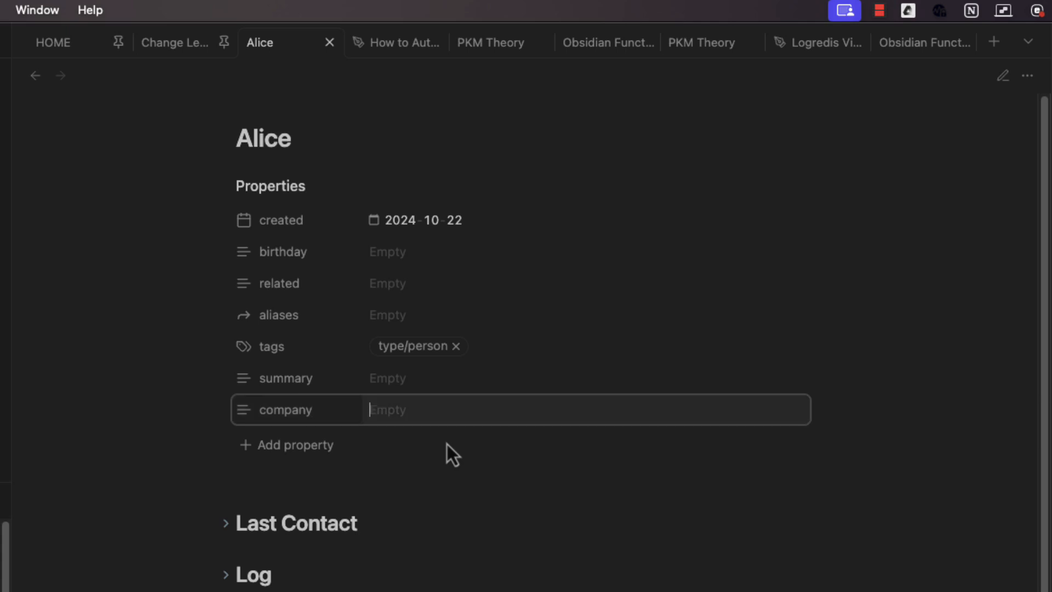
text(comp)
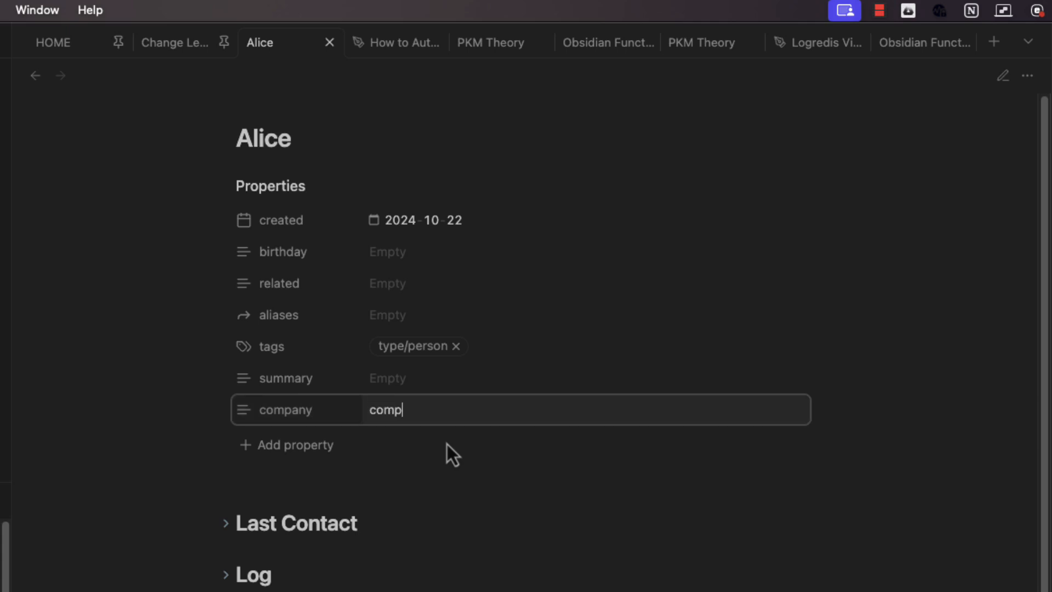
text([[c)
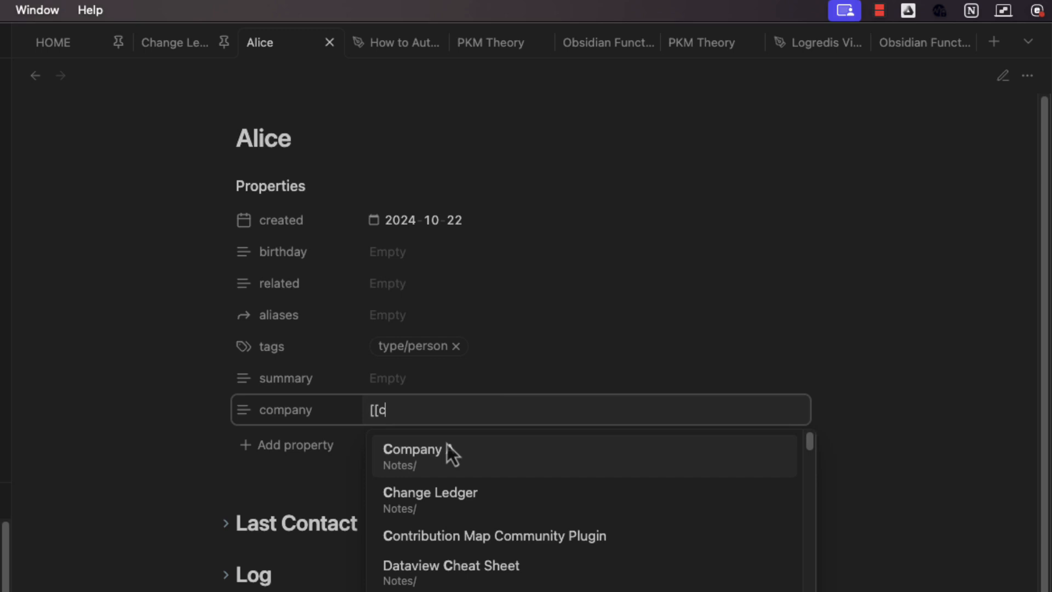
click(412, 449)
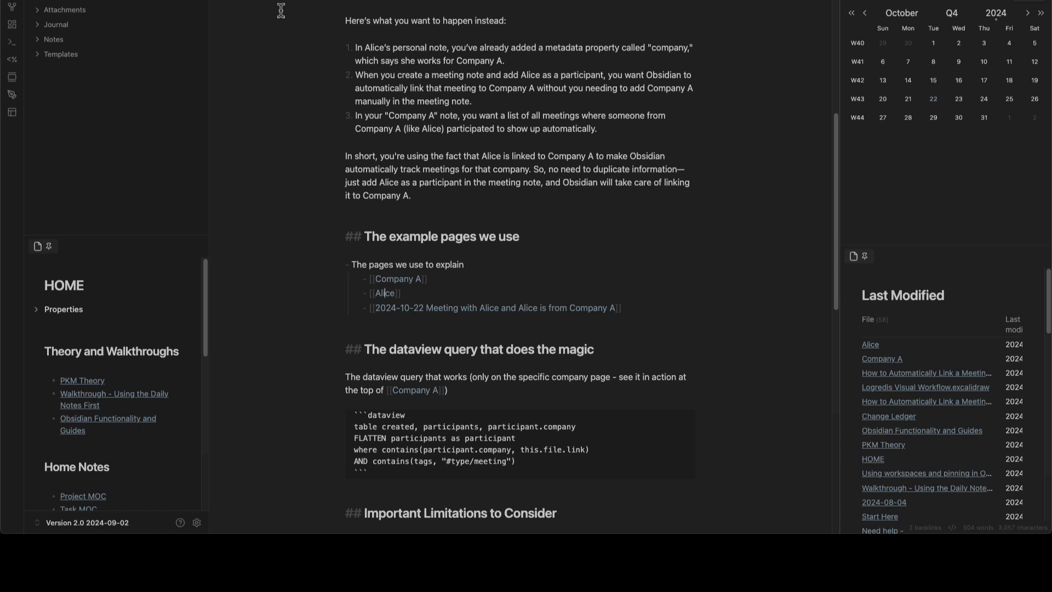
mouse_move(466, 296)
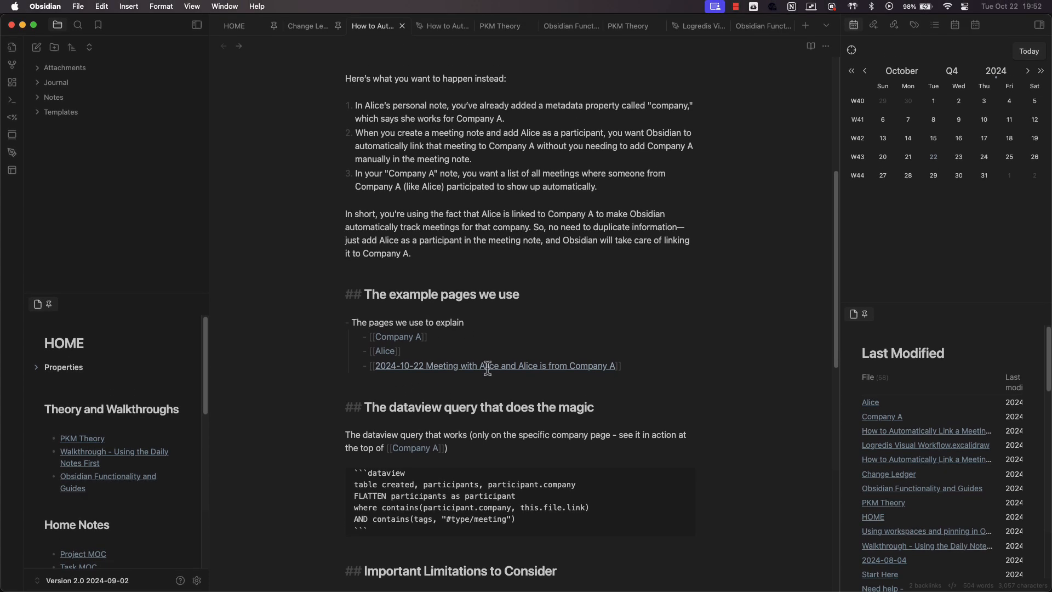
mouse_move(460, 365)
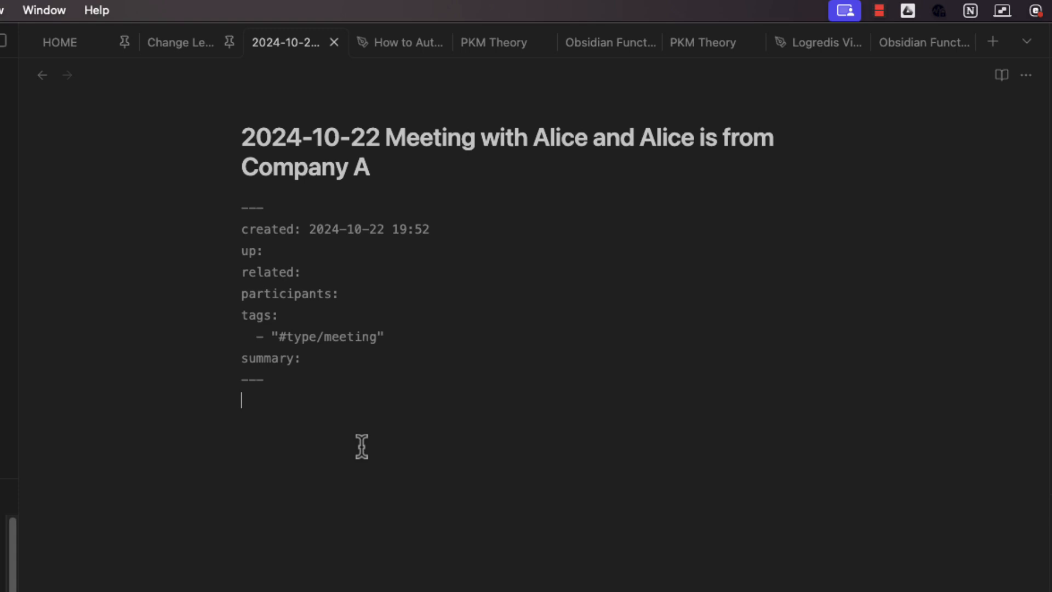
Step: Write 'A nice talk with Alice about her working at Company A' in the meeting note
text(A)
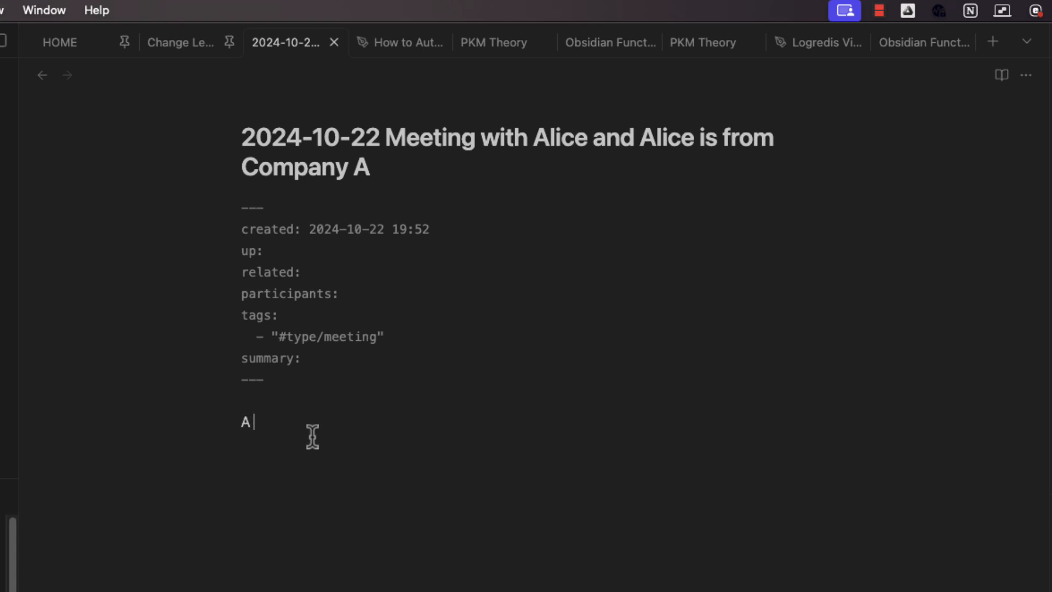
text(nice talk with)
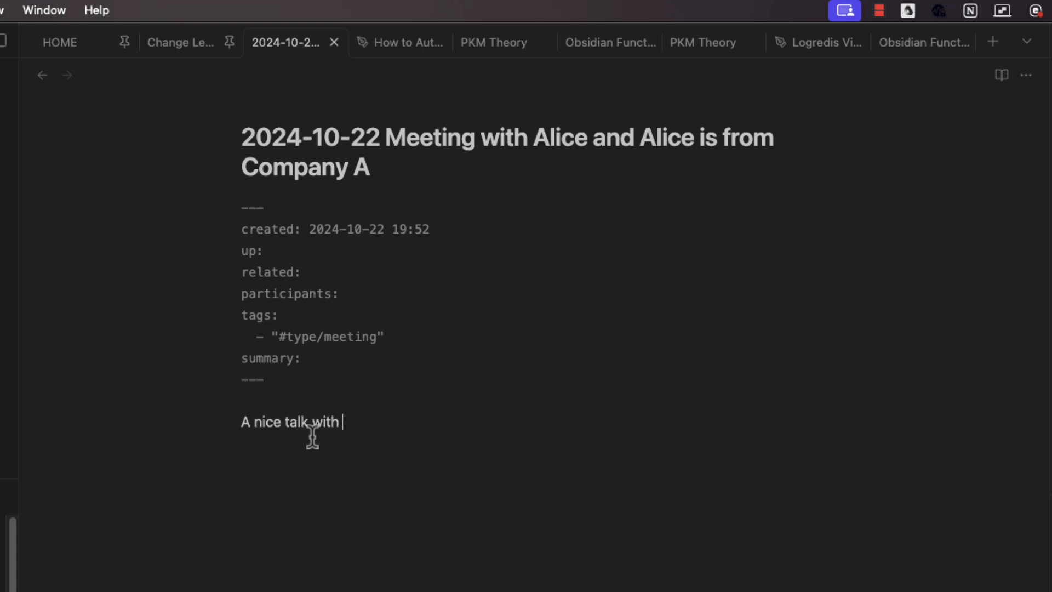
text(A)
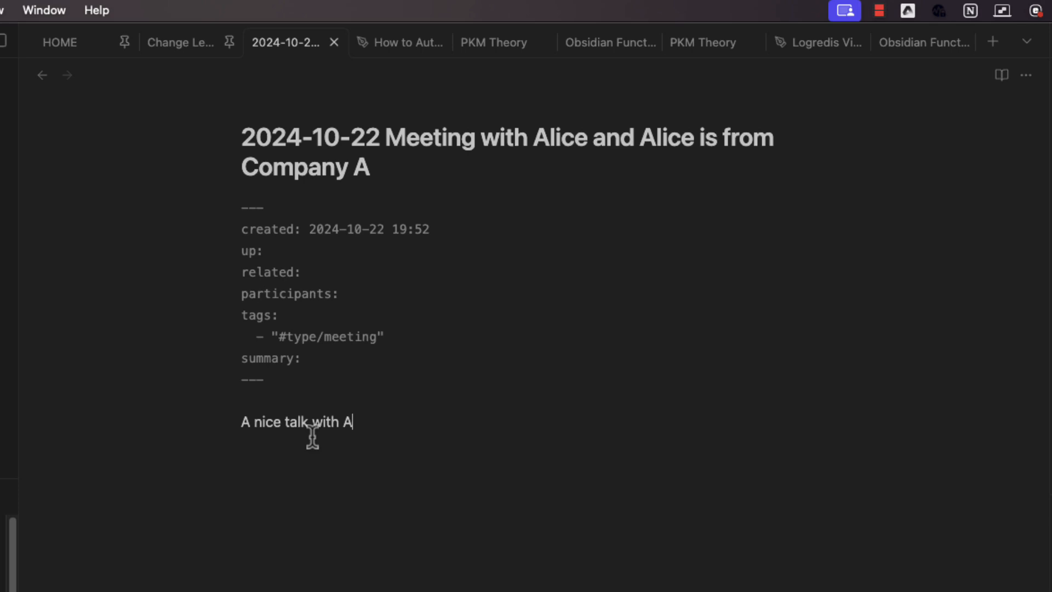
text(lice about her w)
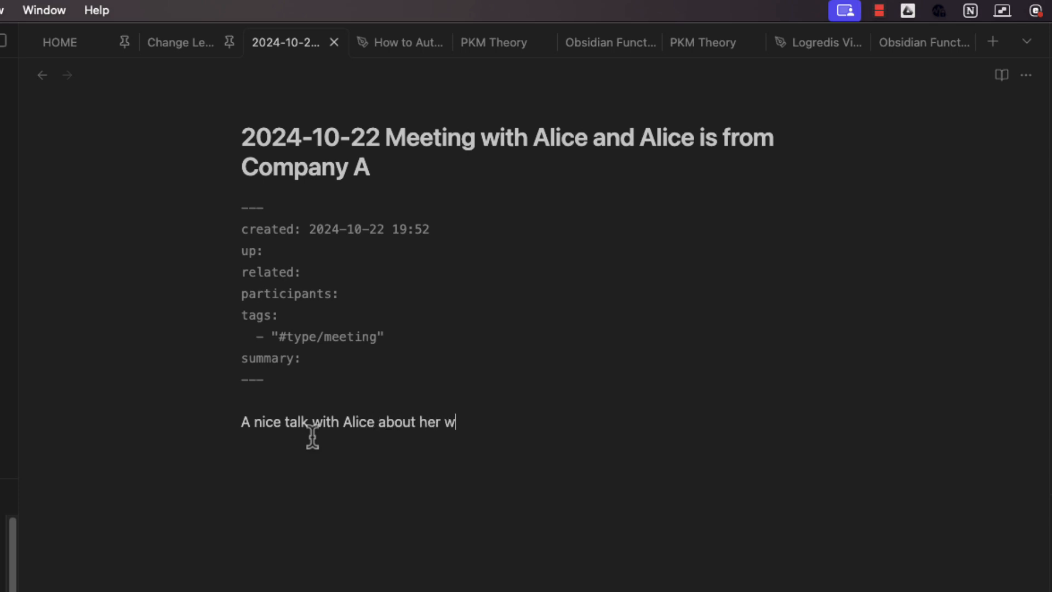
text(orking)
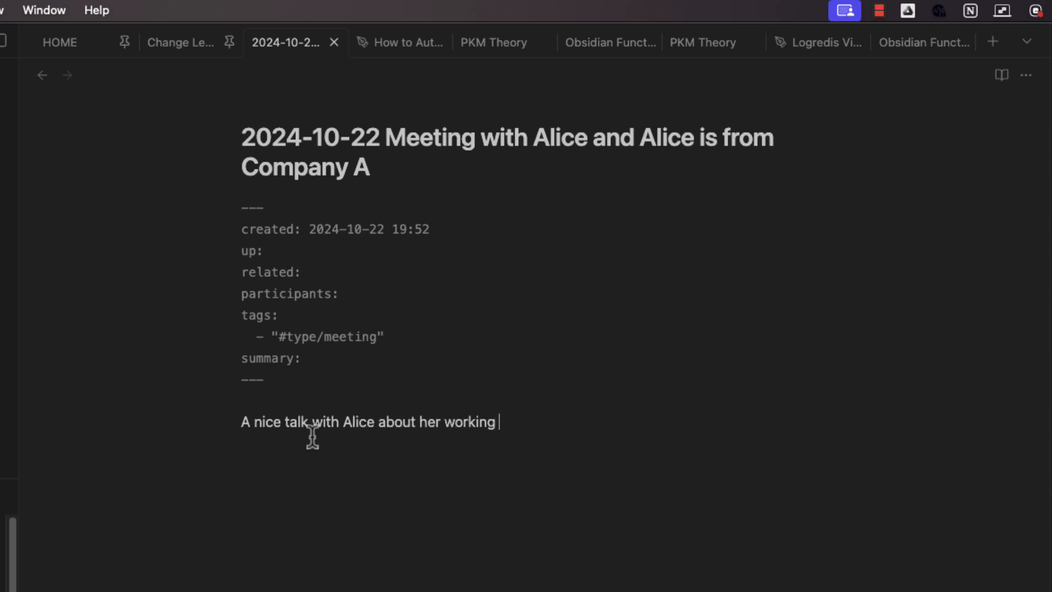
text(at C)
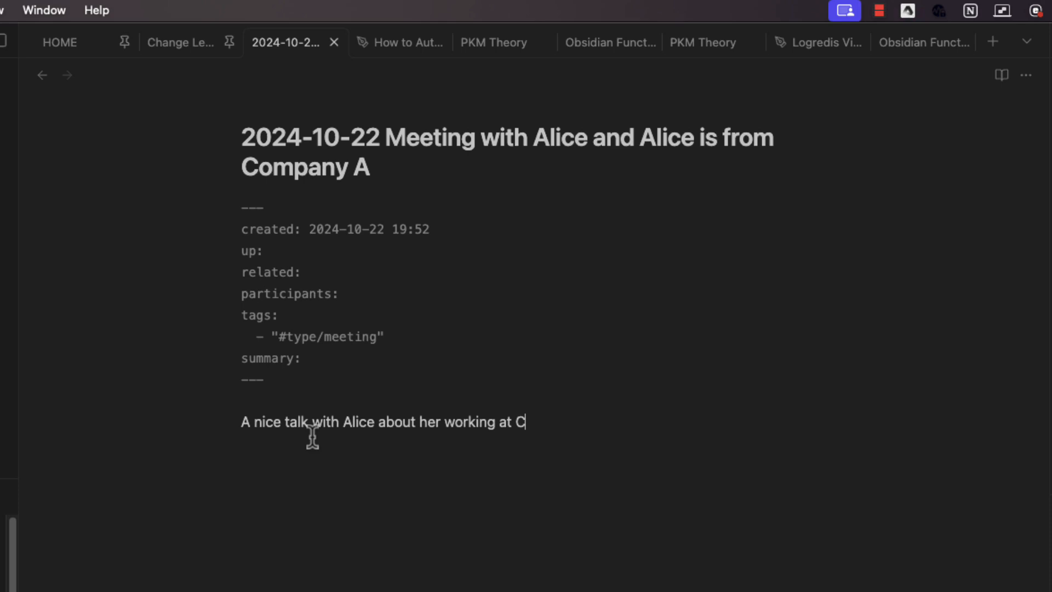
text(ompany A)
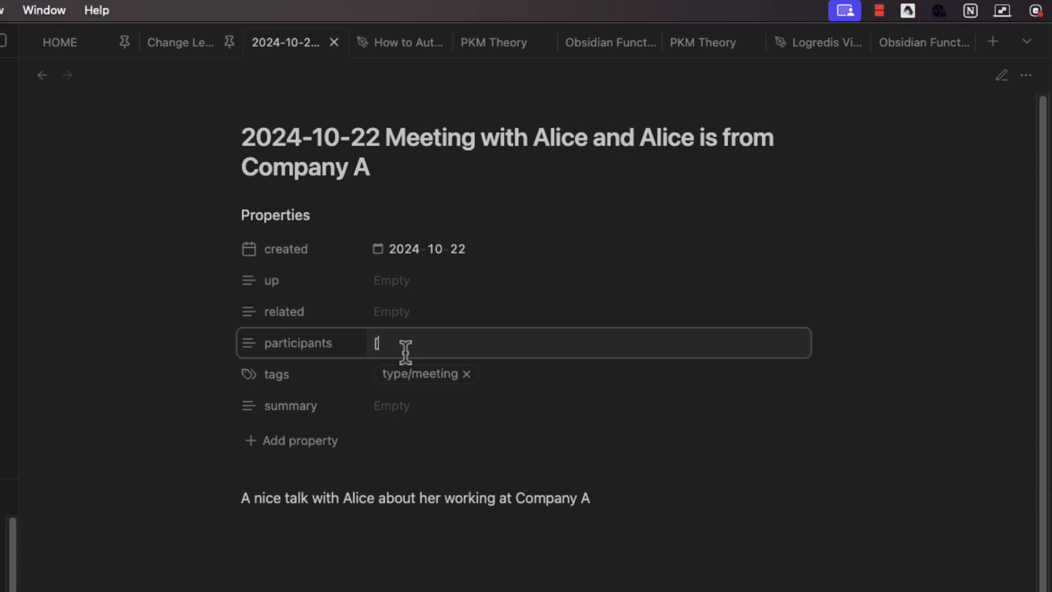
Step: Add Alice as the meeting's participant and move the body sentence into the summary property
text([[Ali)
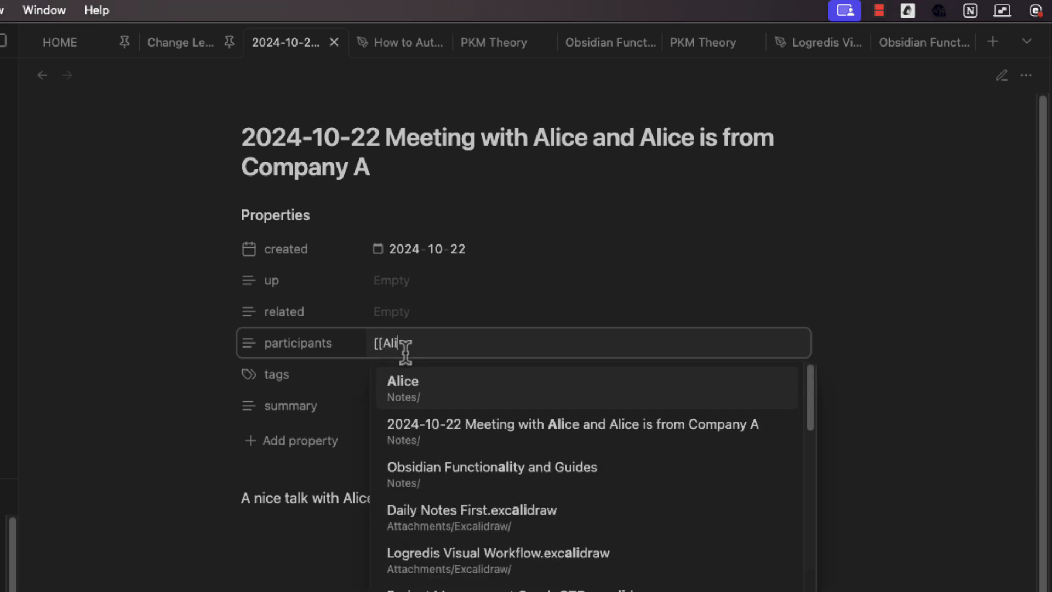
click(403, 387)
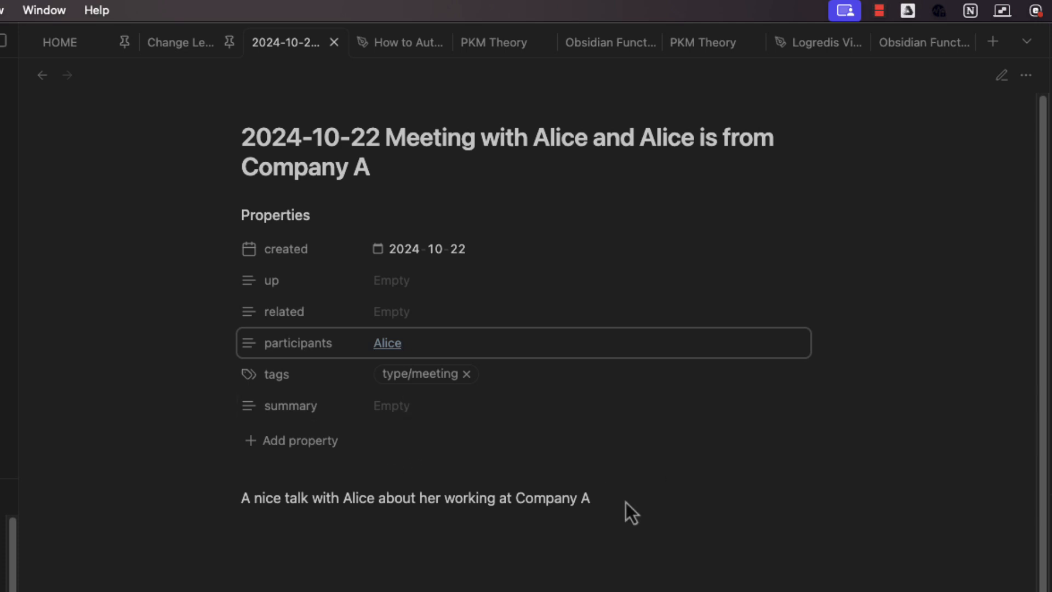
click(1001, 74)
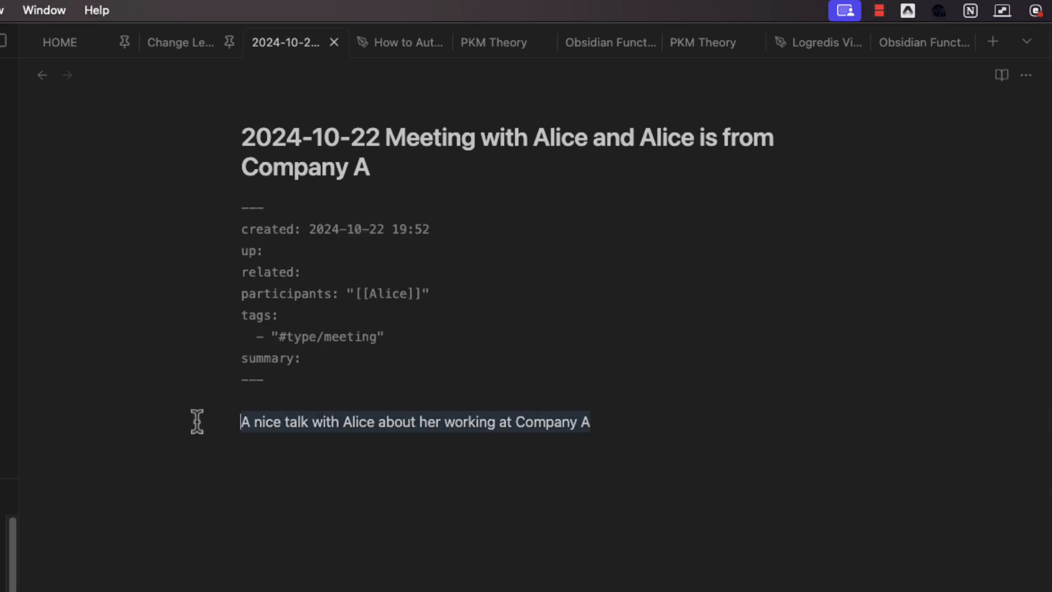
click(1000, 75)
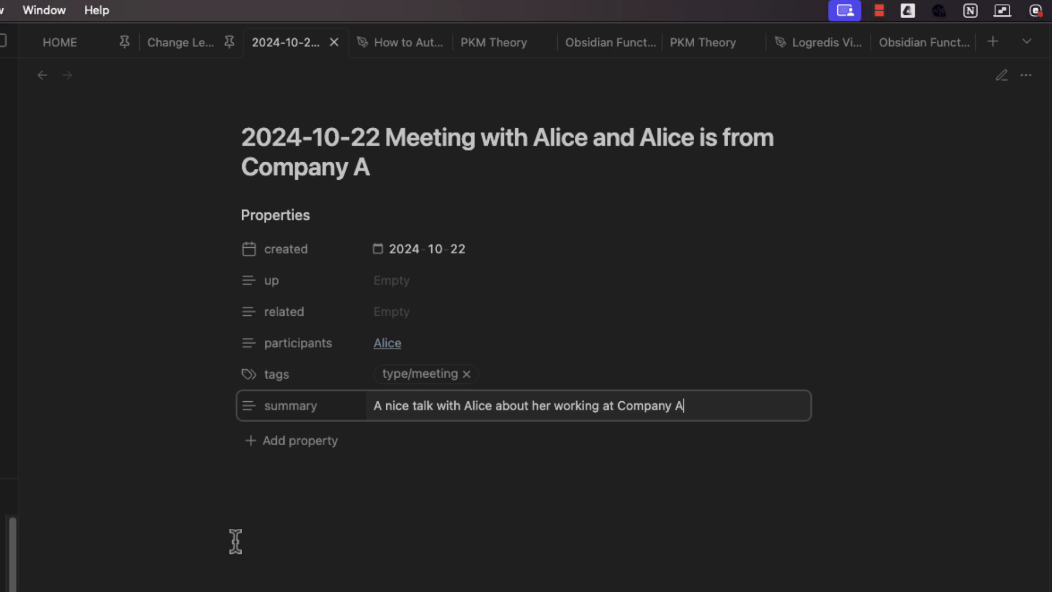
click(604, 204)
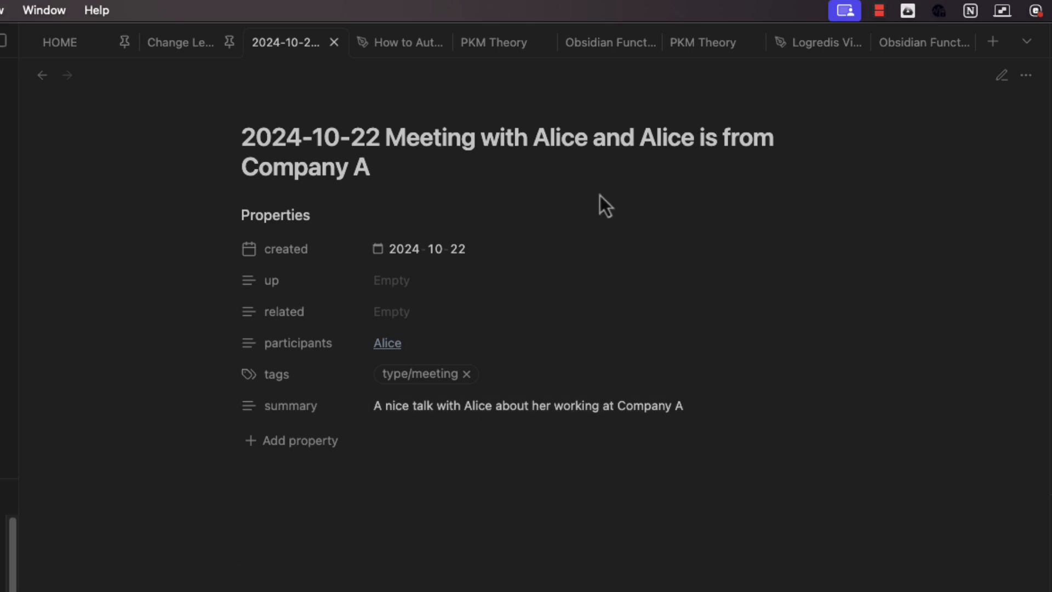
mouse_move(248, 197)
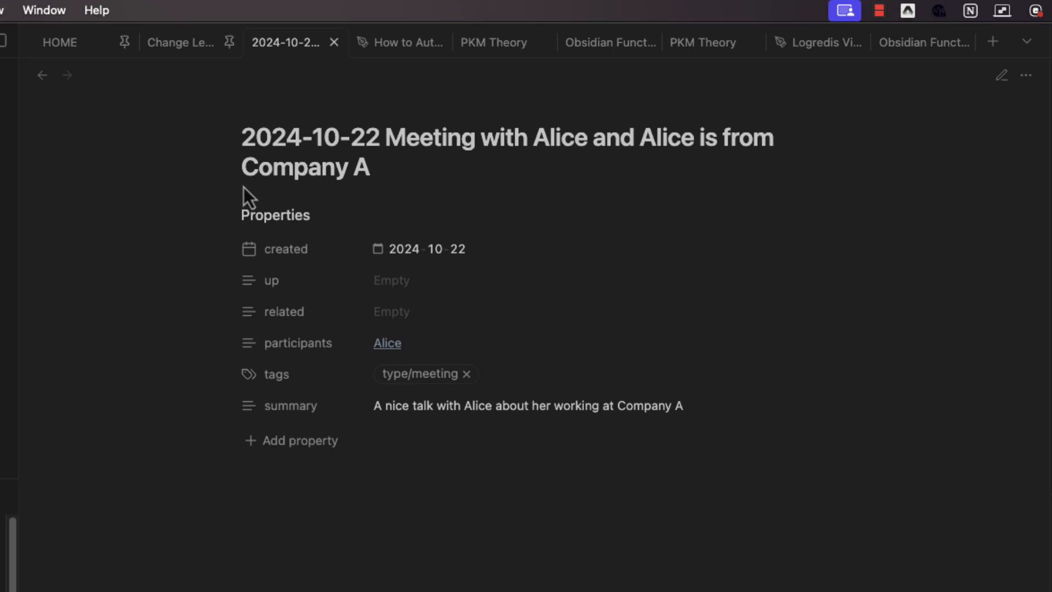
mouse_move(585, 21)
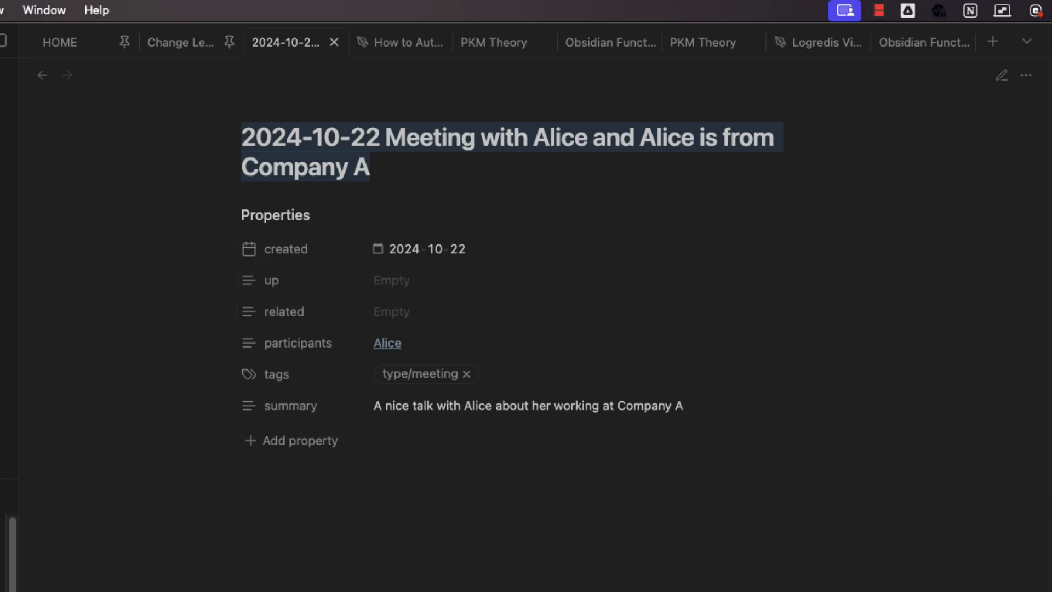
mouse_move(260, 419)
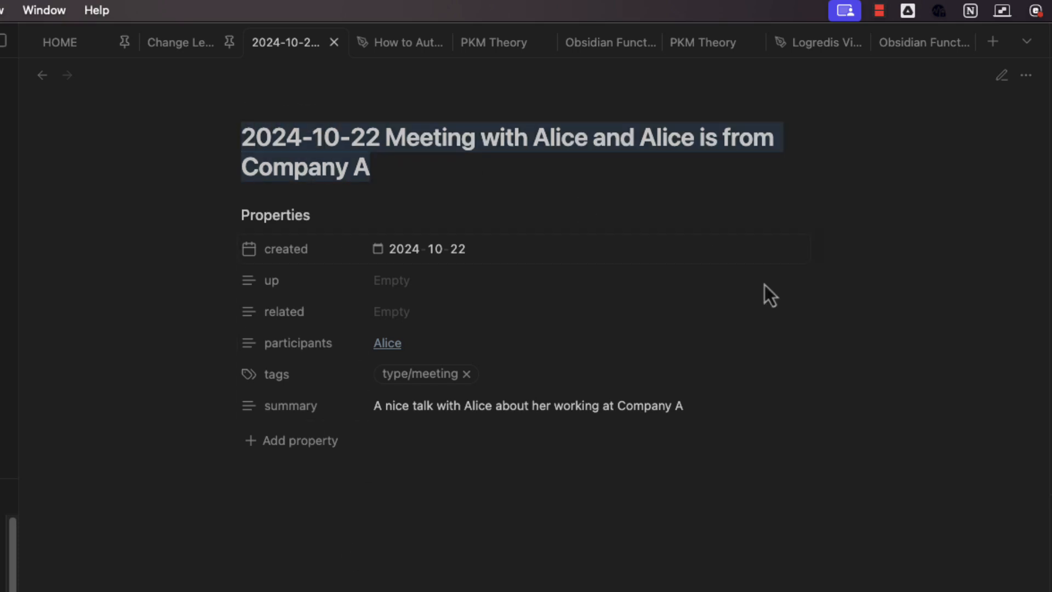
mouse_move(296, 334)
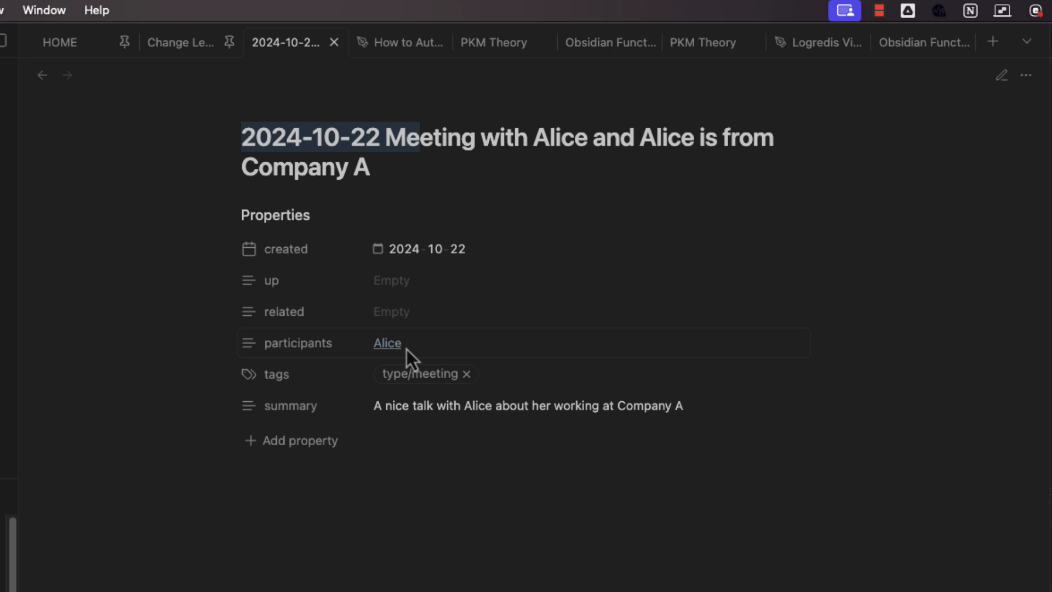
Step: Preview and open the linked Alice note, then return to the guide note
click(386, 342)
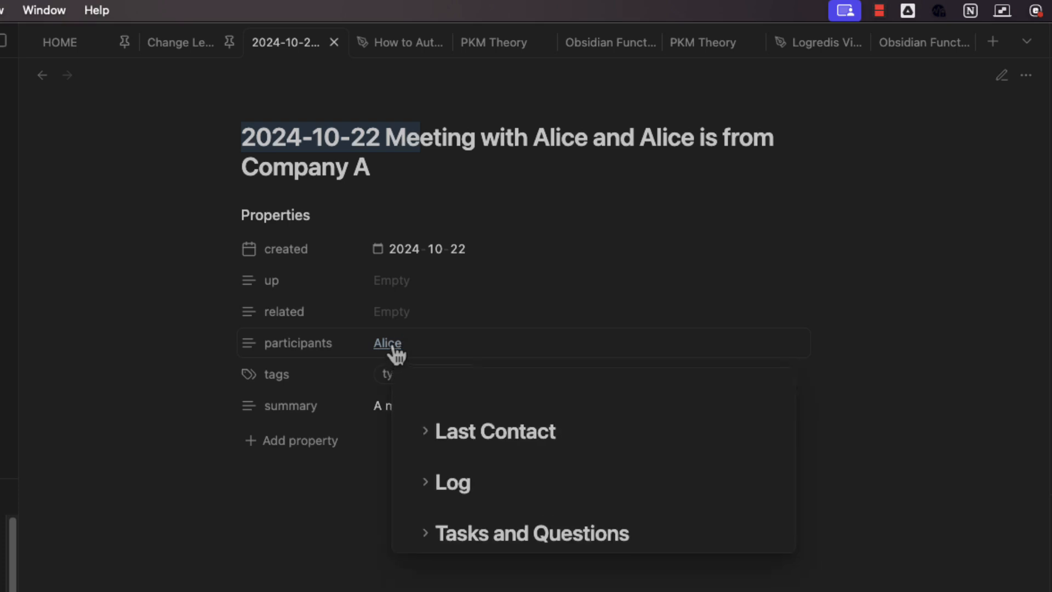
click(388, 343)
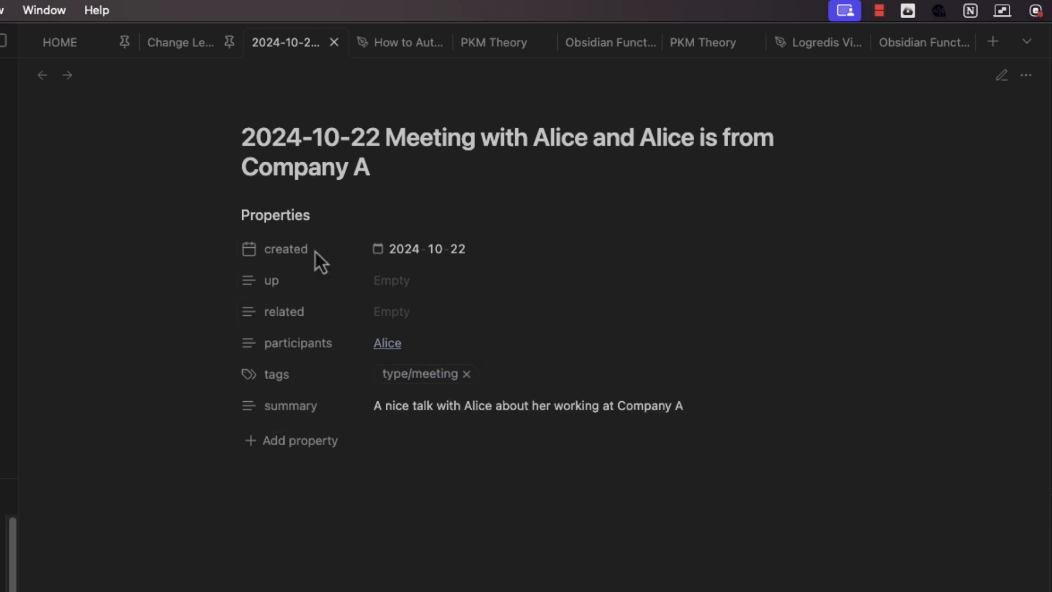
mouse_move(475, 232)
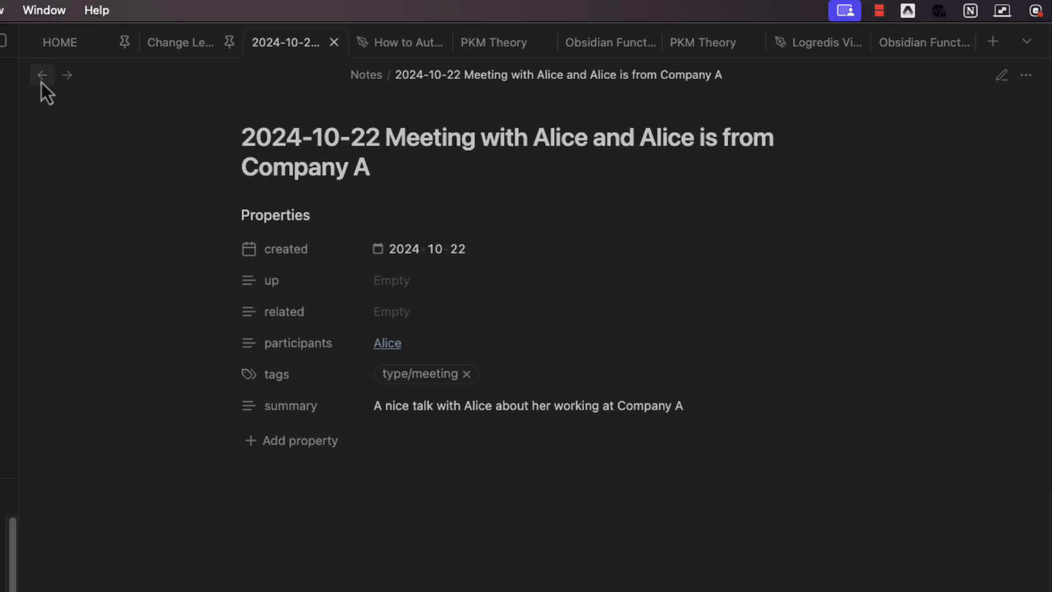
click(289, 40)
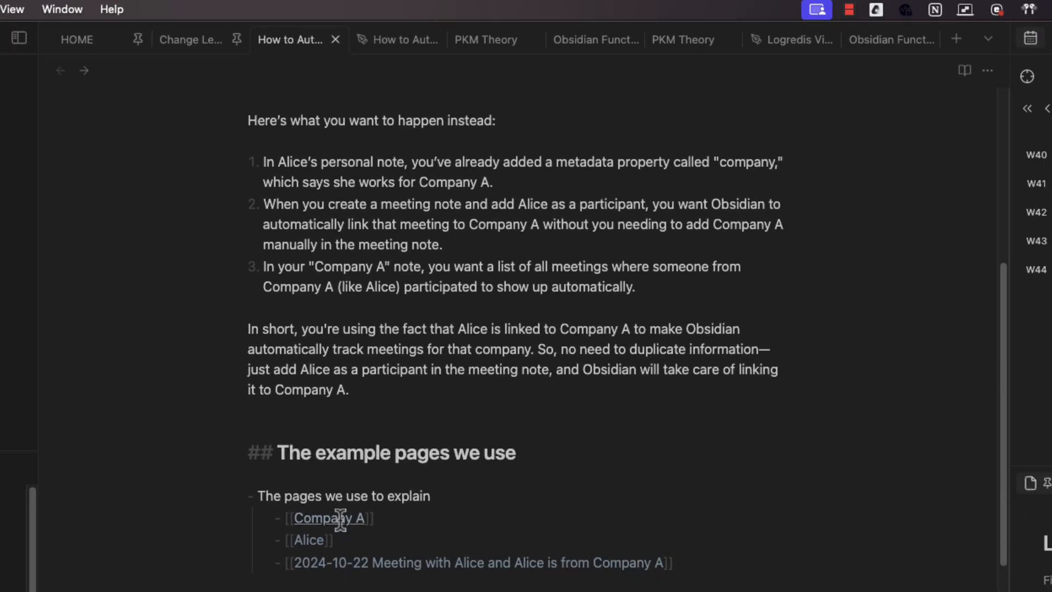
Step: Open the Company A note from the link in the guide
click(328, 518)
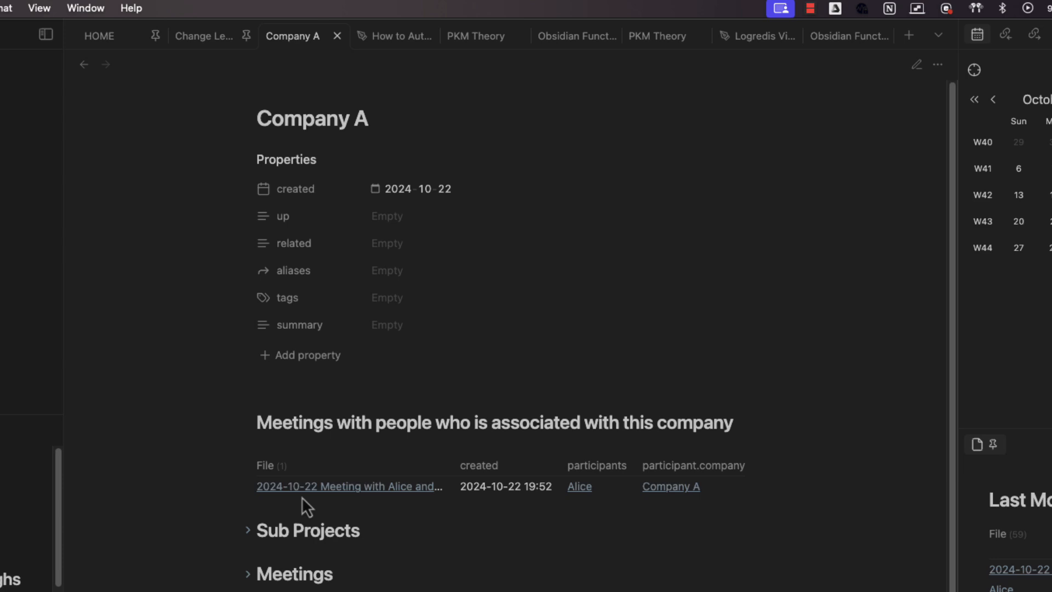
mouse_move(603, 536)
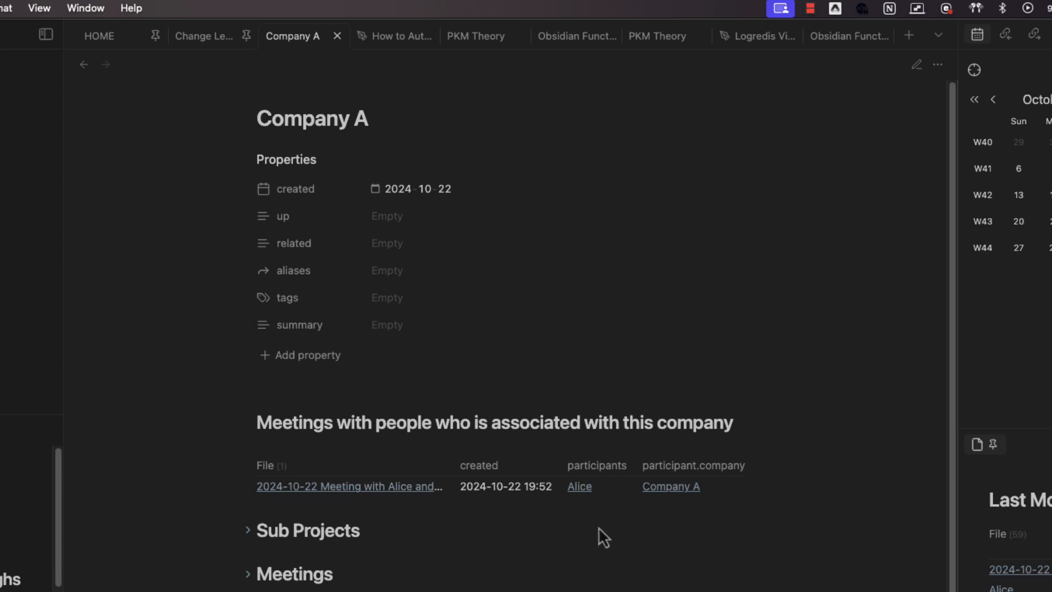
mouse_move(900, 439)
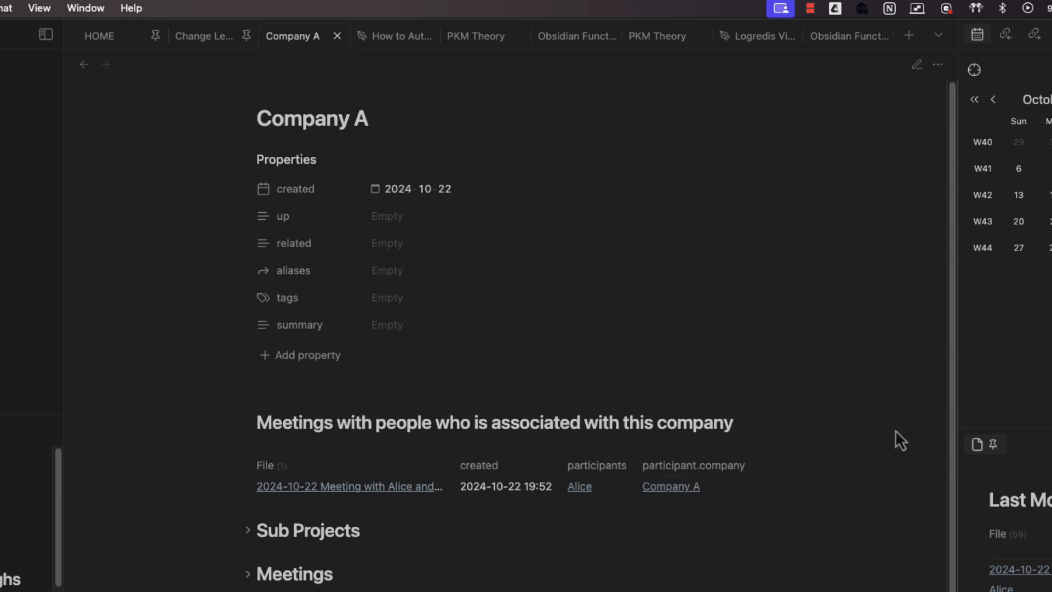
mouse_move(777, 448)
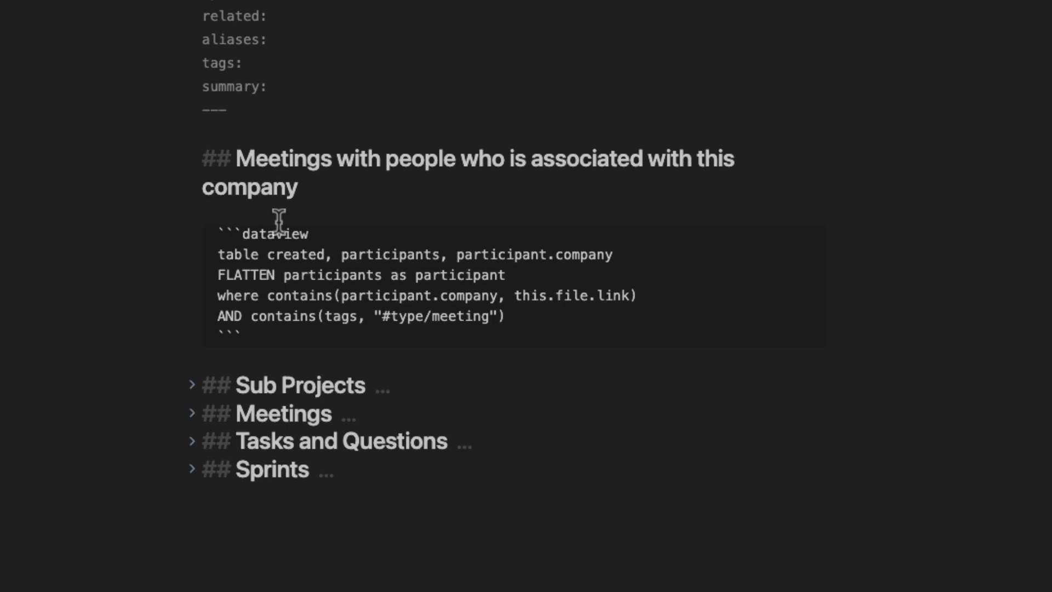
double_click(246, 275)
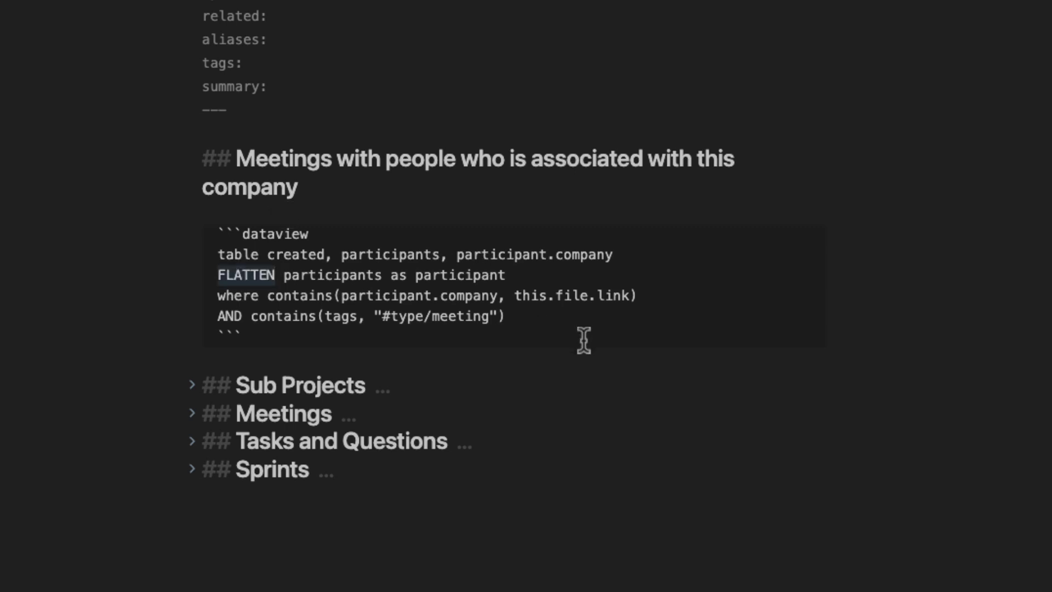
click(275, 275)
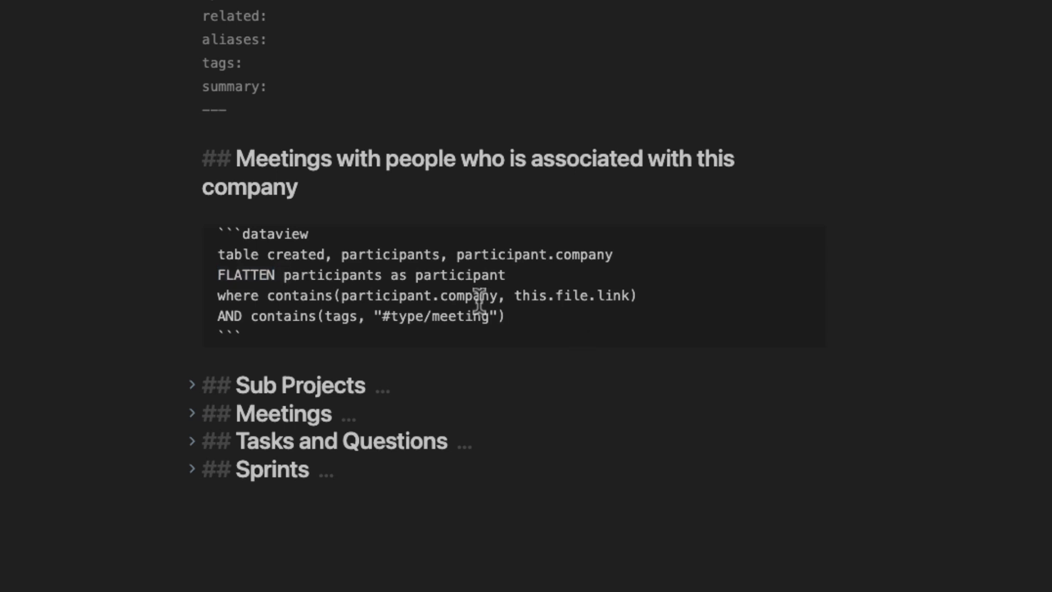
double_click(275, 234)
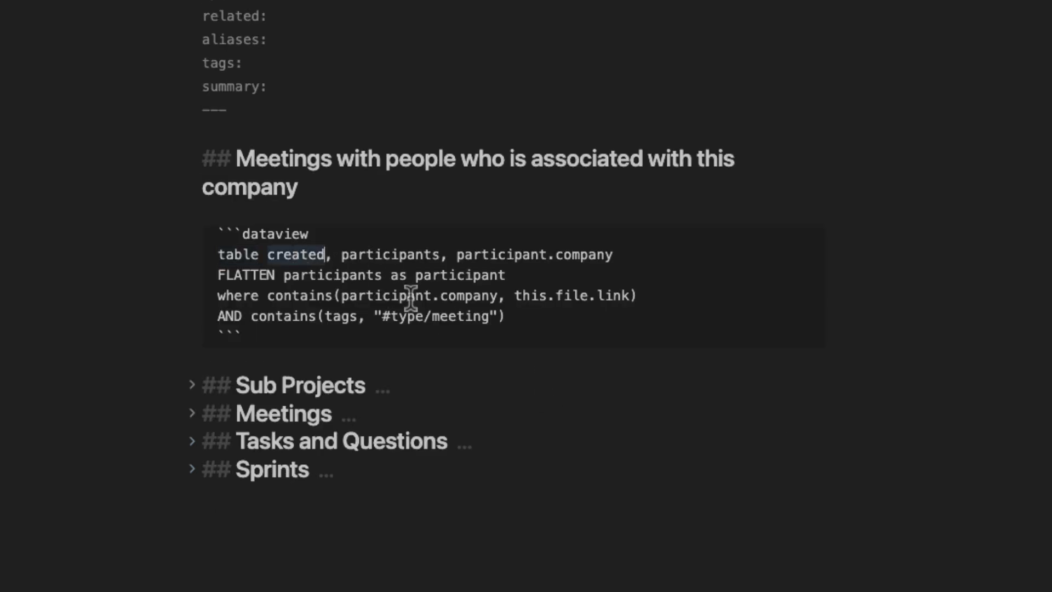
mouse_move(401, 263)
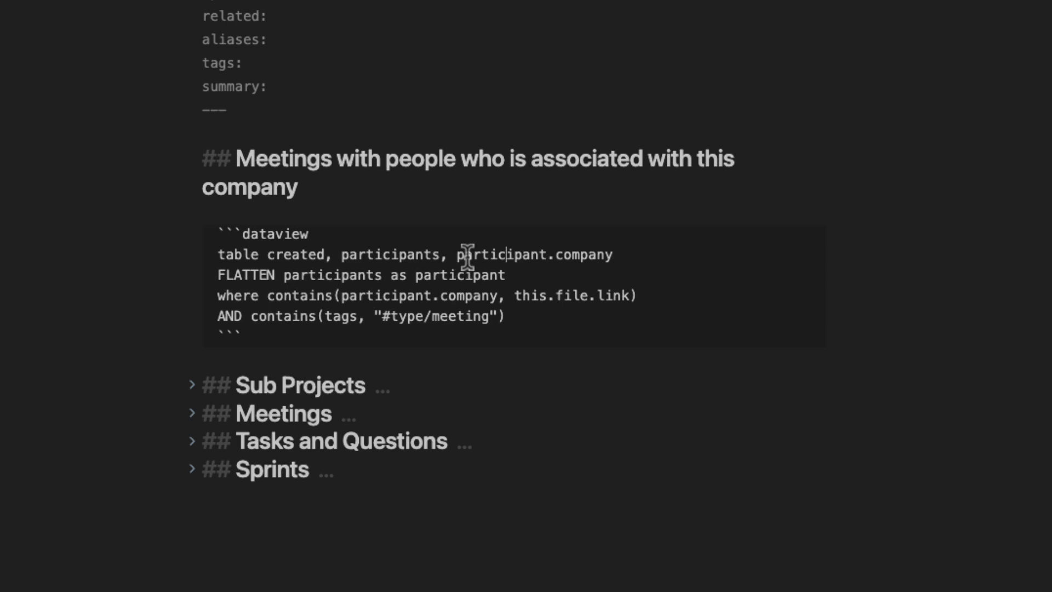
double_click(533, 254)
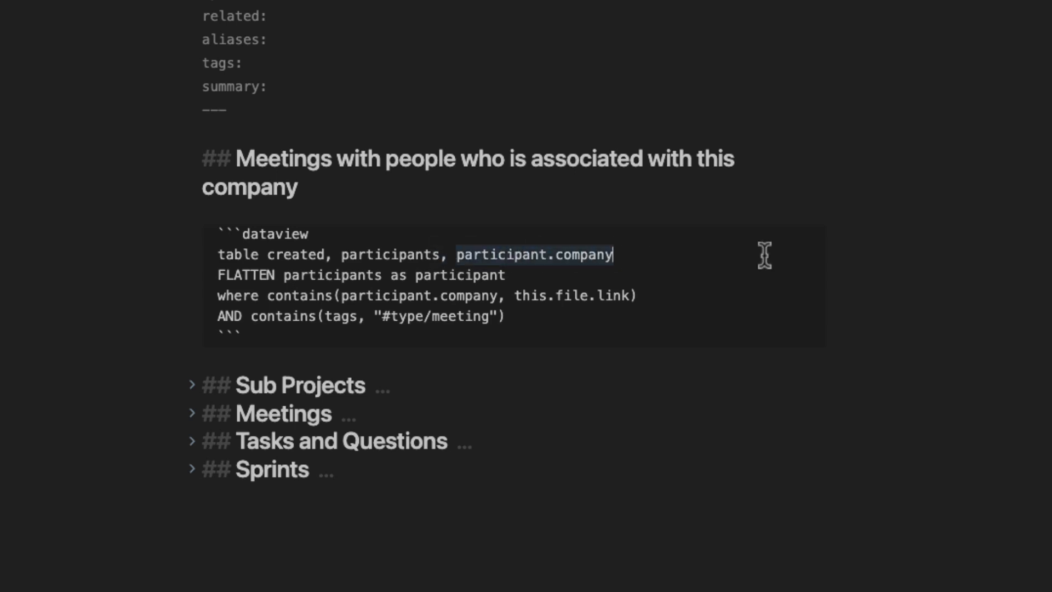
mouse_move(768, 252)
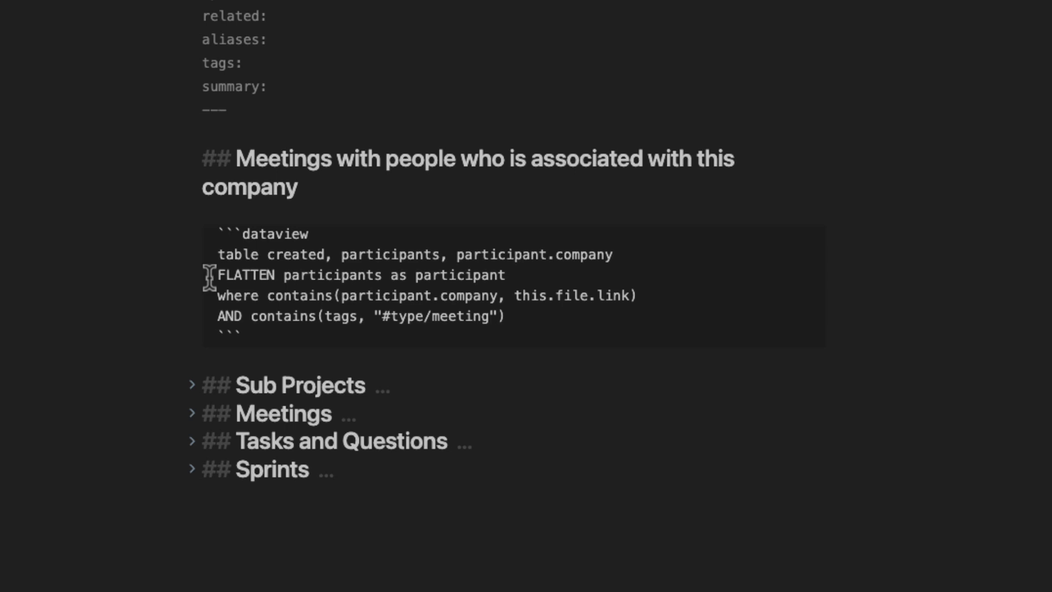
double_click(245, 275)
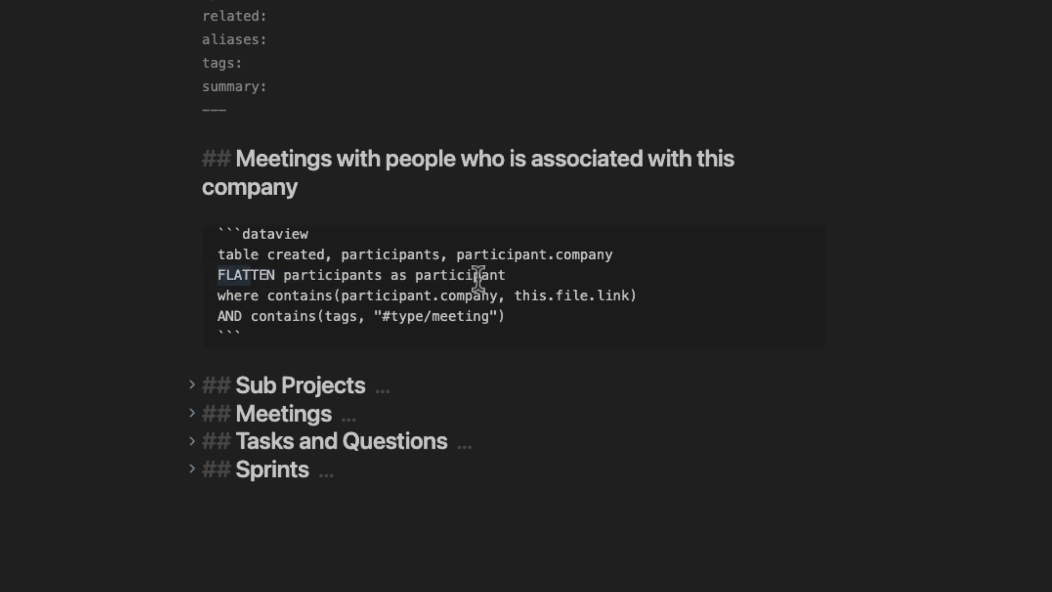
triple_click(360, 274)
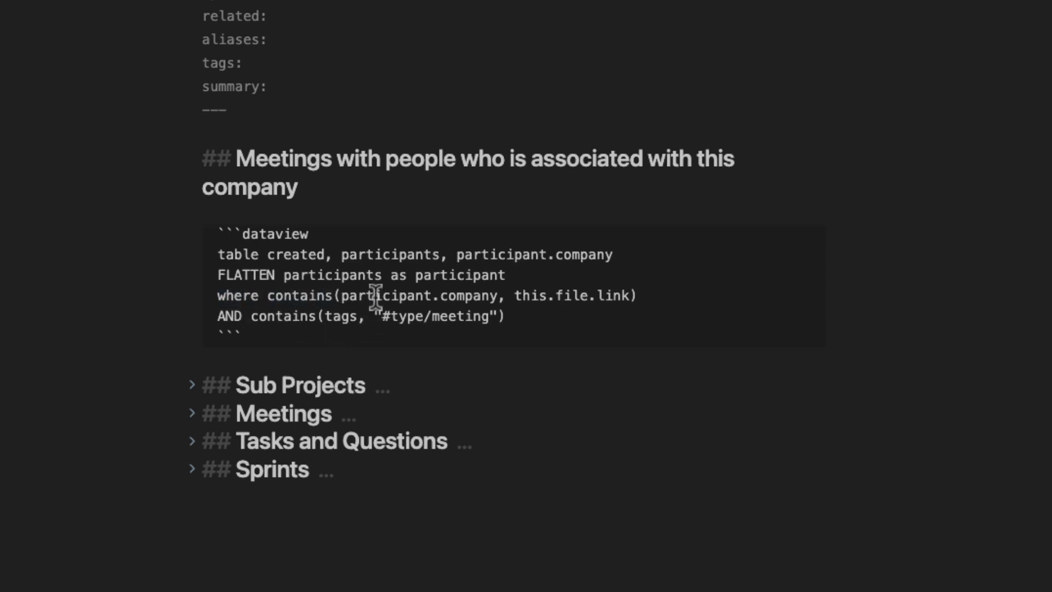
double_click(467, 295)
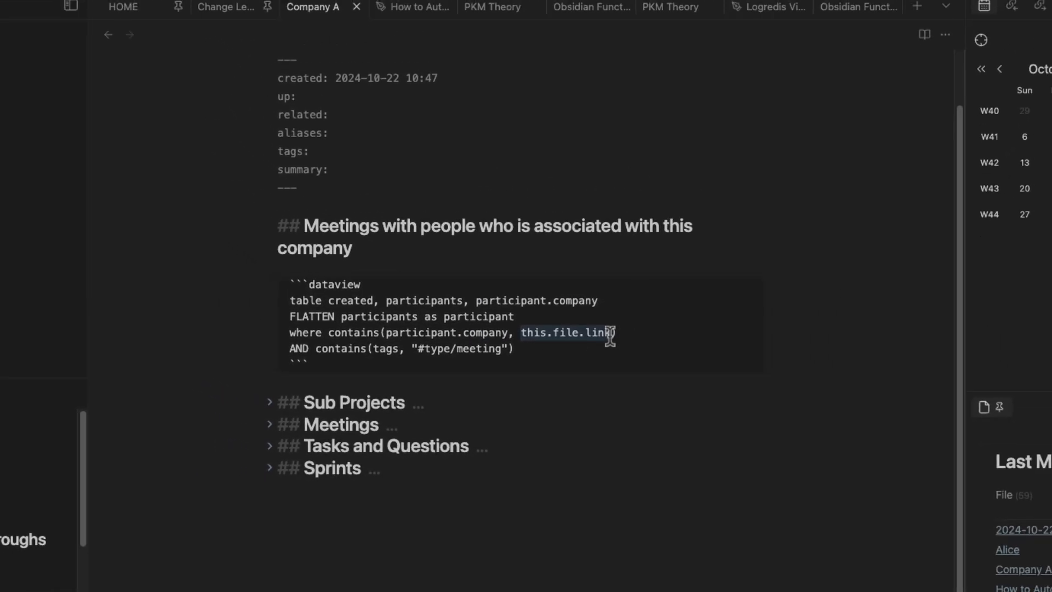
click(923, 34)
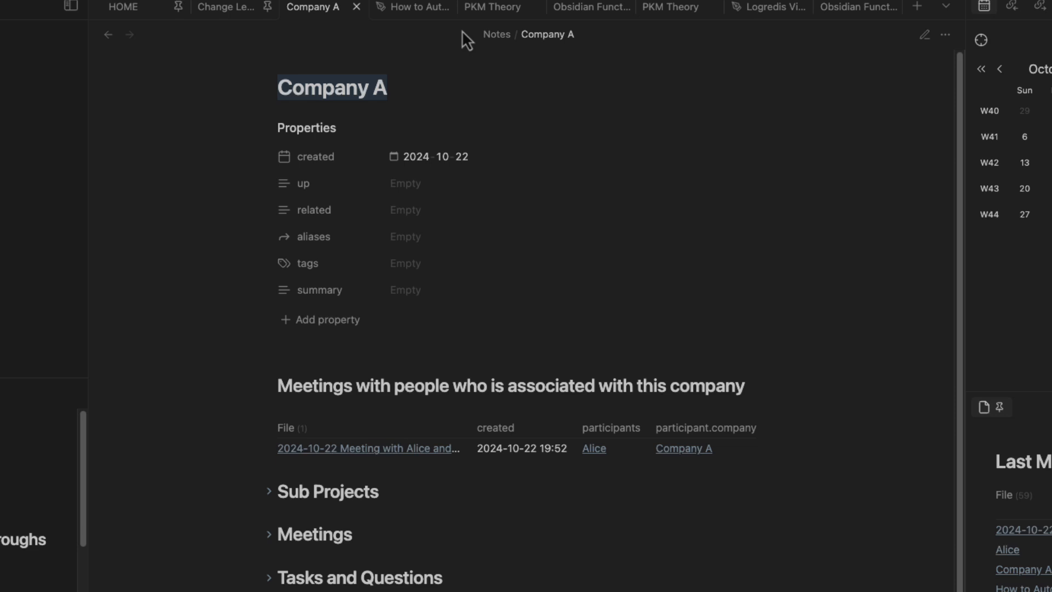
mouse_move(413, 8)
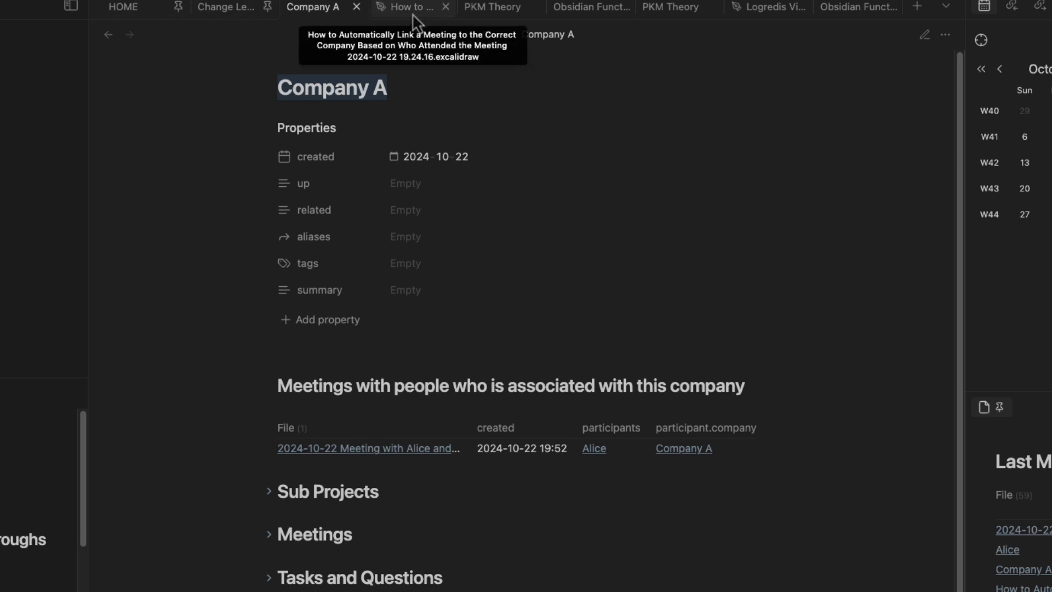
Step: From the guide's meeting, open Alice's note, then Company A via her company property
click(368, 447)
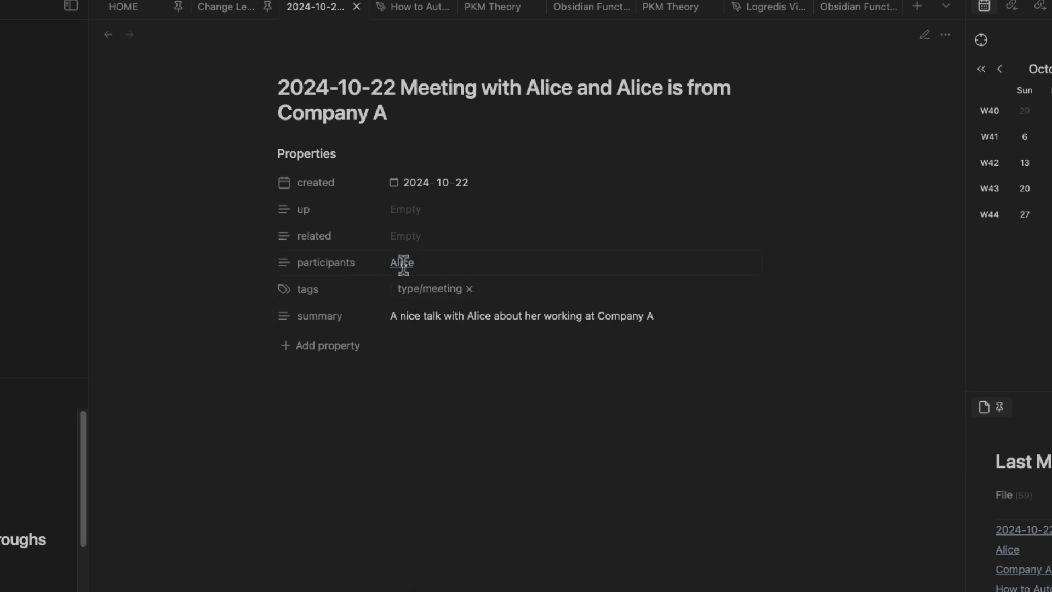
click(401, 262)
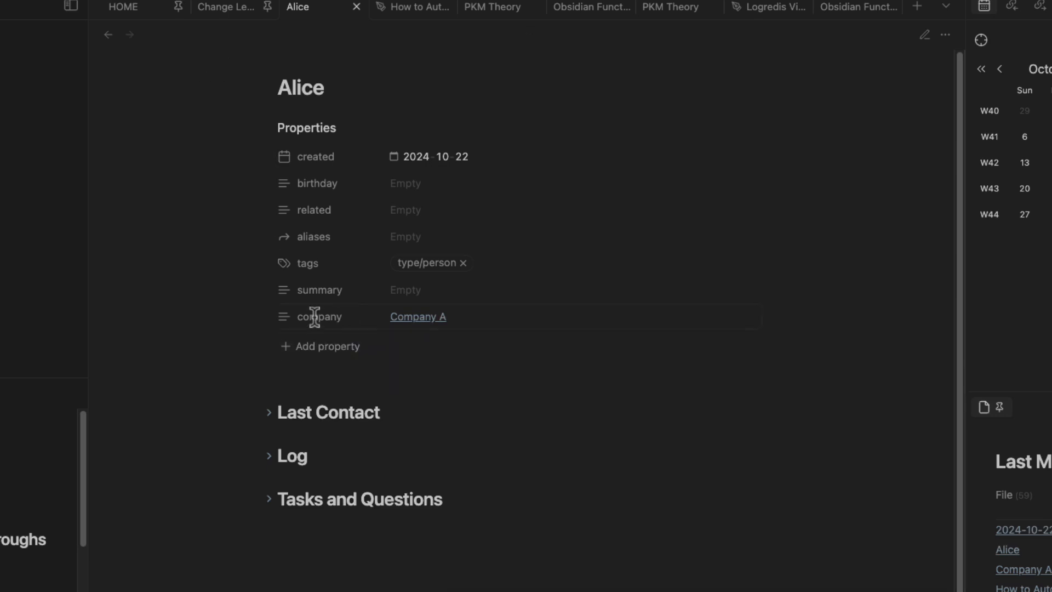
mouse_move(417, 316)
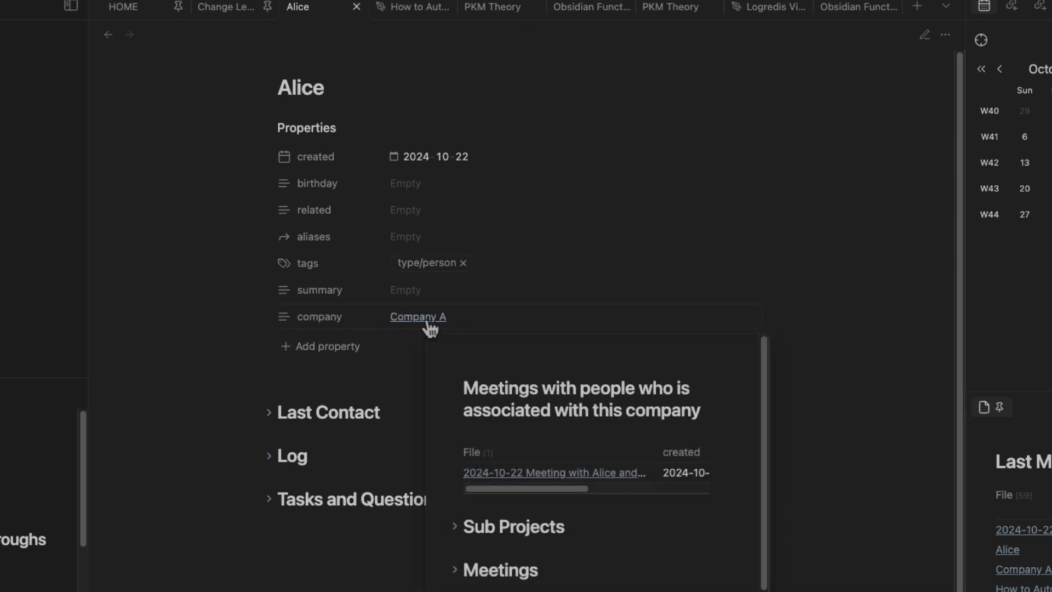
click(417, 316)
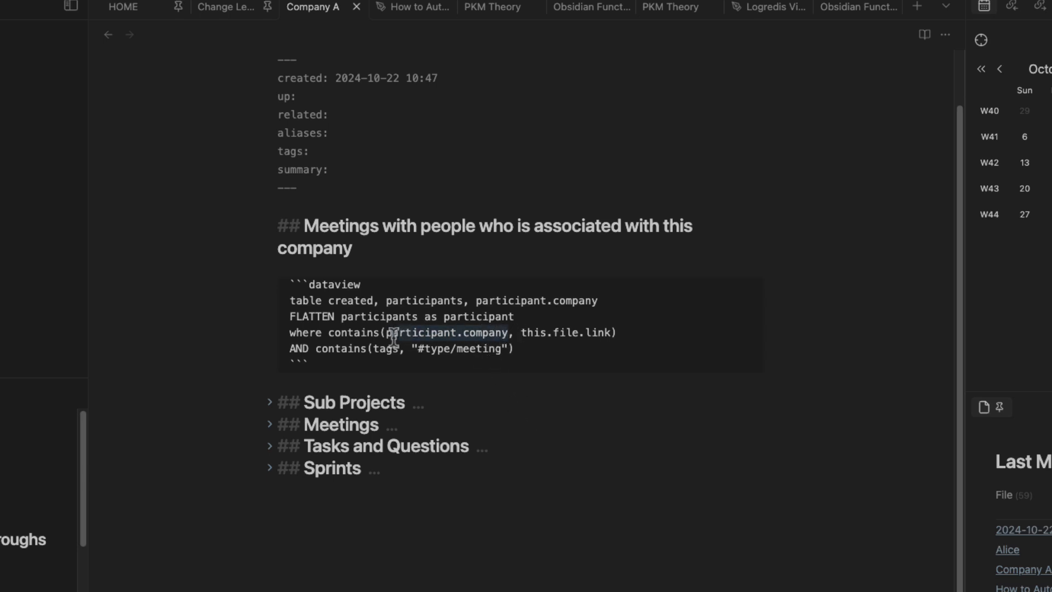
double_click(446, 332)
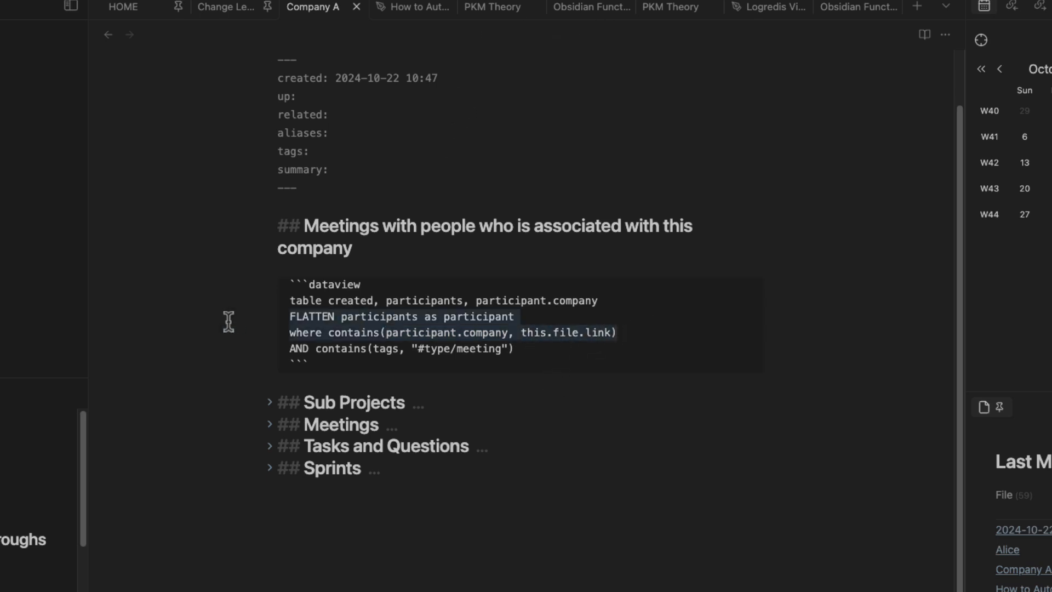
click(461, 349)
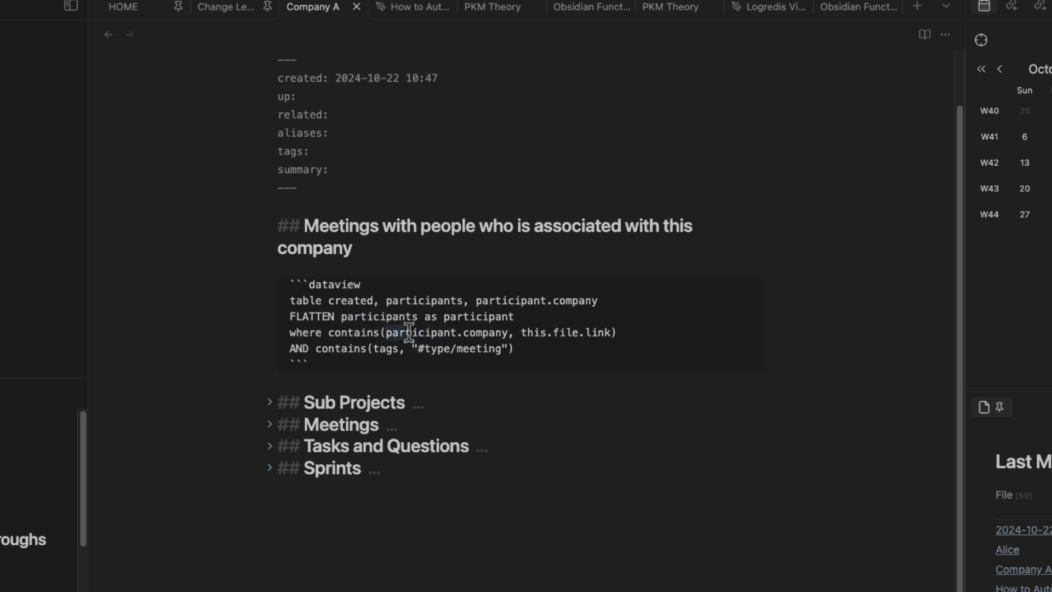
double_click(447, 332)
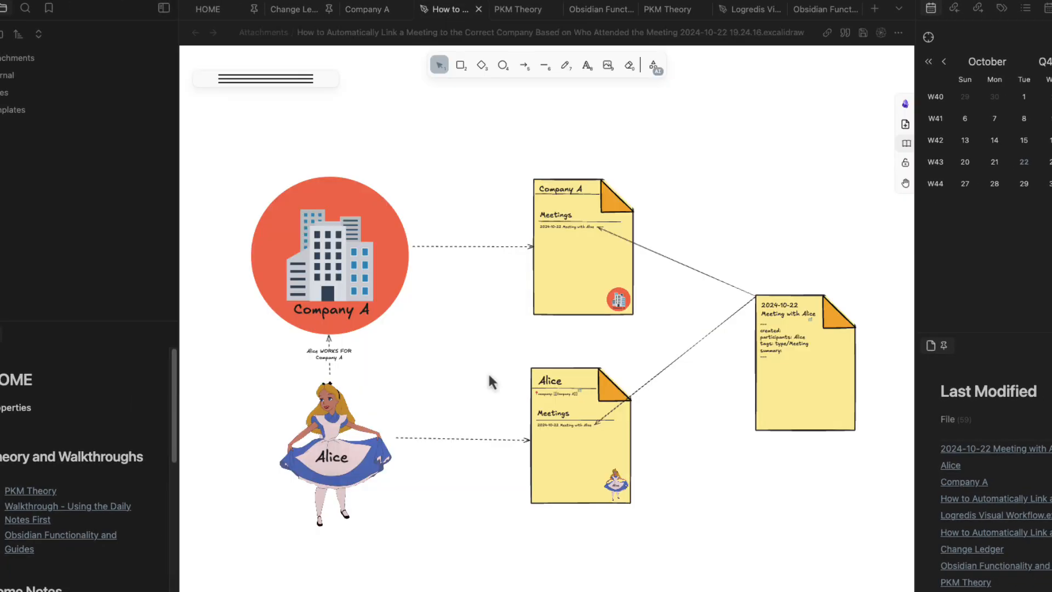
mouse_move(316, 248)
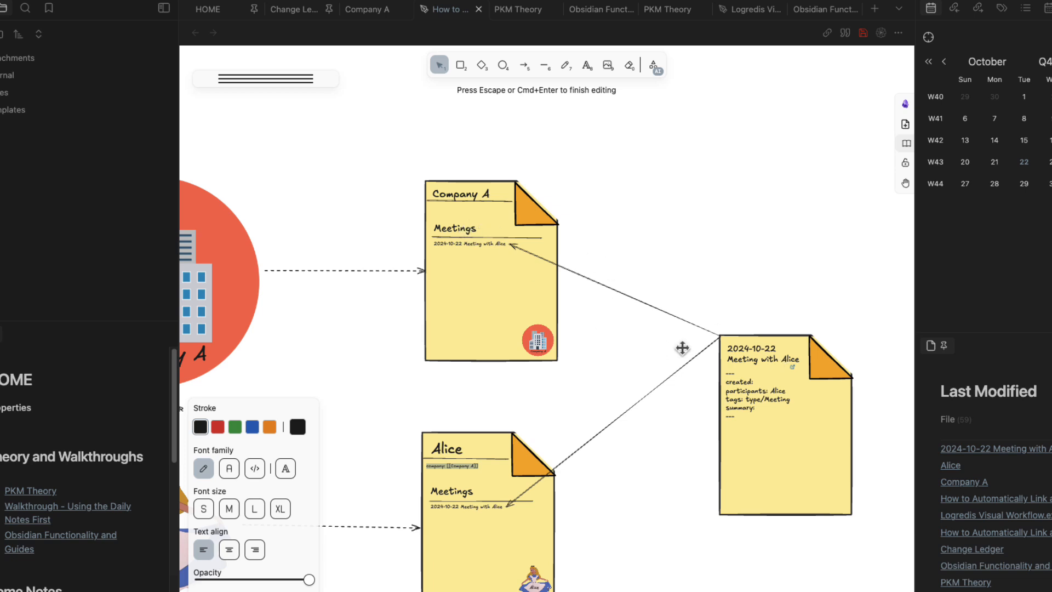
mouse_move(741, 313)
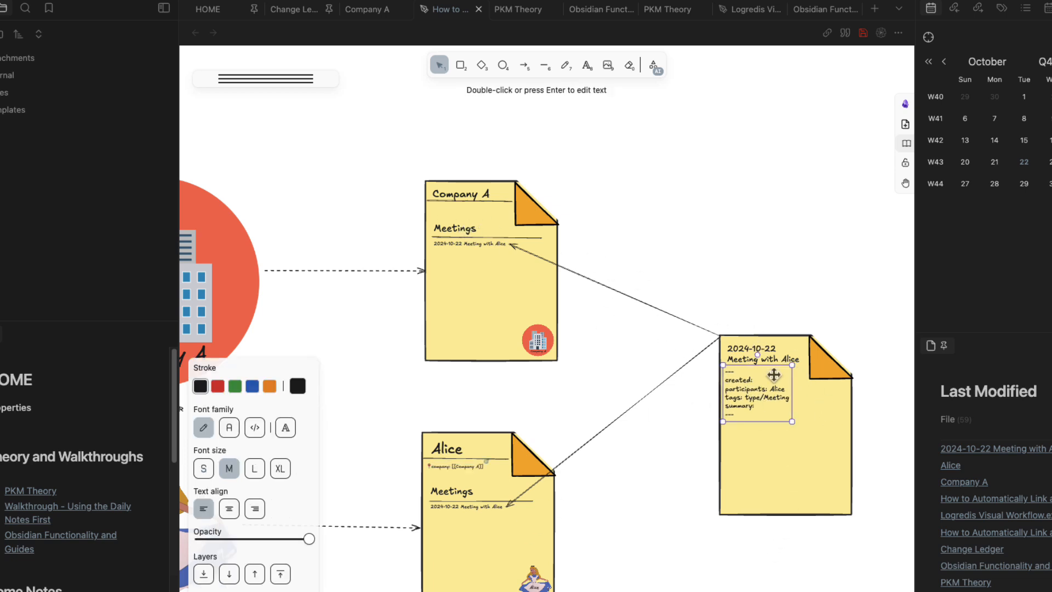
Step: Edit the property text on the 2024-10-22 meeting card in the Excalidraw diagram
double_click(758, 395)
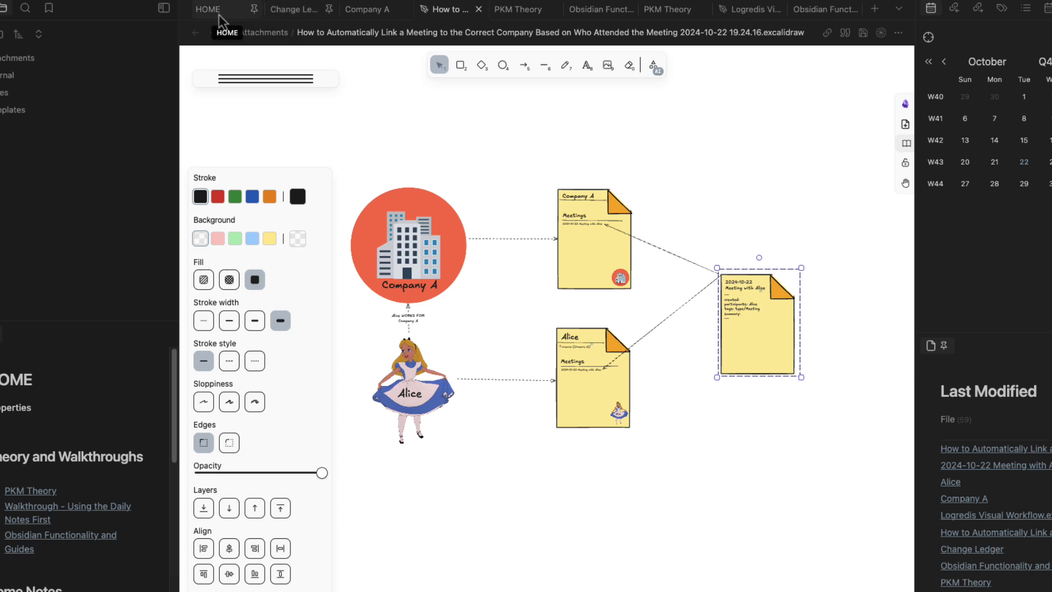
Step: Go from HOME through Obsidian Functionality and Guides to the meeting-linking guide
click(207, 9)
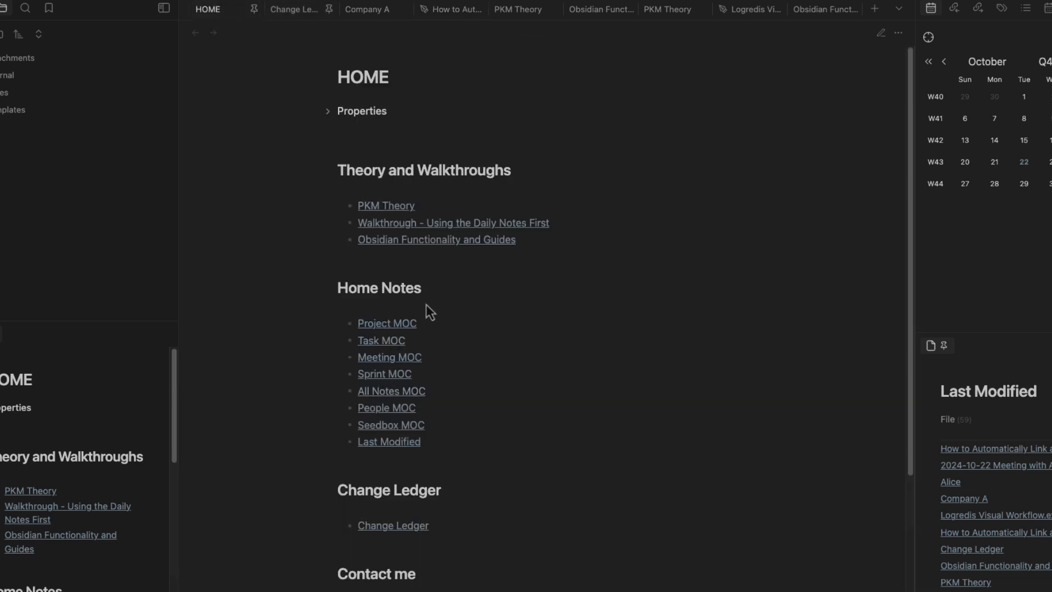
mouse_move(436, 239)
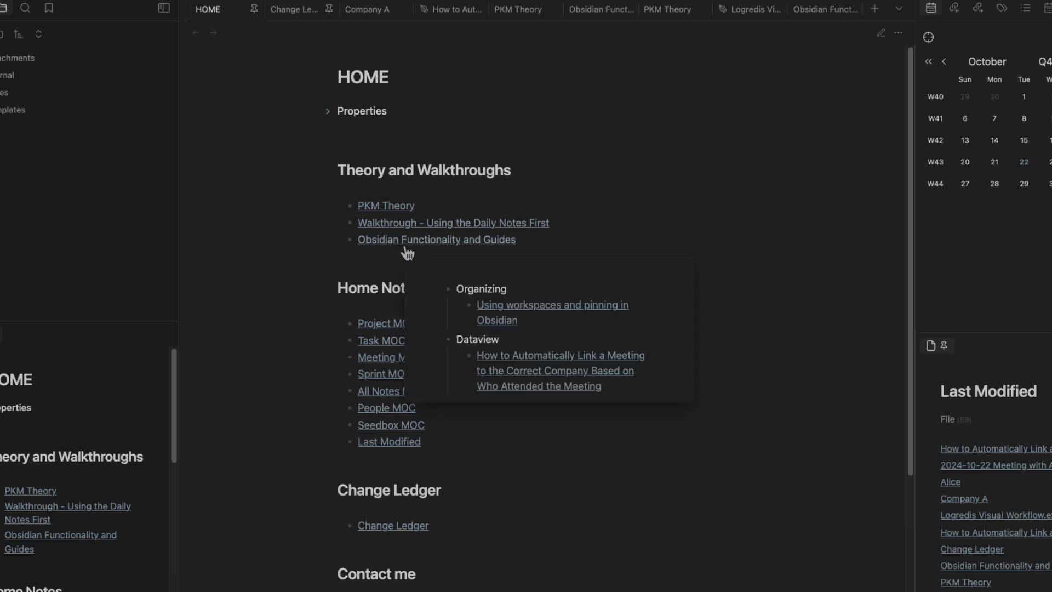
click(436, 239)
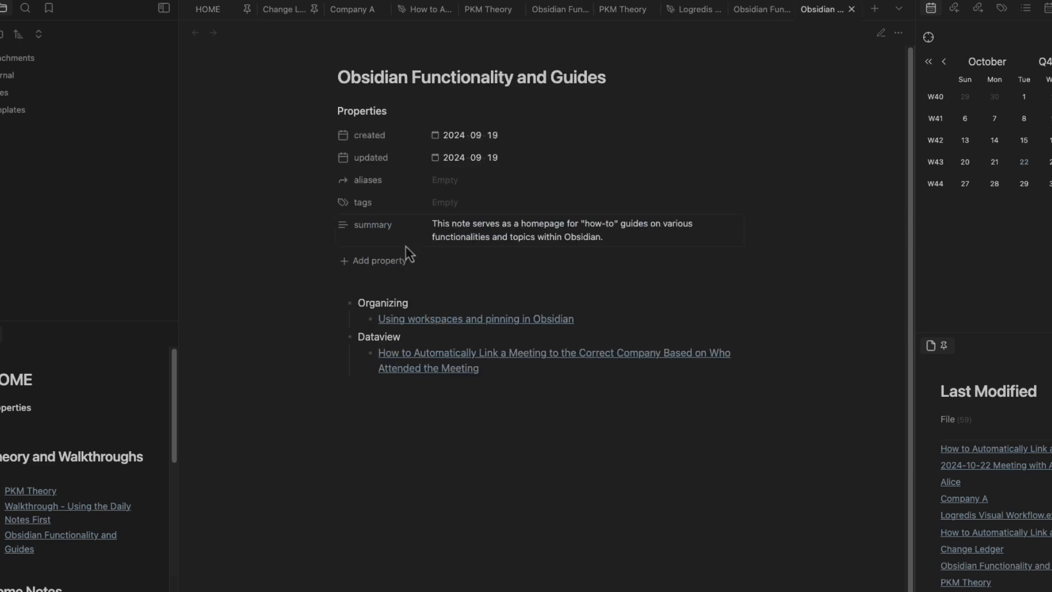
click(553, 352)
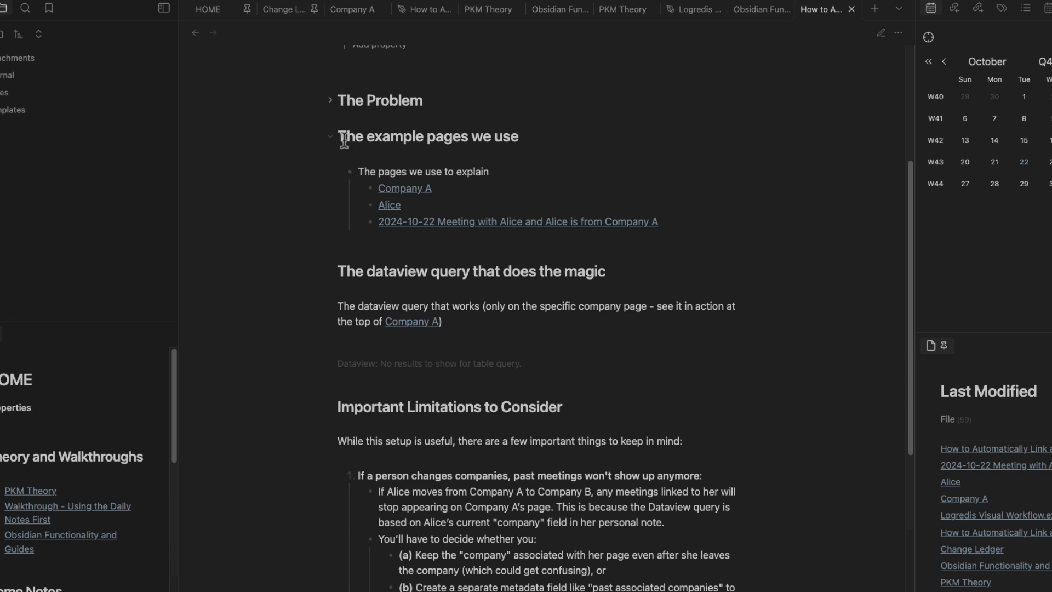
Step: Fold the example pages and Dataview query sections, revealing the query source
click(329, 137)
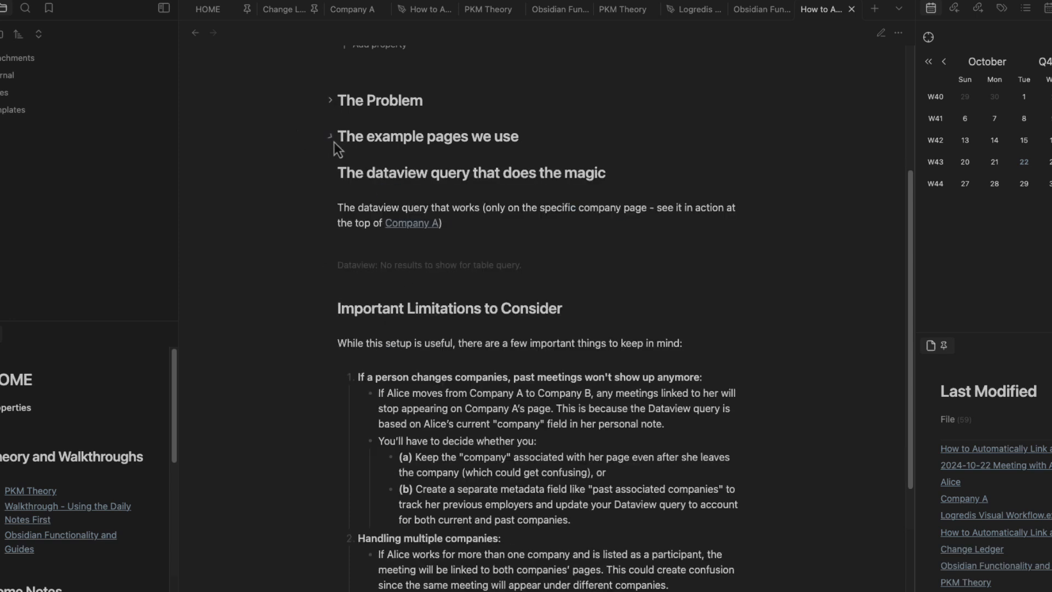
click(330, 137)
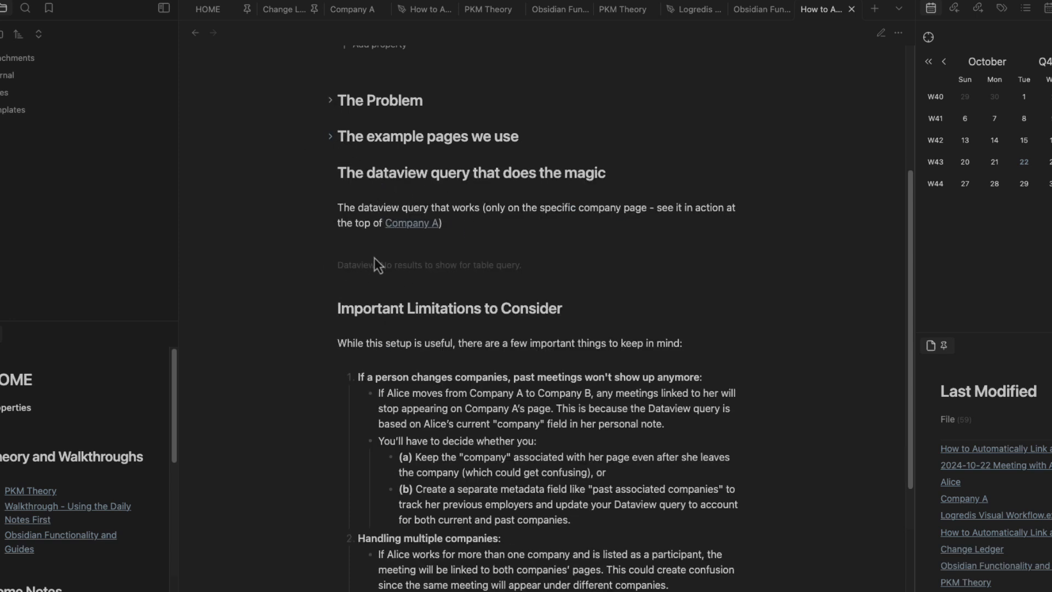
click(880, 32)
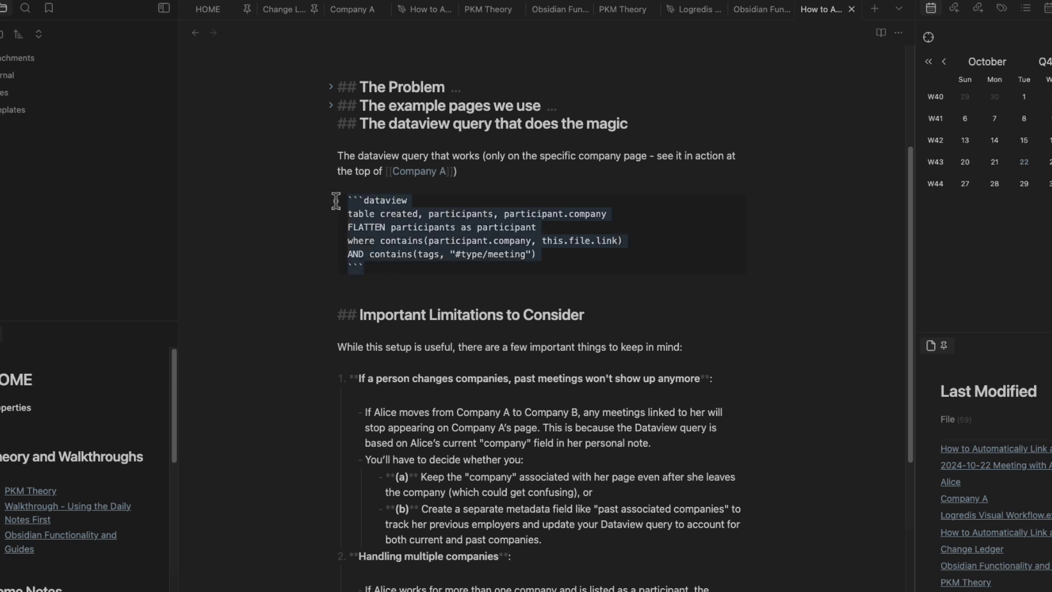
click(331, 124)
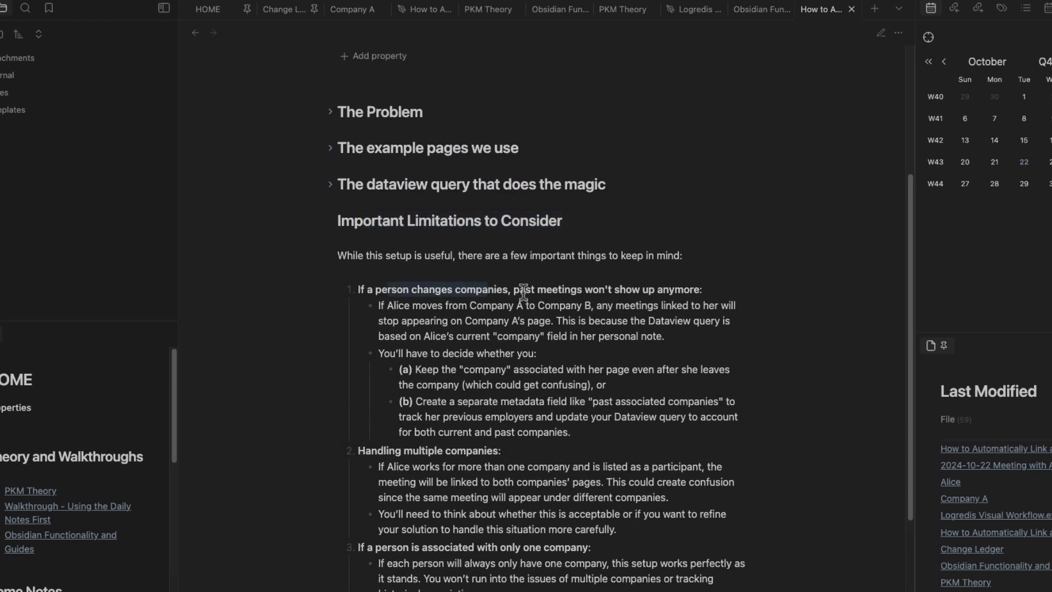
drag(529, 289, 697, 289)
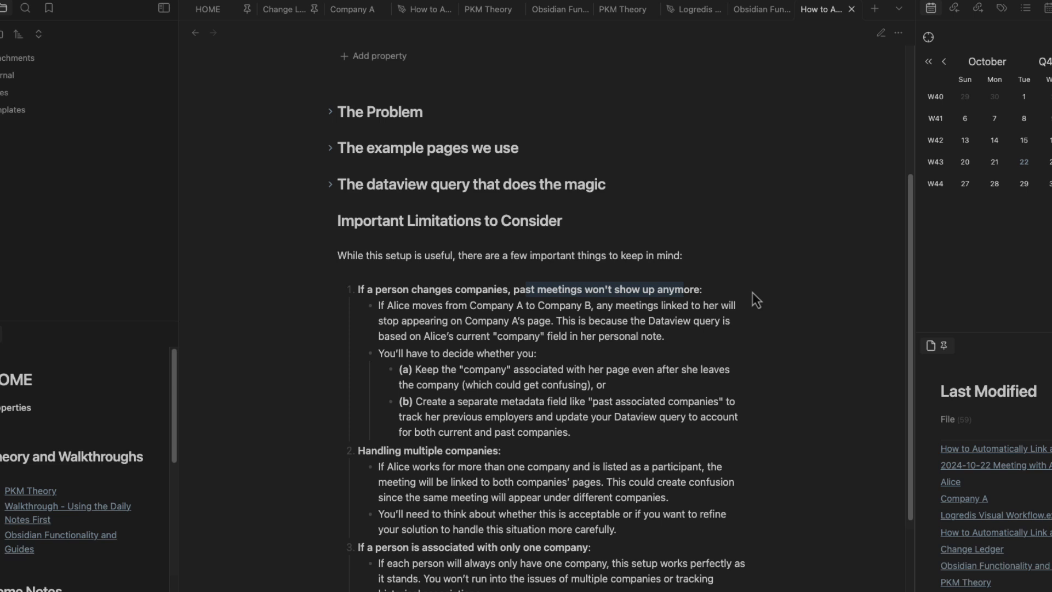
mouse_move(634, 317)
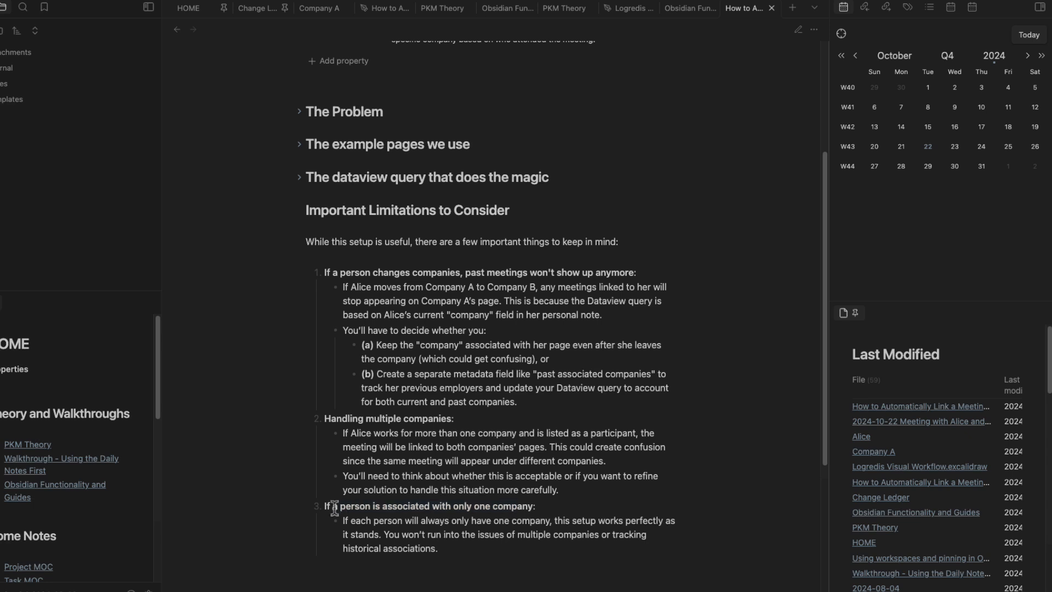
drag(334, 506, 535, 505)
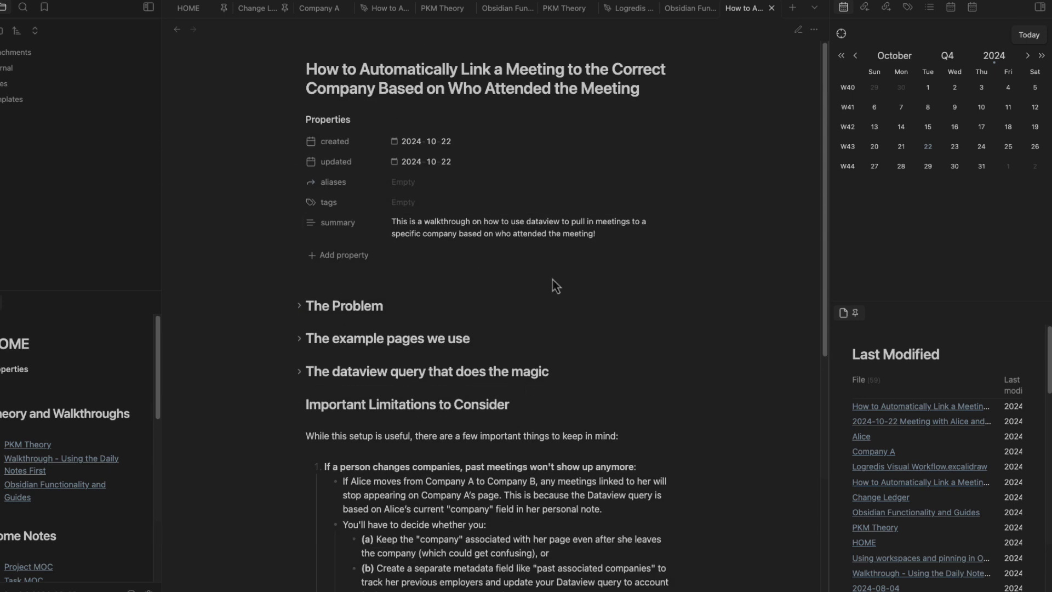
scroll(down, 3)
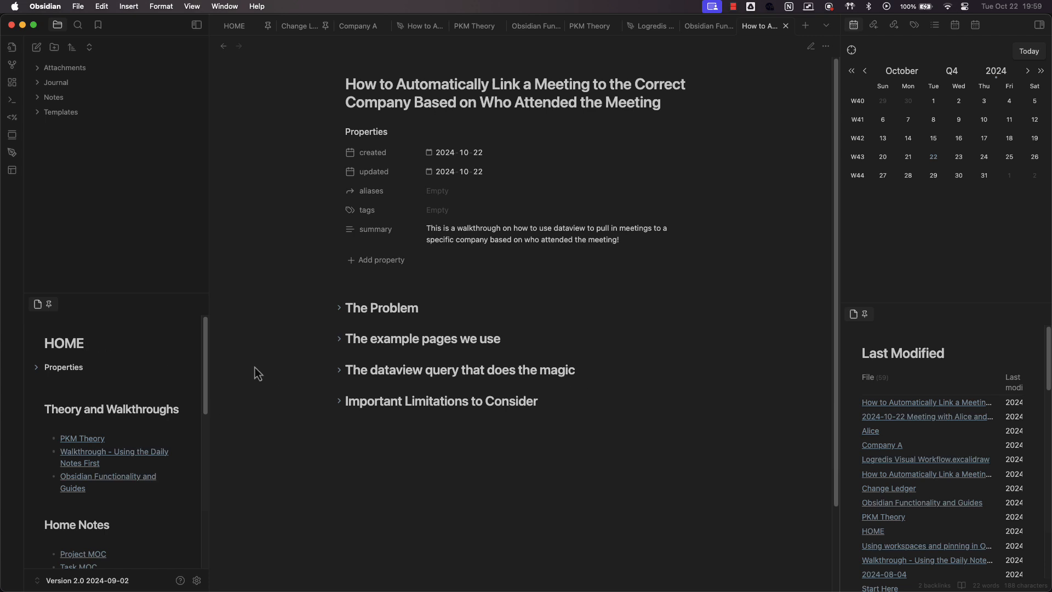
mouse_move(457, 337)
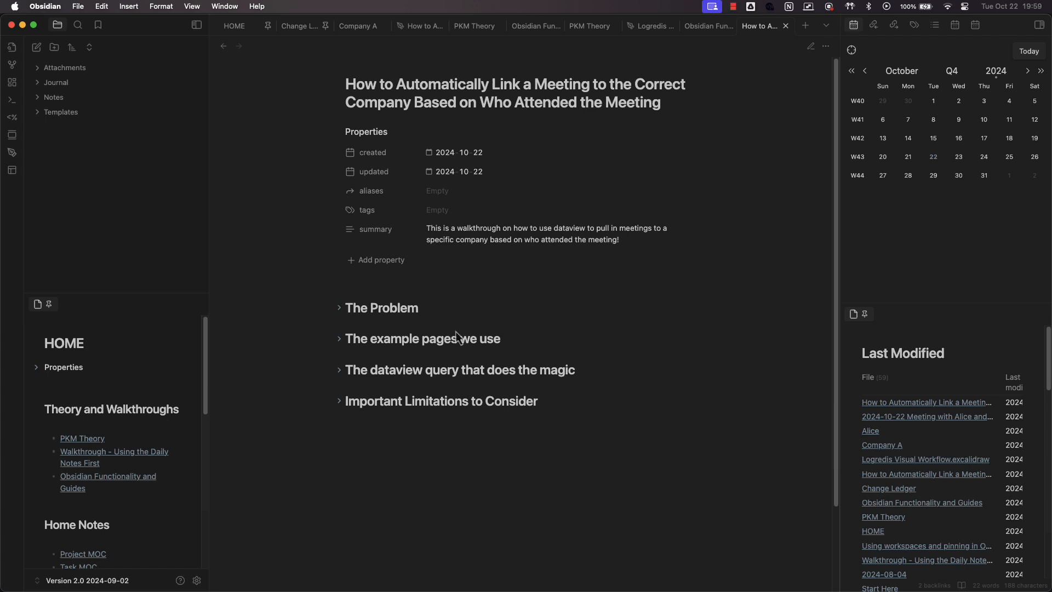
mouse_move(628, 349)
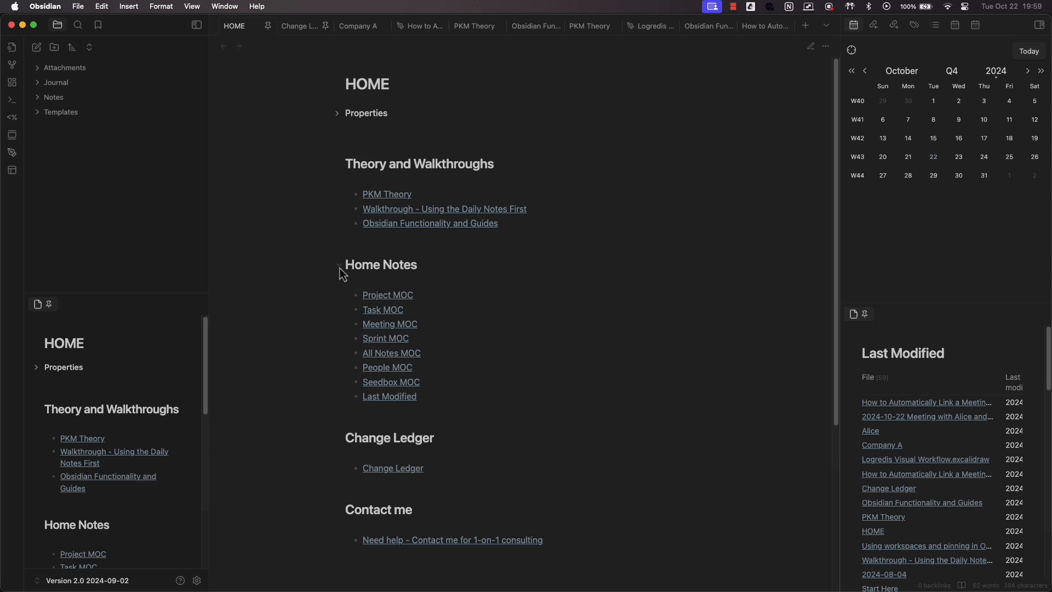
mouse_move(681, 265)
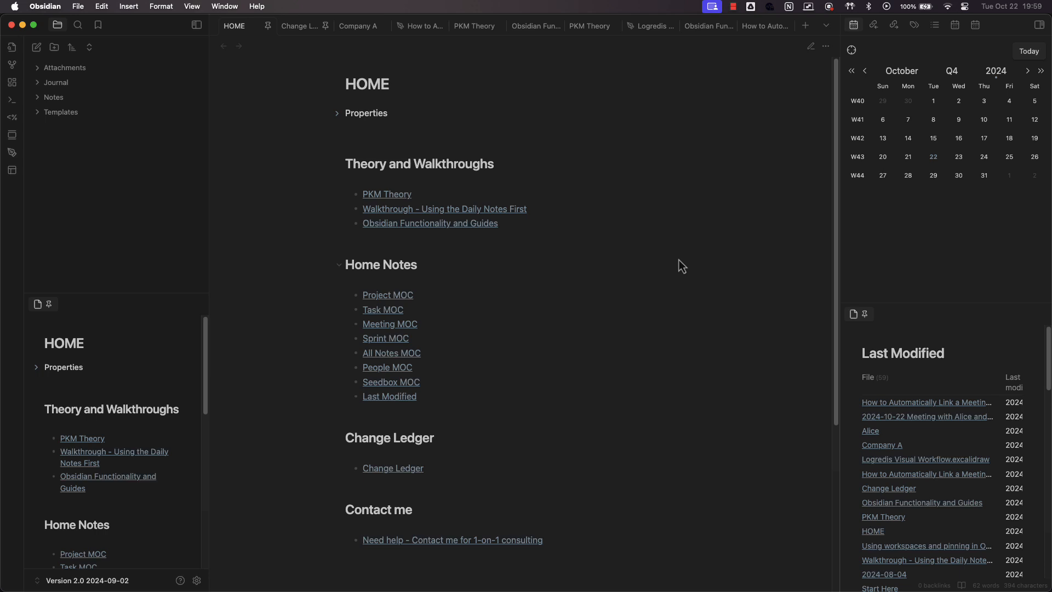
mouse_move(456, 238)
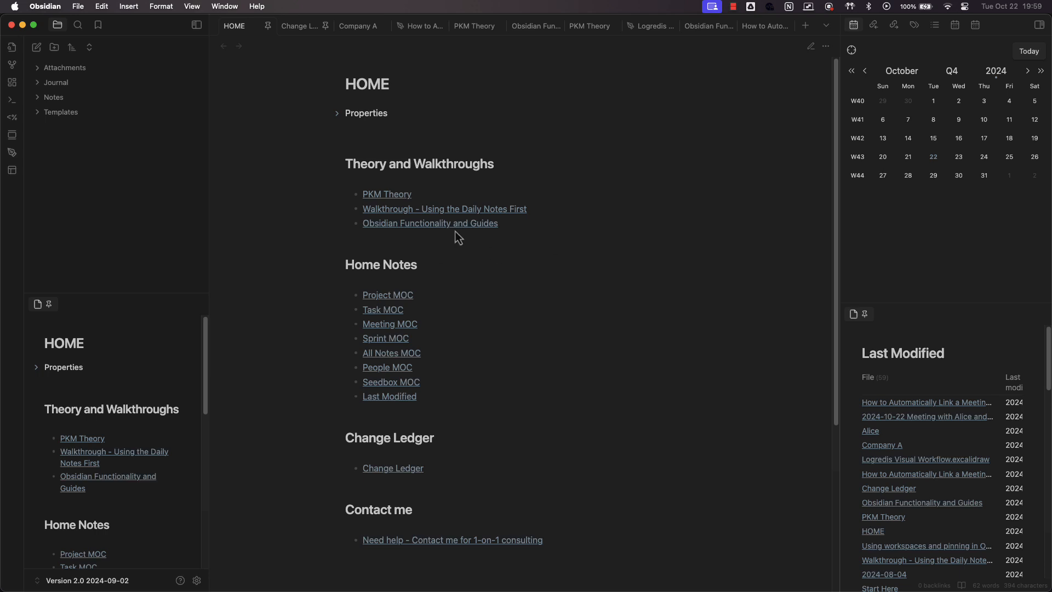
Step: Reopen the meeting-linking guide via the Obsidian Functionality and Guides note
click(430, 223)
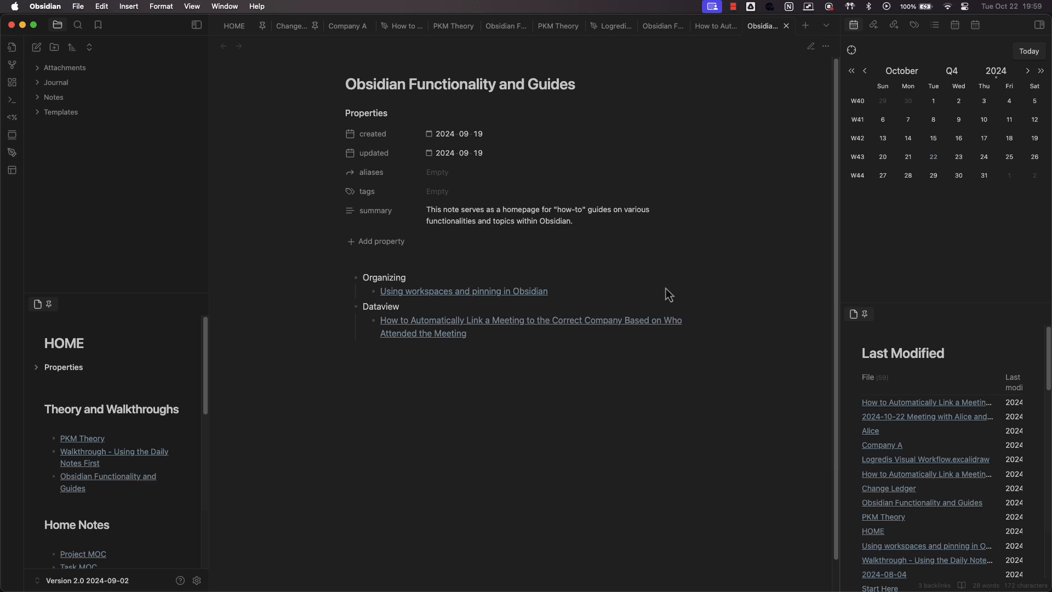
click(529, 320)
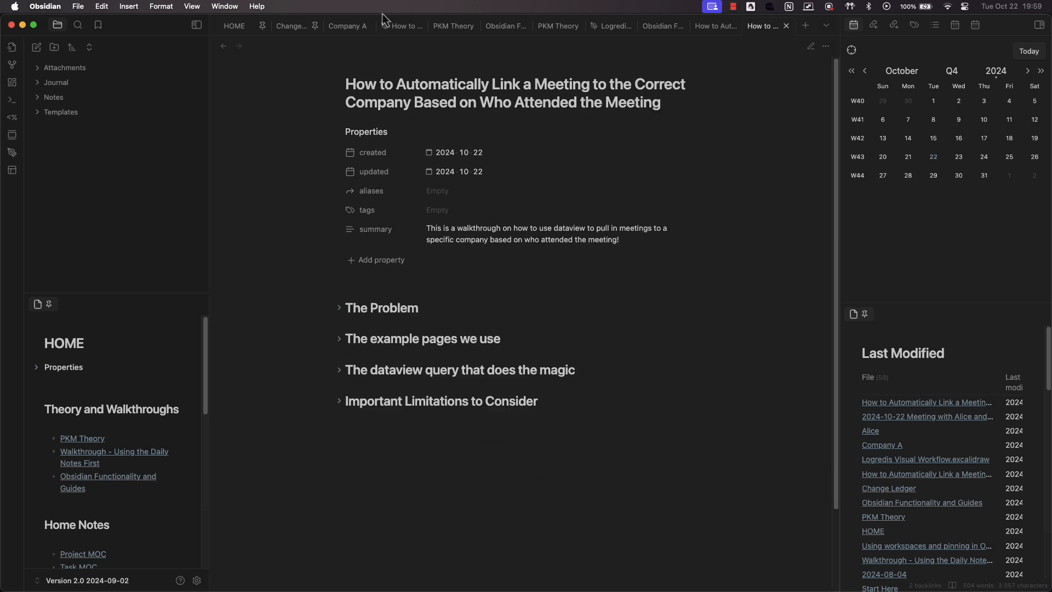